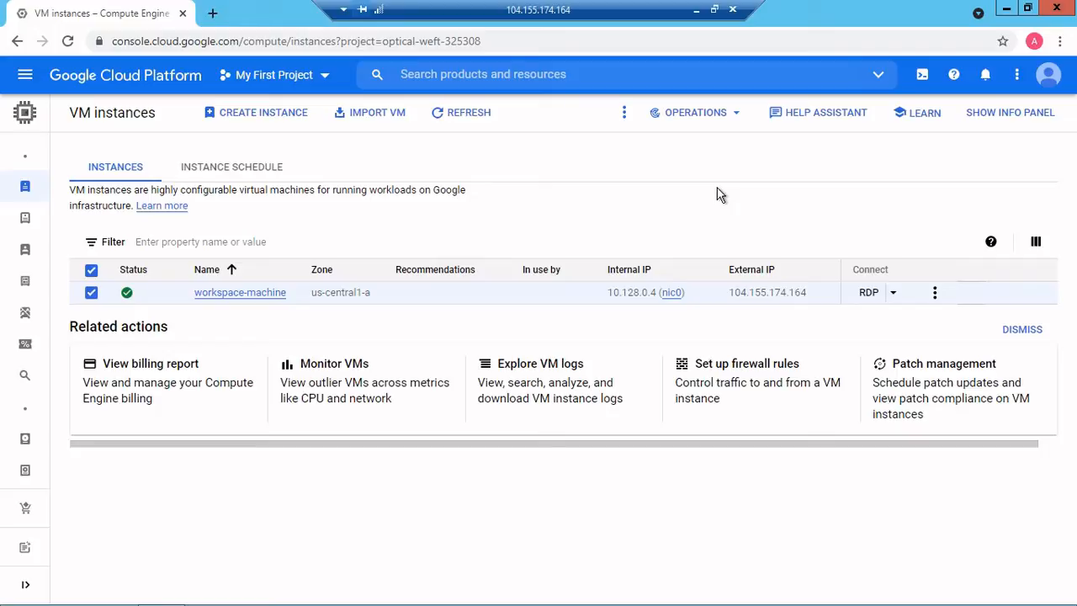
{"action": "mouse_move", "coordinate": [701, 192]}
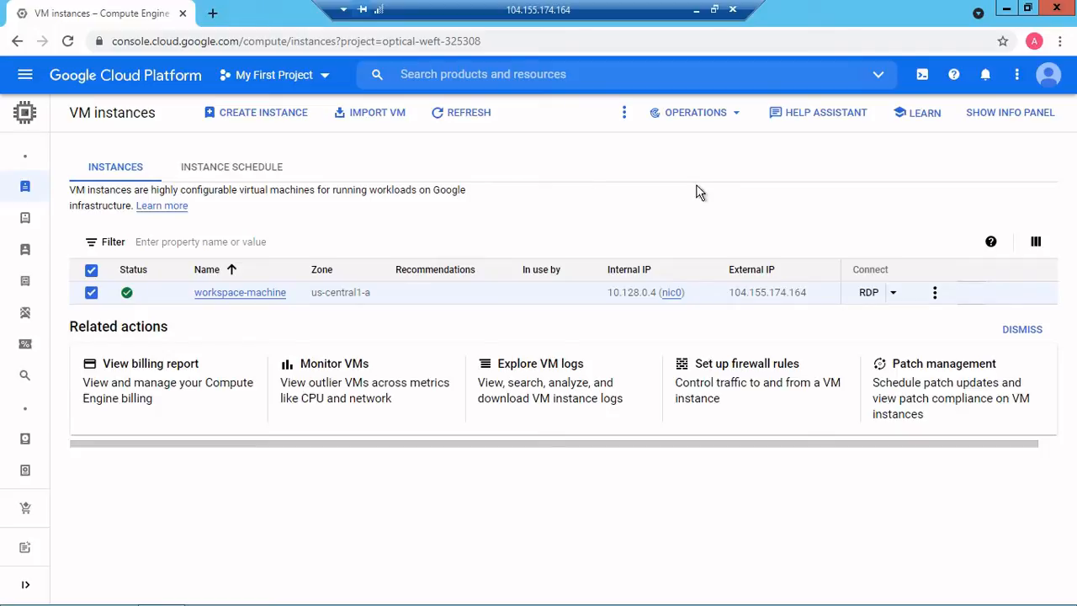
{"action": "mouse_move", "coordinate": [270, 118]}
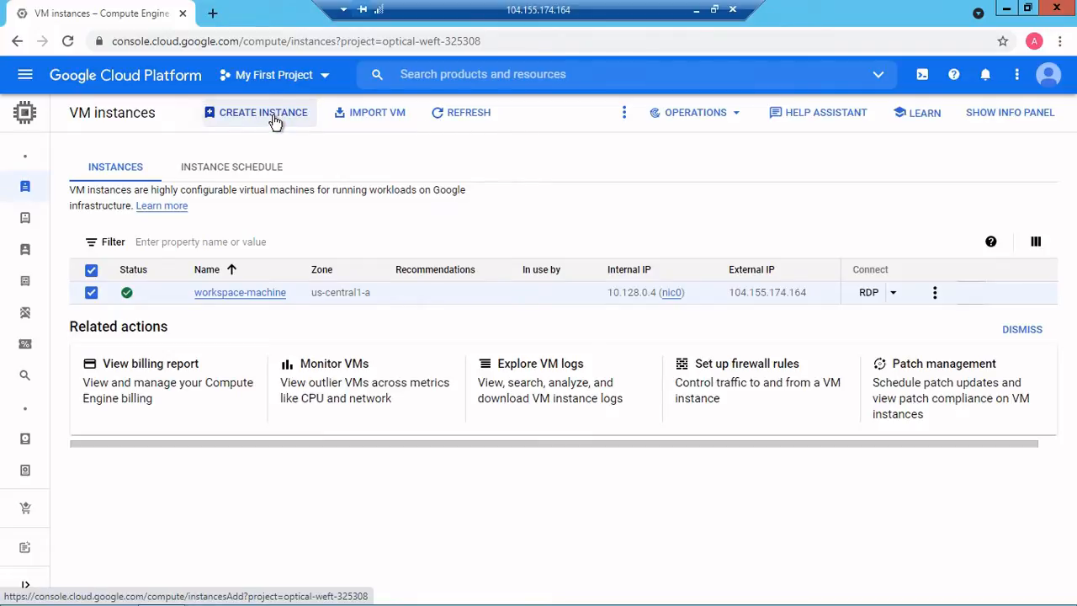
Start a new VM instance and choose the e2-micro (2 vCPU, 1 GB) machine type
{"action": "left_click", "coordinate": [266, 112]}
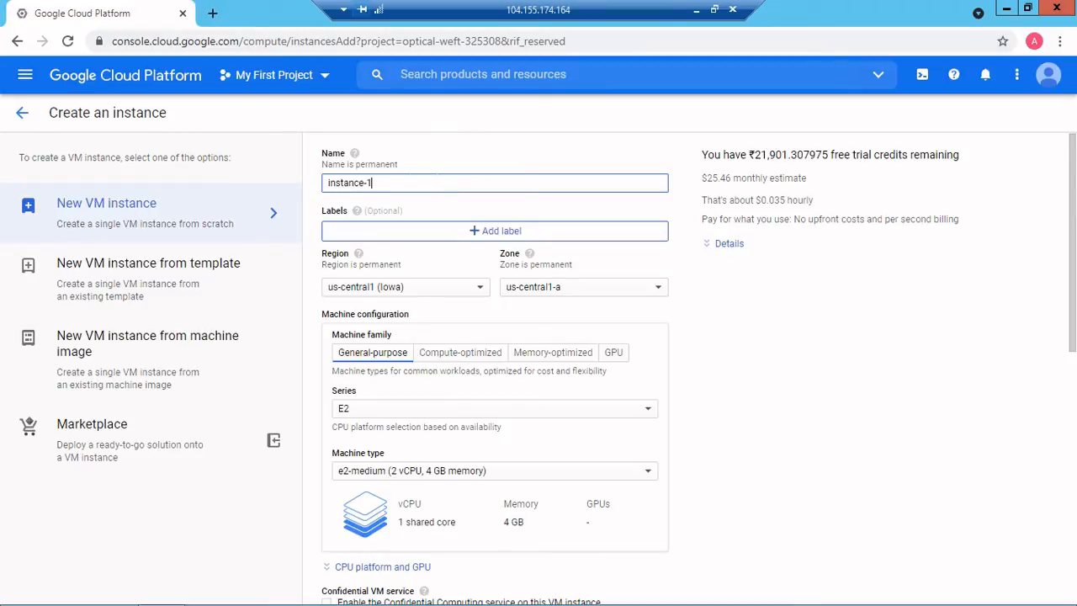
{"action": "mouse_move", "coordinate": [398, 217]}
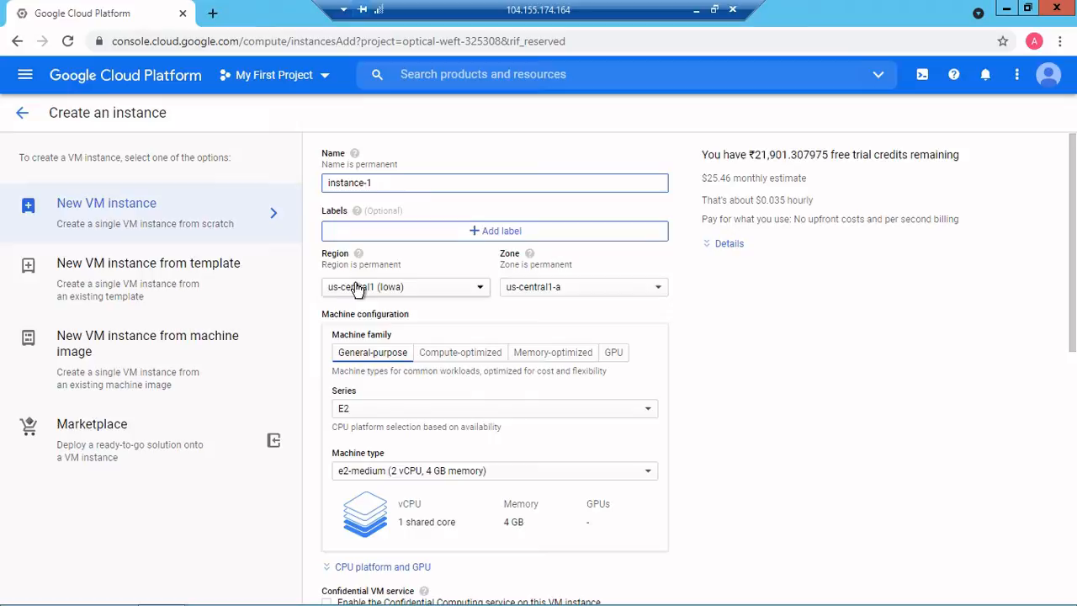
{"action": "mouse_move", "coordinate": [344, 290]}
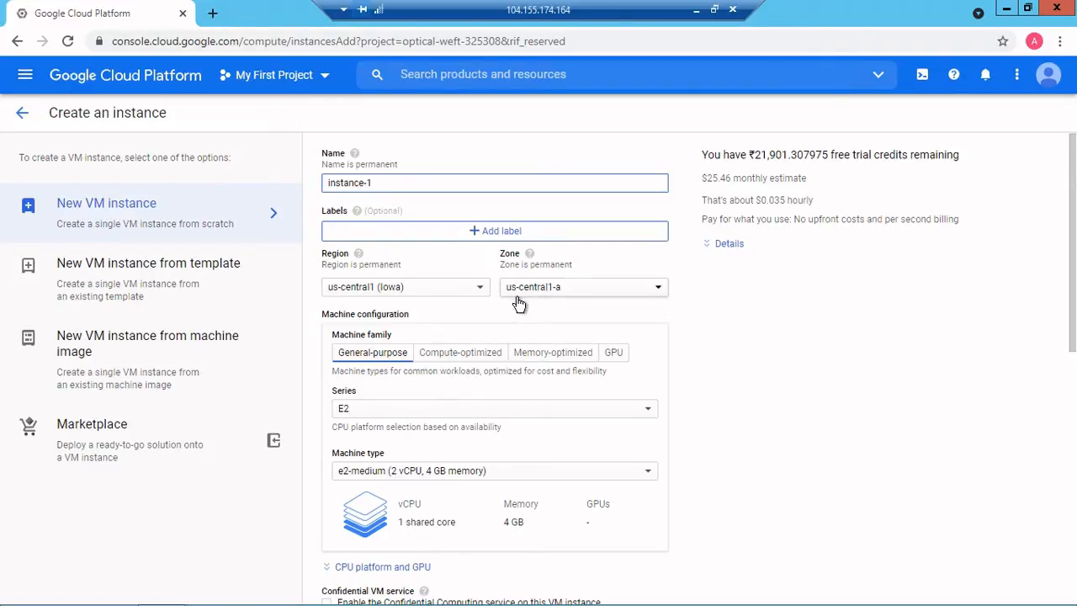
{"action": "mouse_move", "coordinate": [621, 293]}
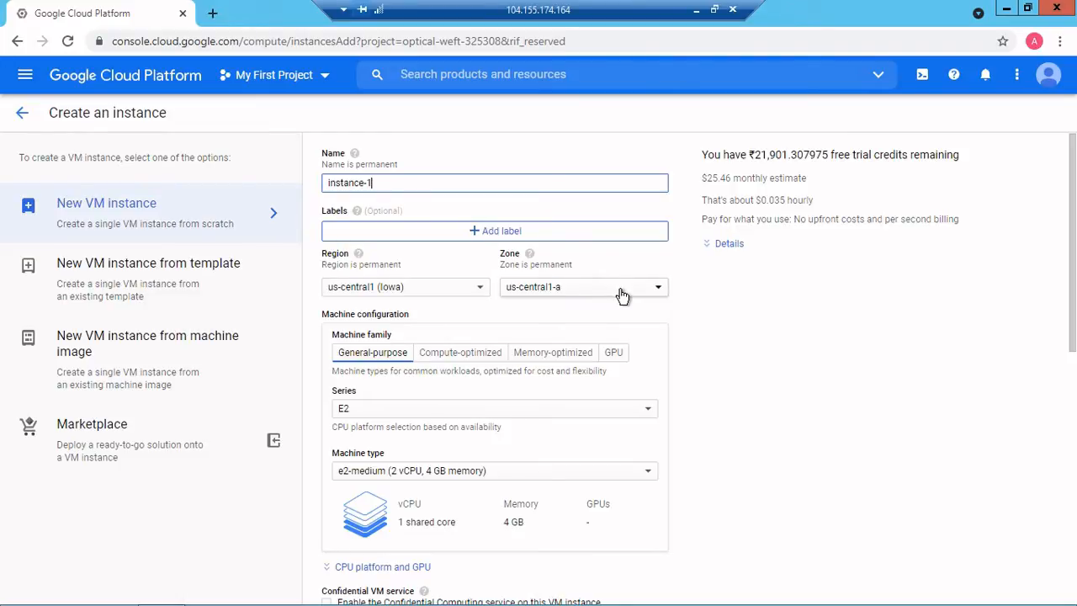
{"action": "mouse_move", "coordinate": [536, 291]}
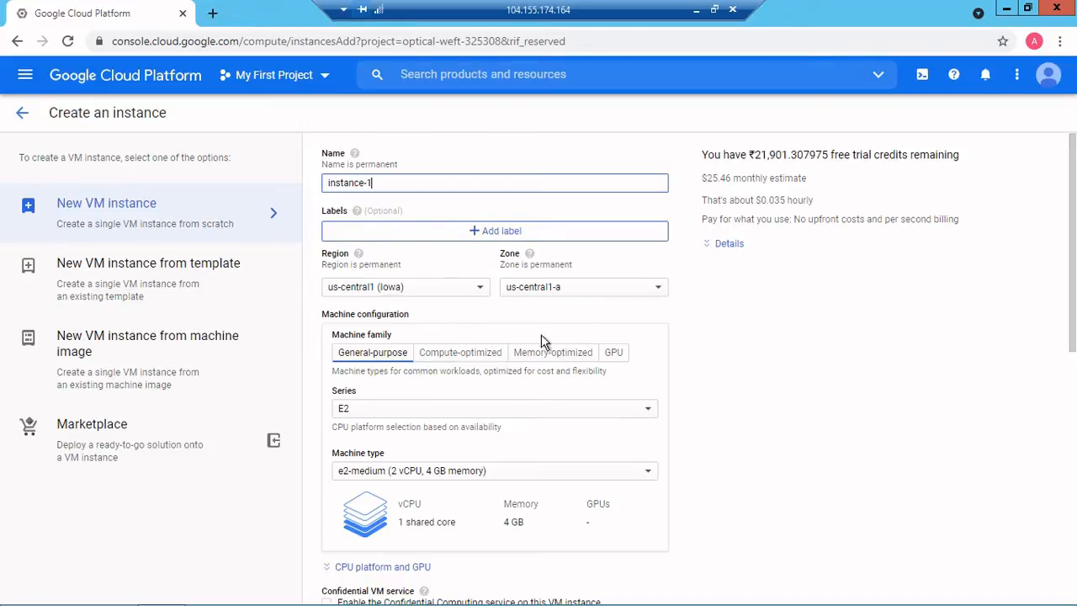
{"action": "mouse_move", "coordinate": [361, 346]}
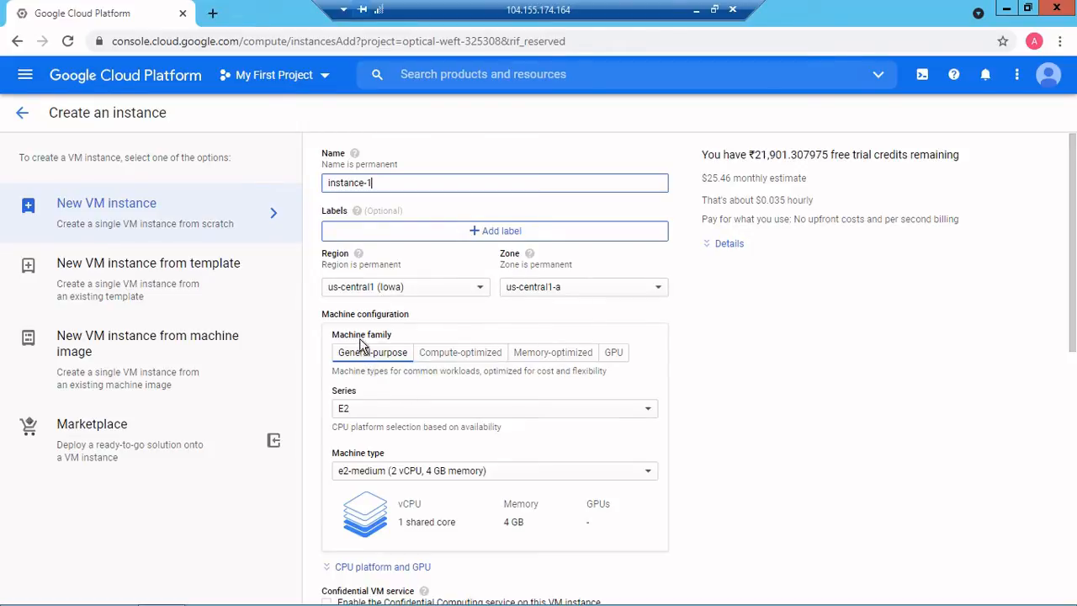
{"action": "mouse_move", "coordinate": [481, 360]}
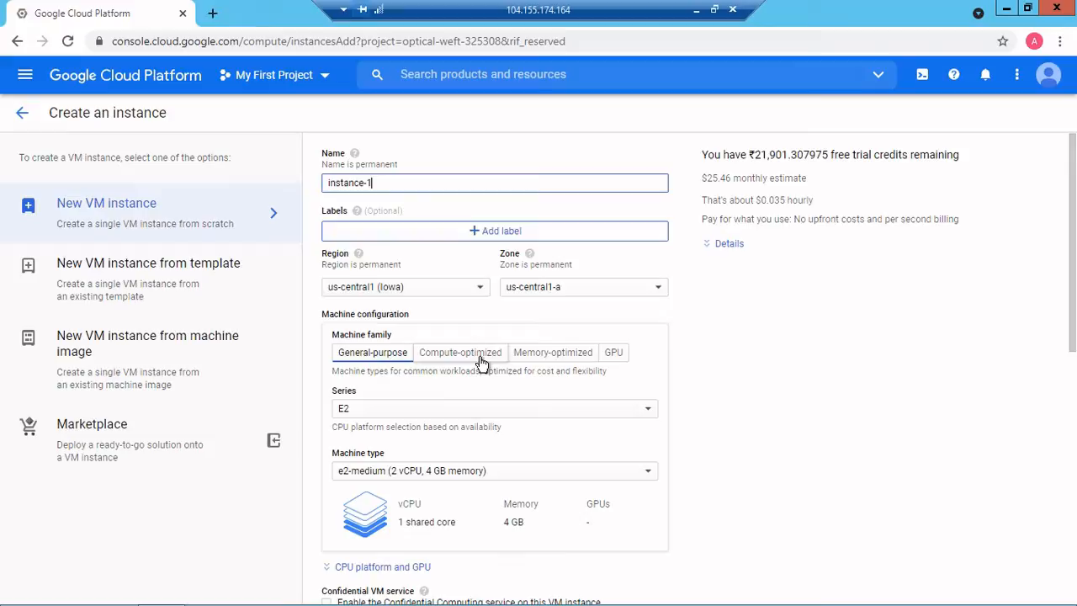
{"action": "mouse_move", "coordinate": [619, 355]}
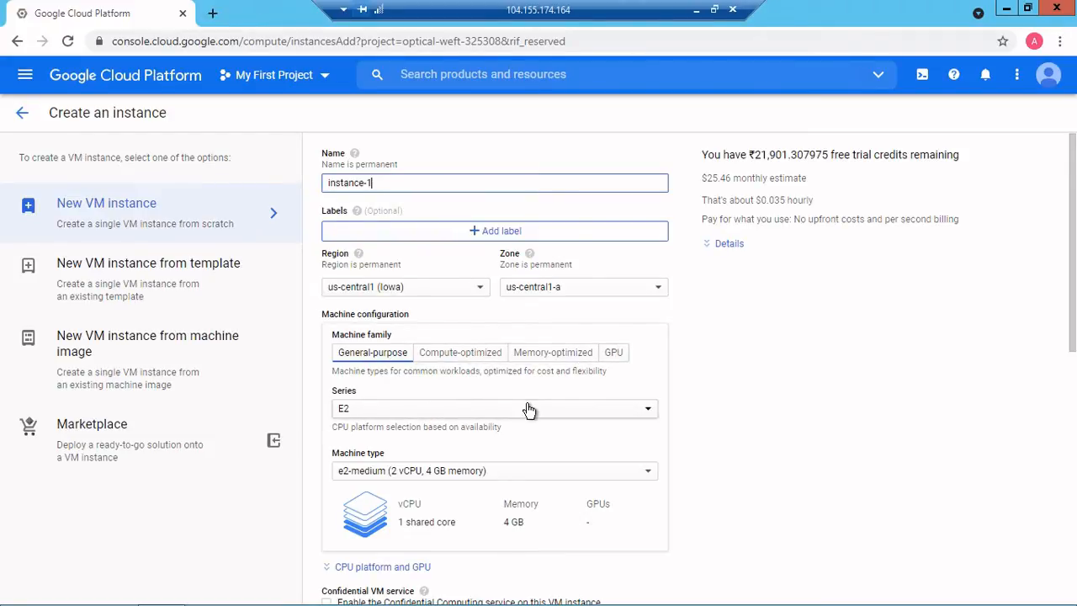
{"action": "mouse_move", "coordinate": [530, 415]}
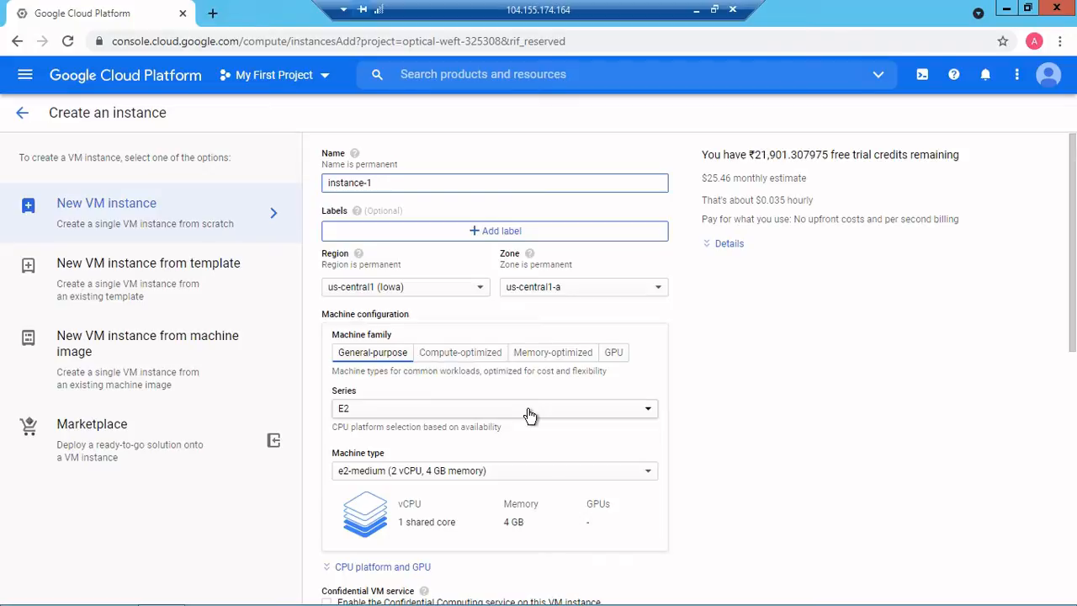
{"action": "left_click", "coordinate": [494, 408]}
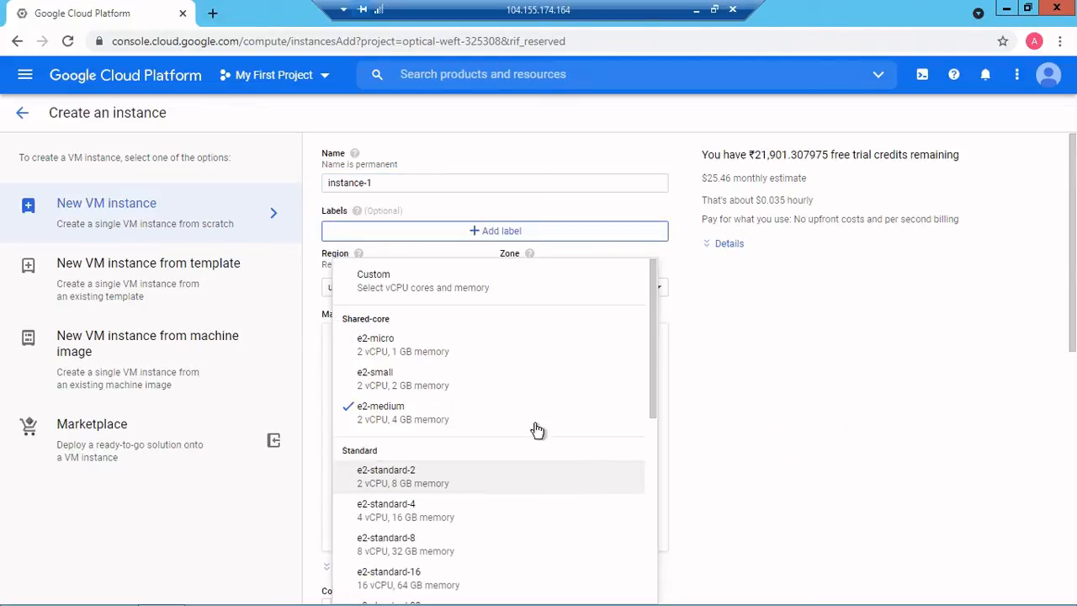
{"action": "mouse_move", "coordinate": [403, 348]}
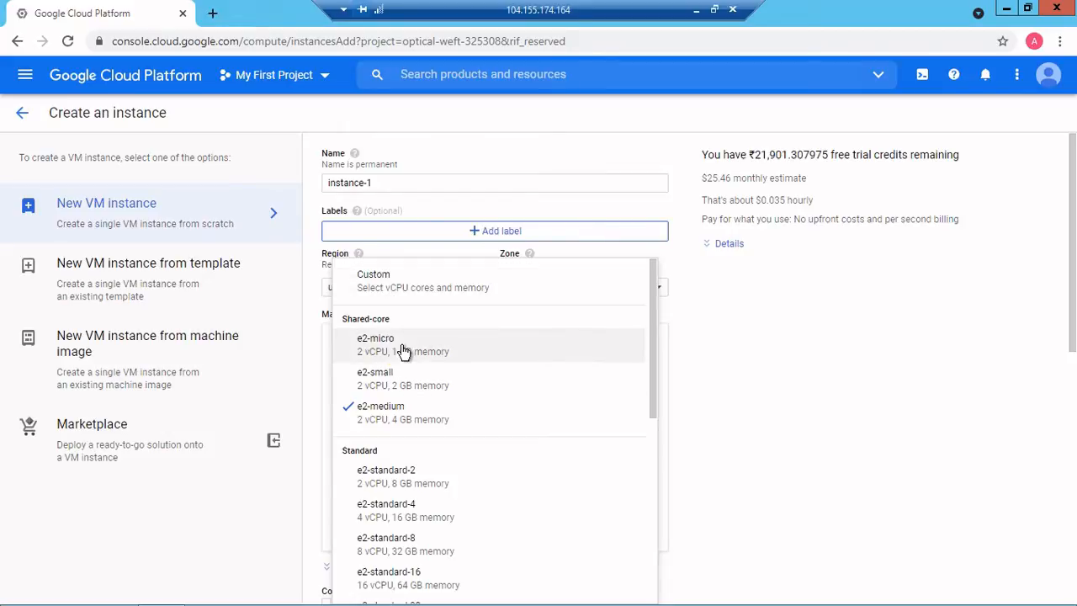
{"action": "left_click", "coordinate": [376, 337]}
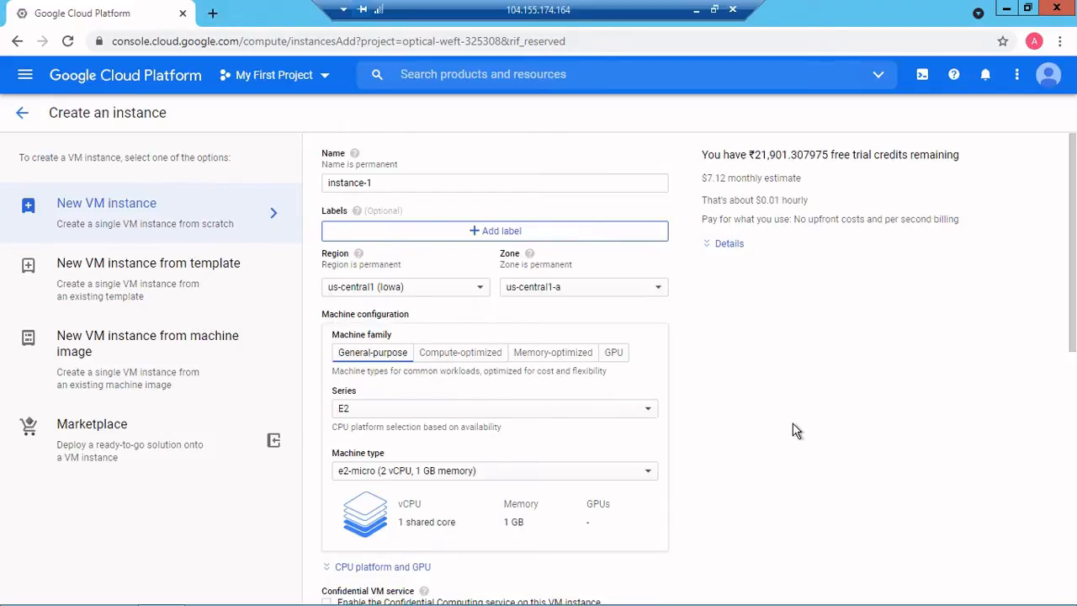
{"action": "scroll", "scroll_direction": "down", "scroll_amount": 3}
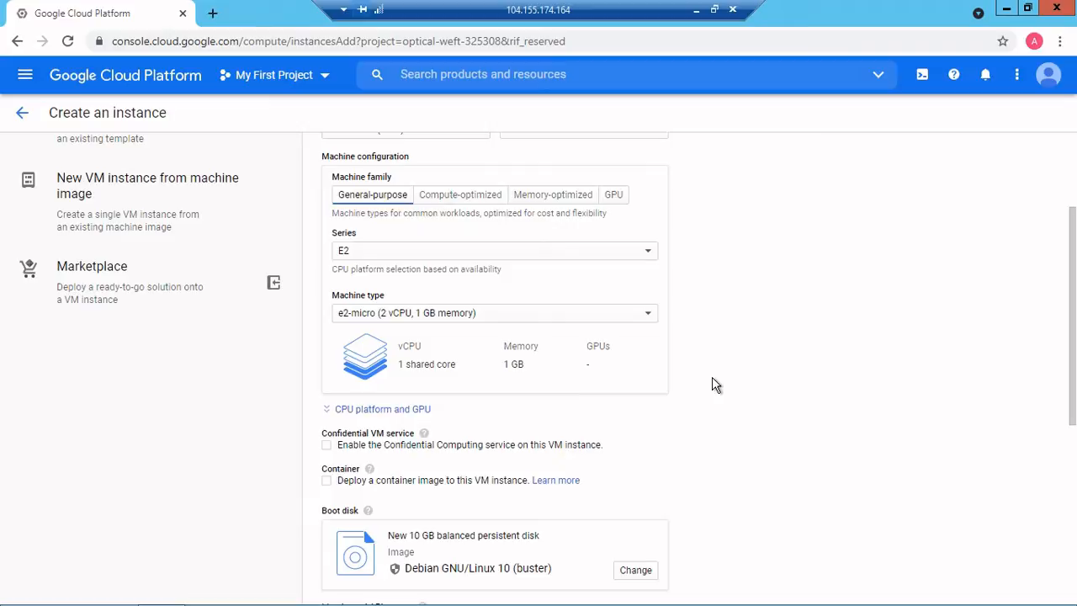
{"action": "scroll", "scroll_direction": "down", "scroll_amount": 3}
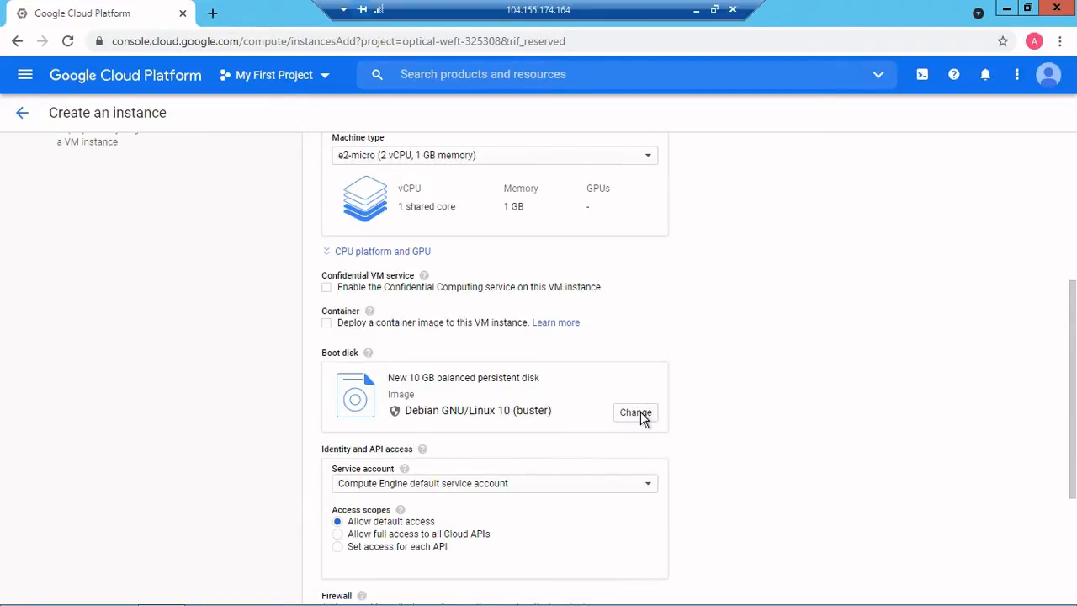
Change the boot disk image to Ubuntu 16.04 LTS on a 10 GB balanced persistent disk
{"action": "left_click", "coordinate": [634, 412]}
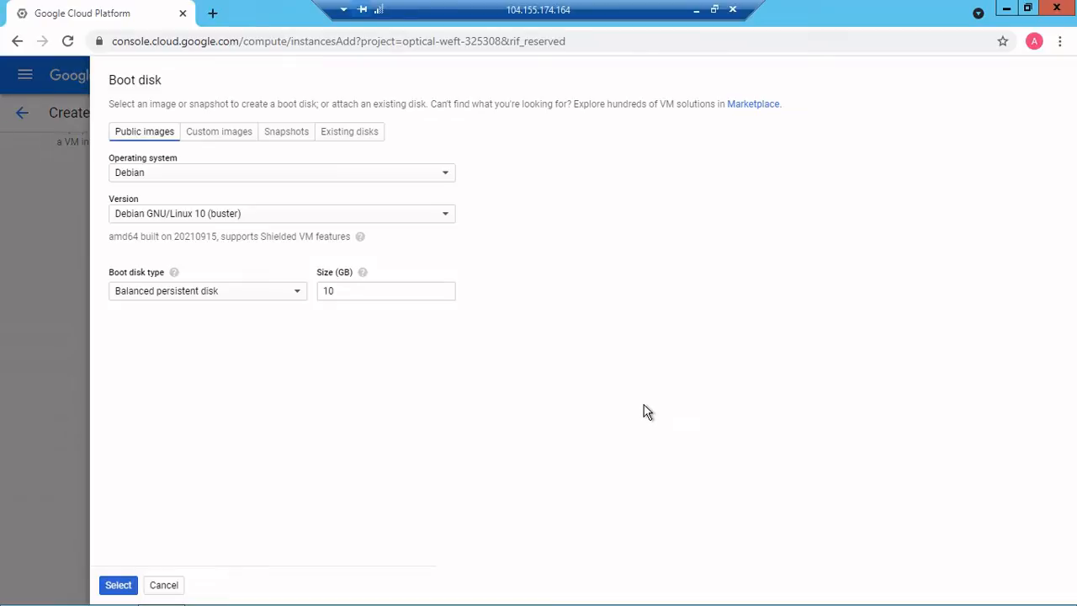
{"action": "mouse_move", "coordinate": [209, 173]}
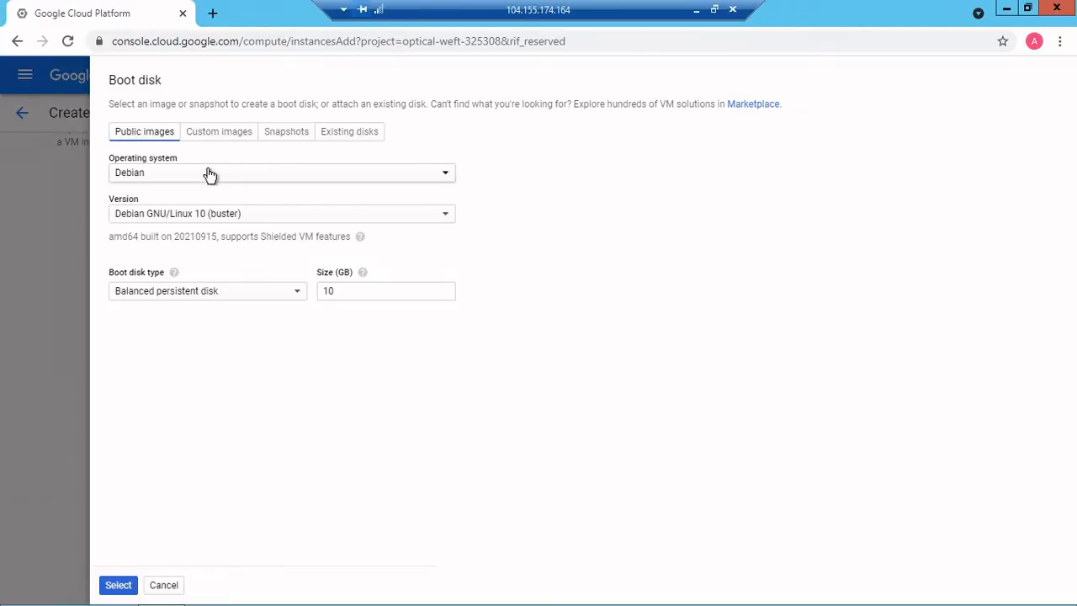
{"action": "left_click", "coordinate": [281, 173]}
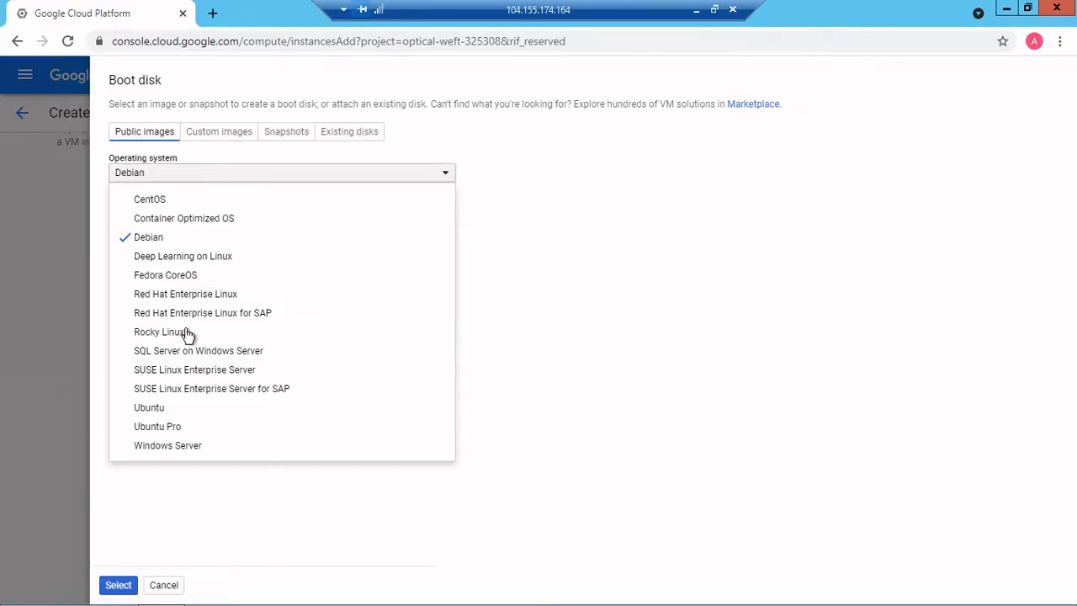
{"action": "mouse_move", "coordinate": [168, 407]}
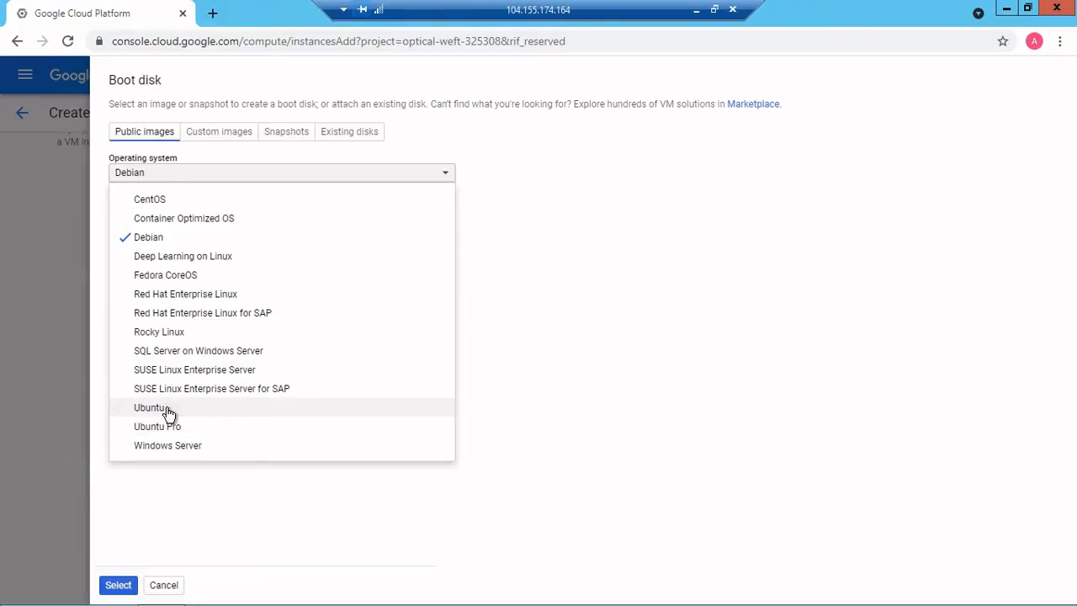
{"action": "left_click", "coordinate": [150, 407]}
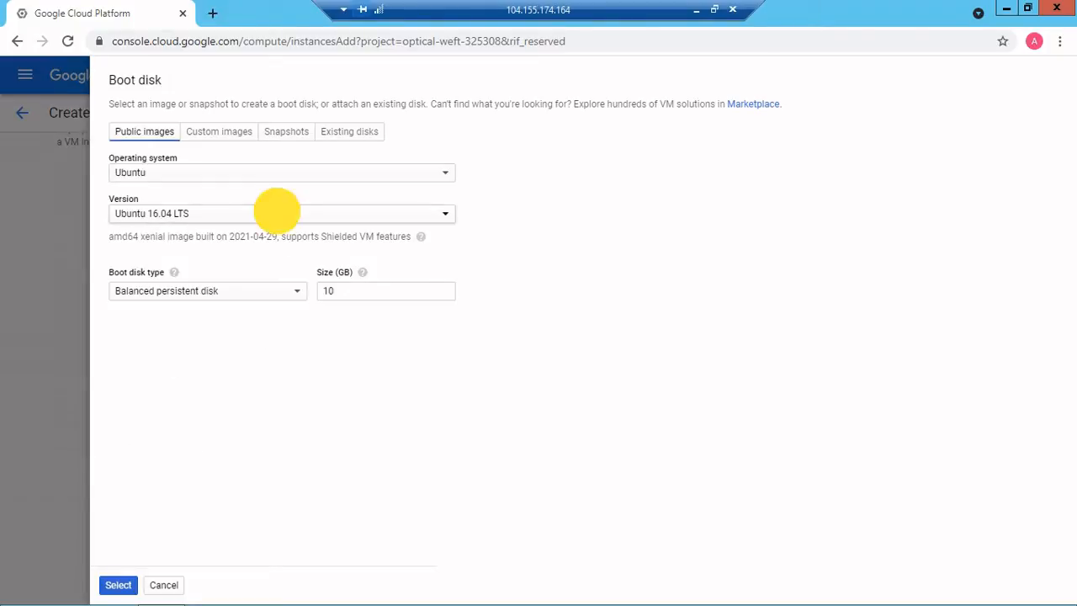
{"action": "left_click", "coordinate": [280, 213]}
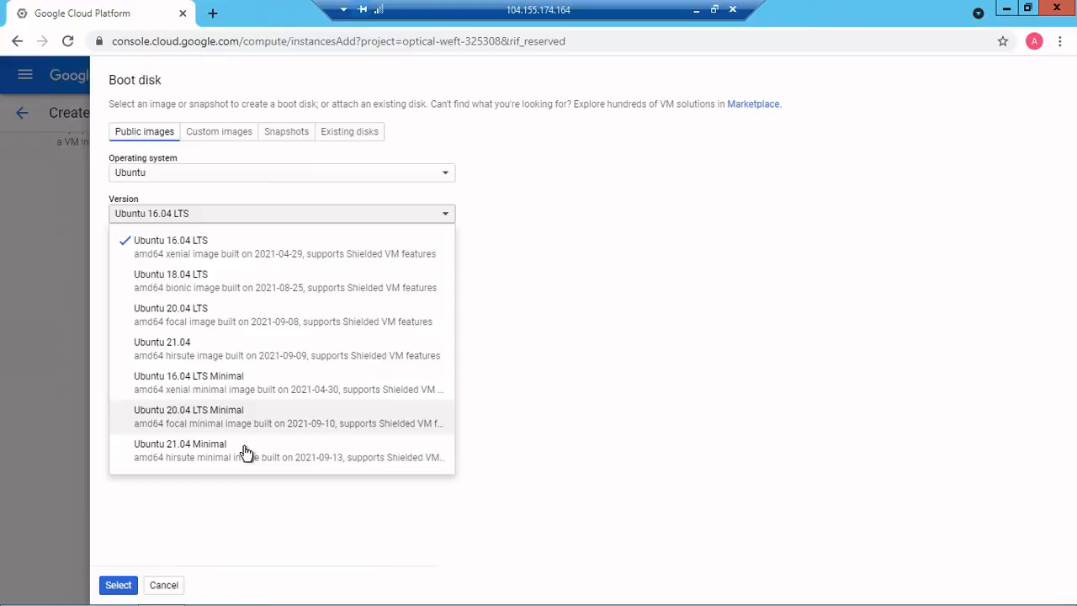
{"action": "mouse_move", "coordinate": [147, 457]}
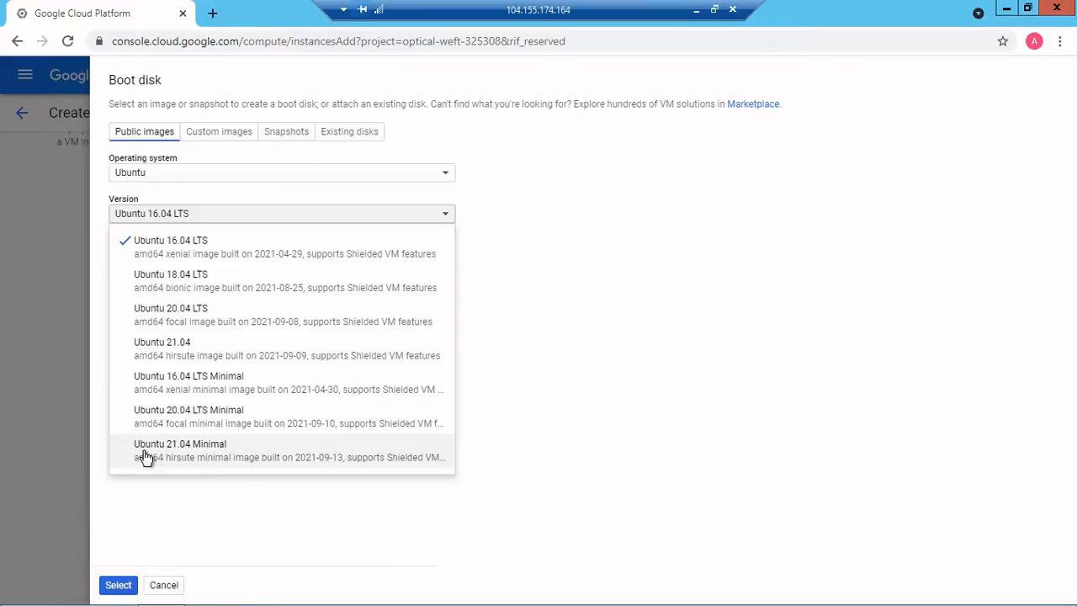
{"action": "mouse_move", "coordinate": [263, 305]}
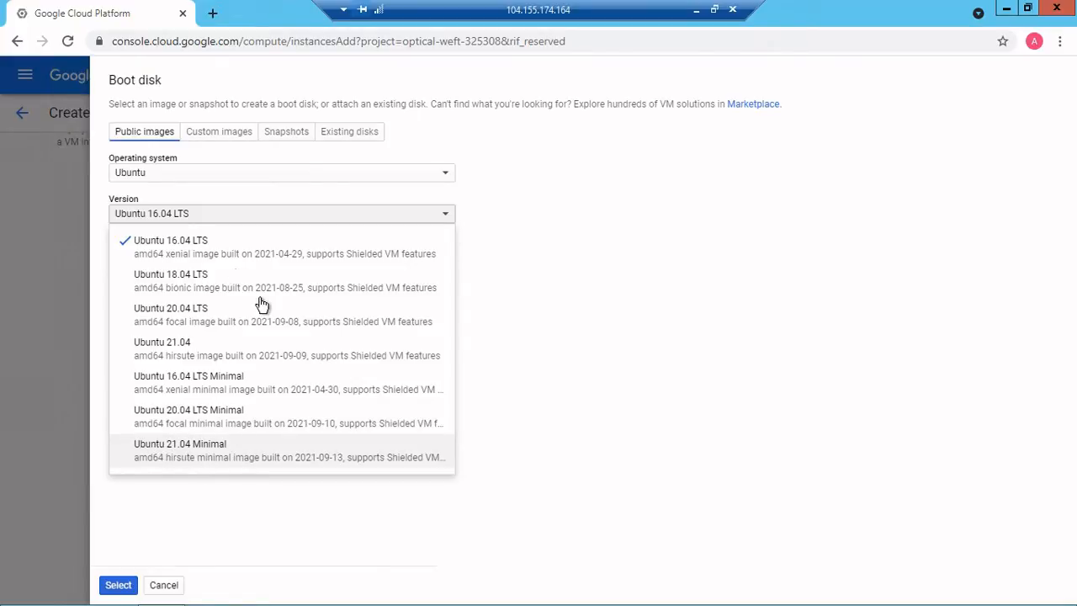
{"action": "left_click", "coordinate": [171, 240]}
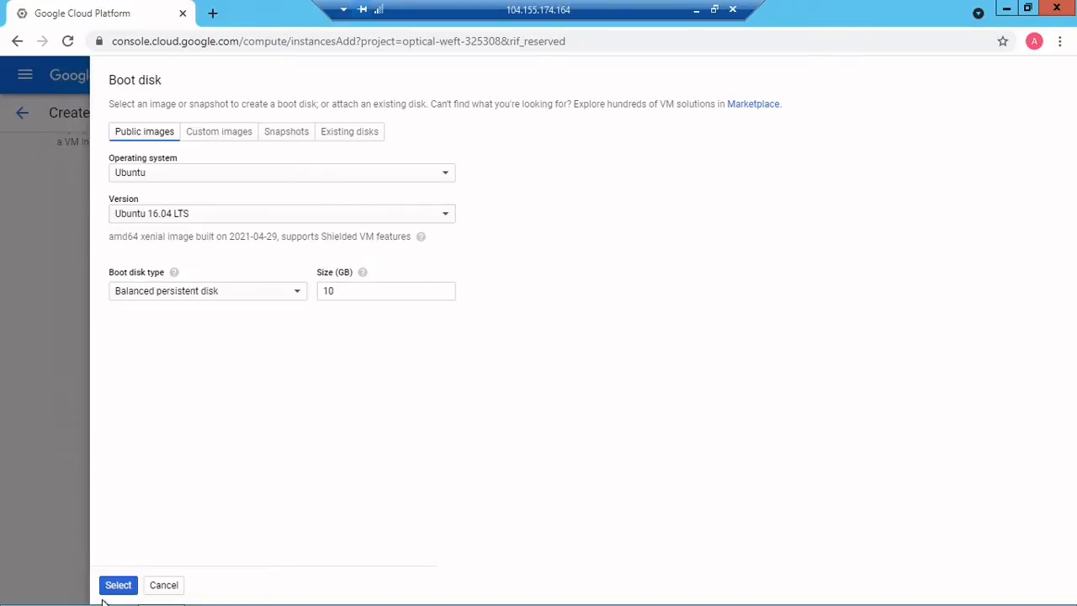
{"action": "left_click", "coordinate": [119, 585]}
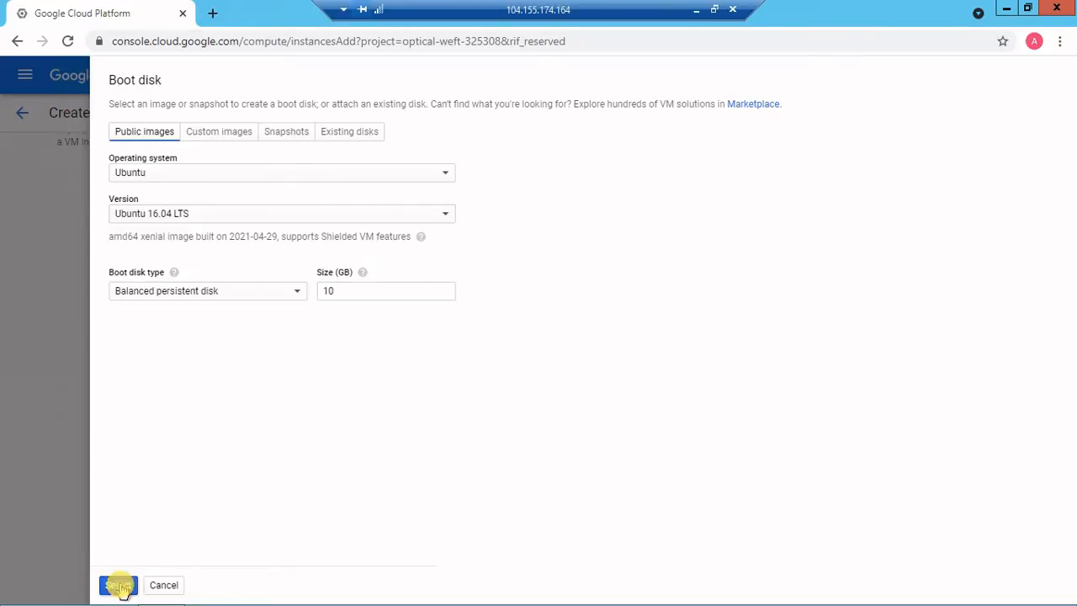
Apply the Ubuntu 16.04 boot disk and expand the advanced options to show Networking settings
{"action": "left_click", "coordinate": [115, 585]}
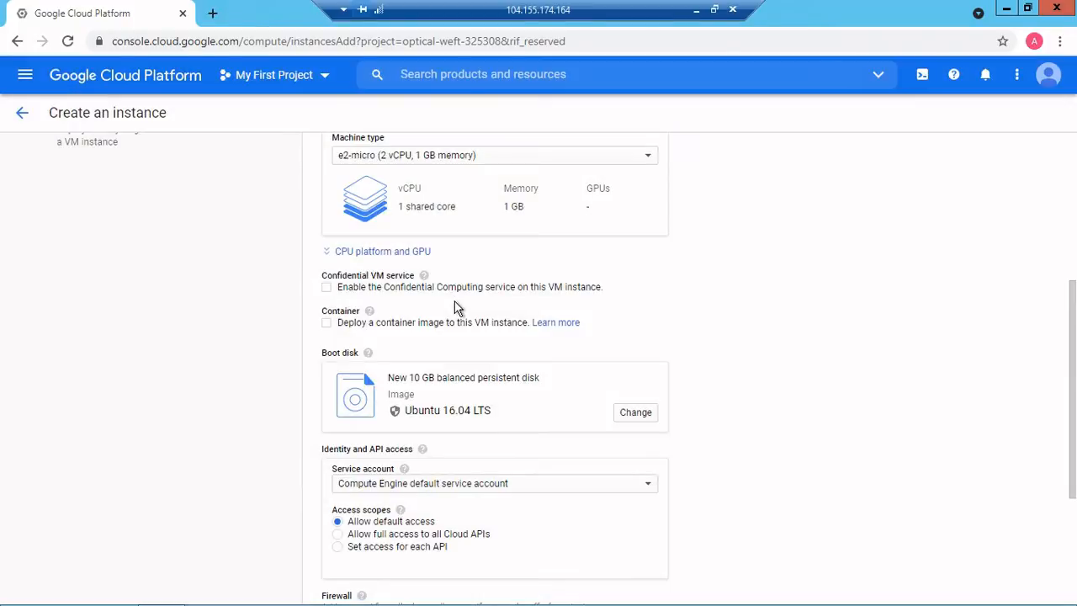
{"action": "scroll", "scroll_direction": "down", "scroll_amount": 3}
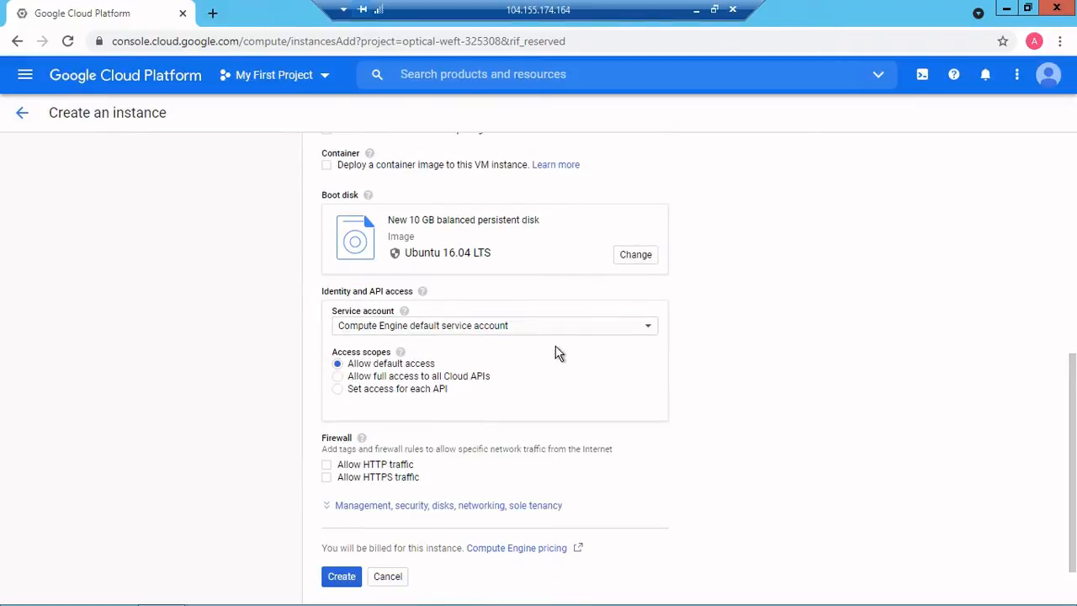
{"action": "scroll", "scroll_direction": "down", "scroll_amount": 3}
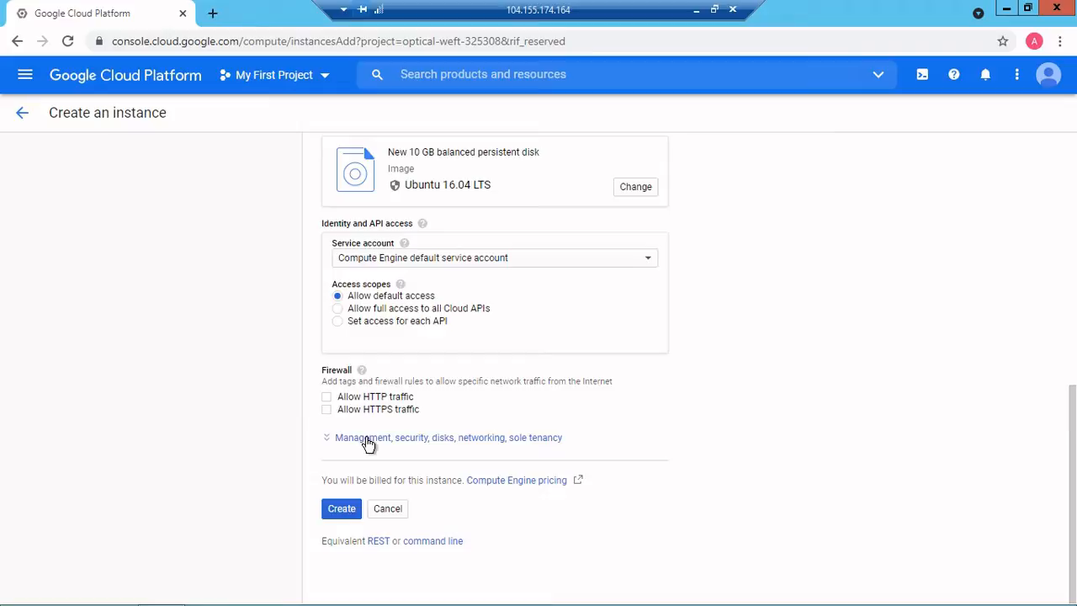
{"action": "left_click", "coordinate": [363, 437]}
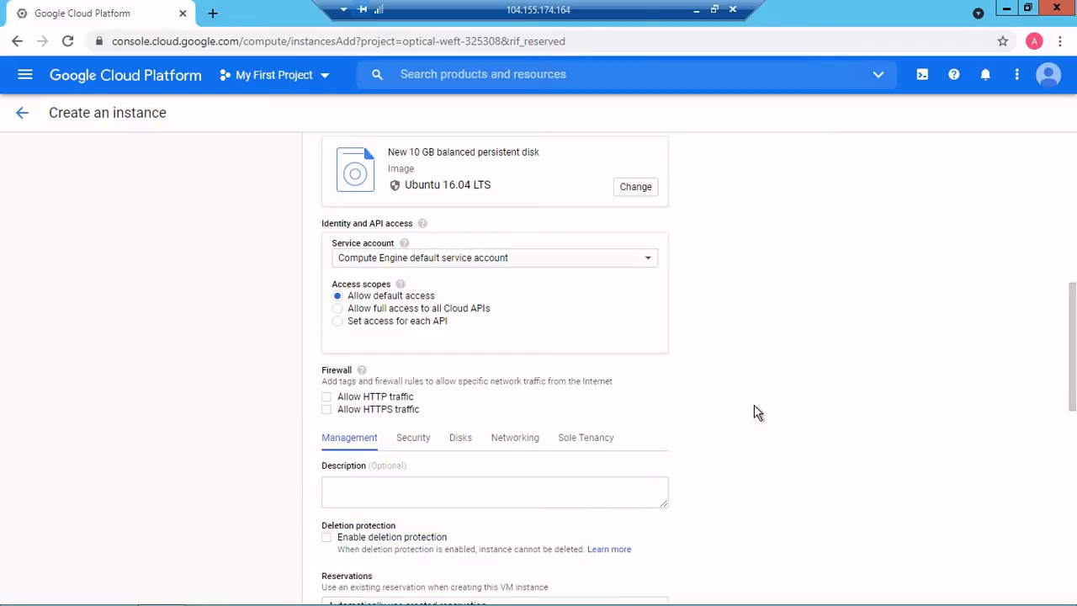
{"action": "scroll", "scroll_direction": "down", "scroll_amount": 3}
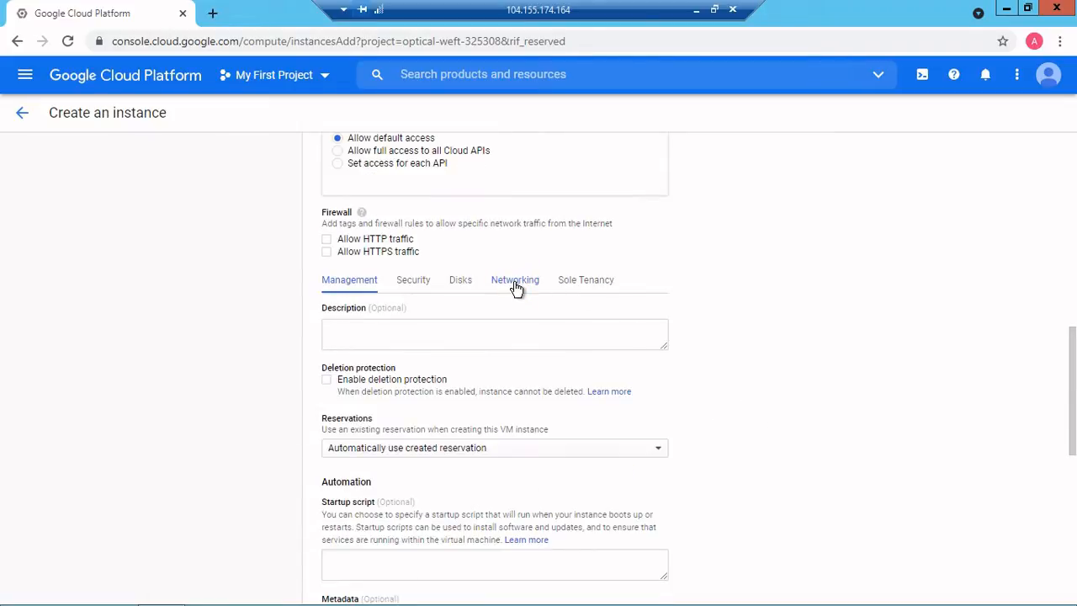
{"action": "left_click", "coordinate": [515, 279]}
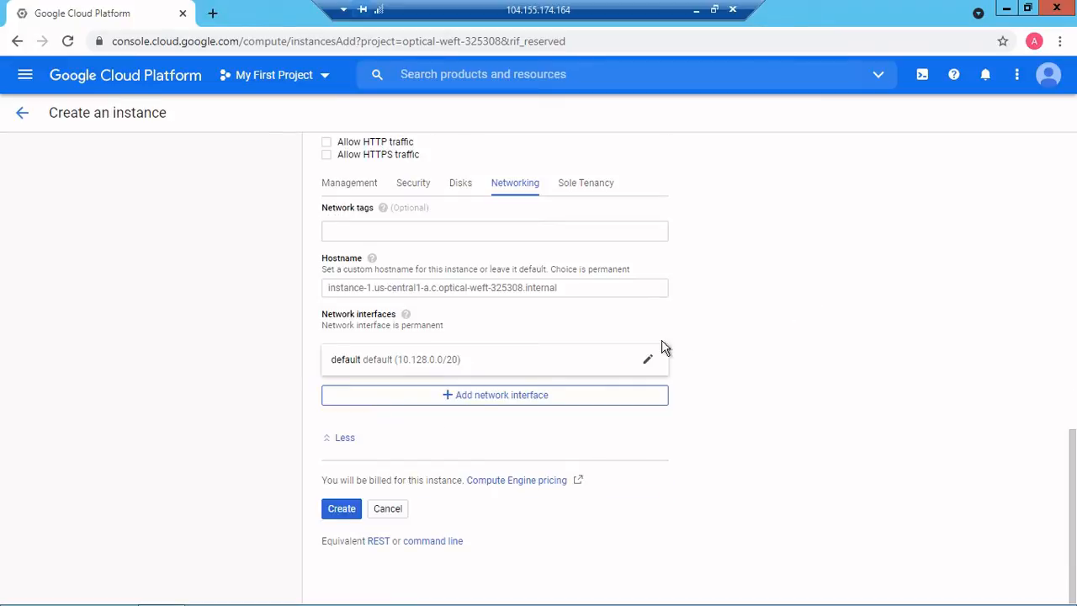
Put the default network interface on hadoop-scurity-vpc and create instance-1
{"action": "left_click", "coordinate": [647, 360]}
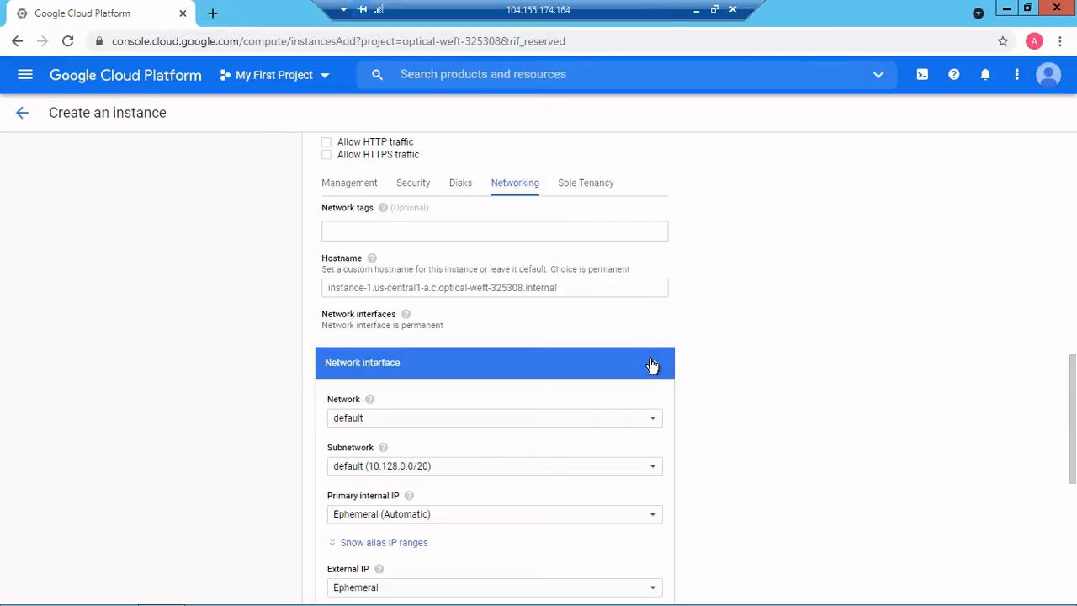
{"action": "scroll", "scroll_direction": "down", "scroll_amount": 3}
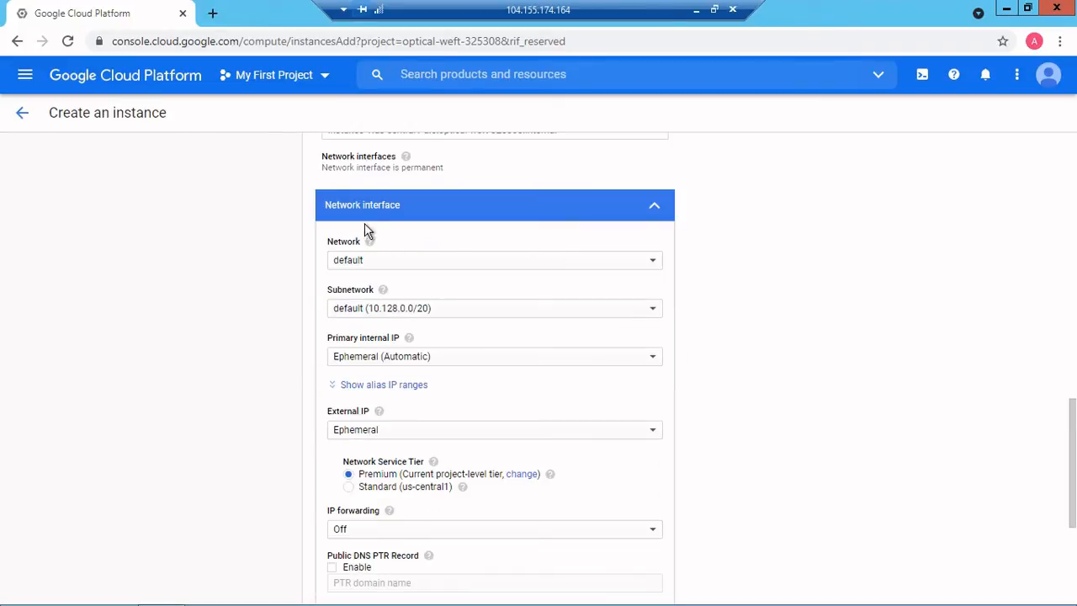
{"action": "mouse_move", "coordinate": [640, 264]}
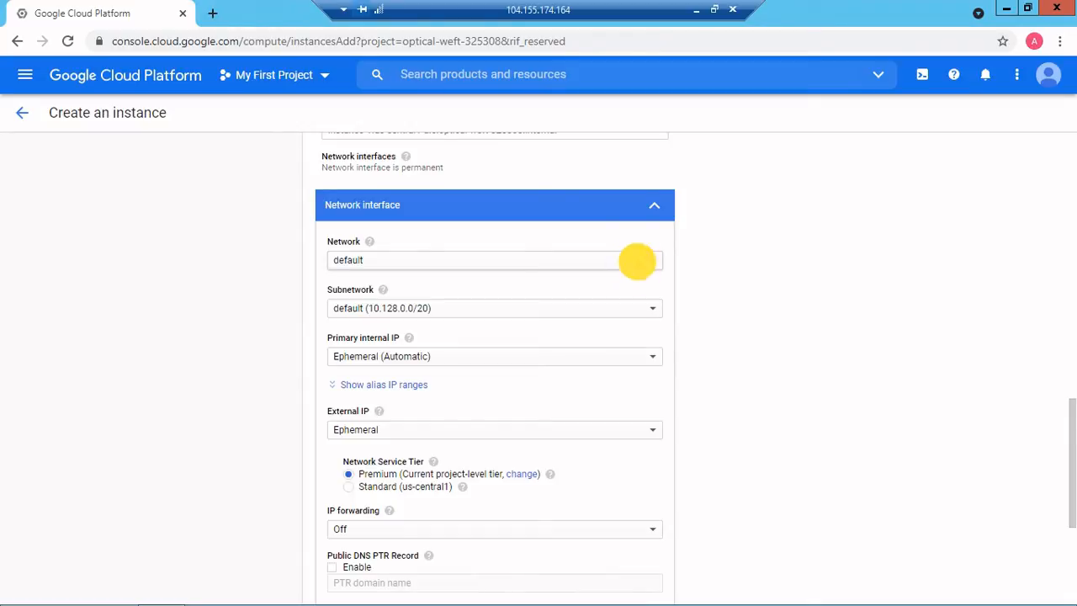
{"action": "left_click", "coordinate": [494, 260]}
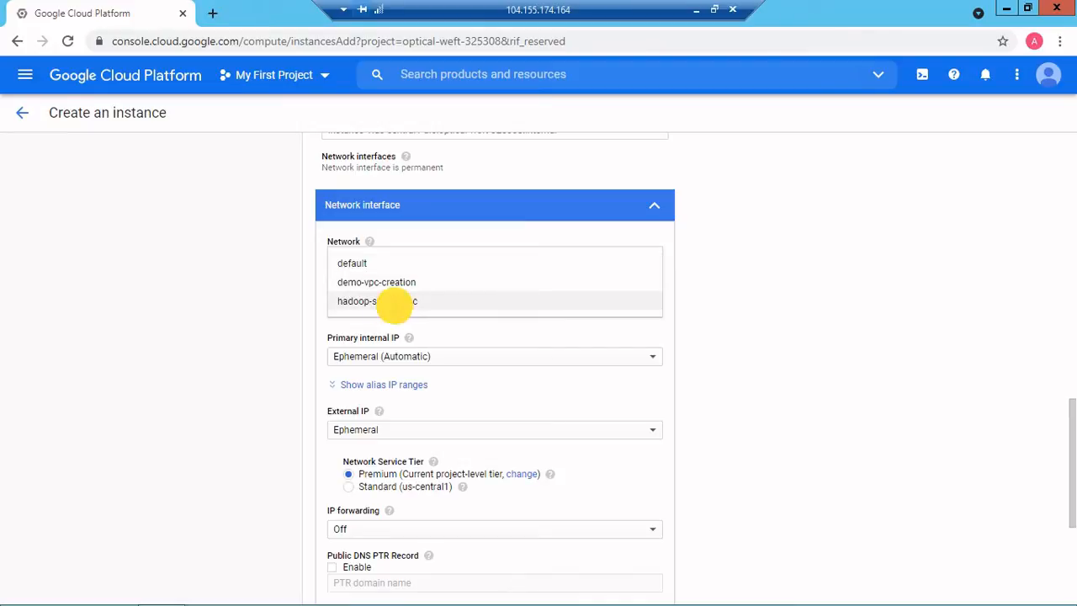
{"action": "left_click", "coordinate": [374, 300]}
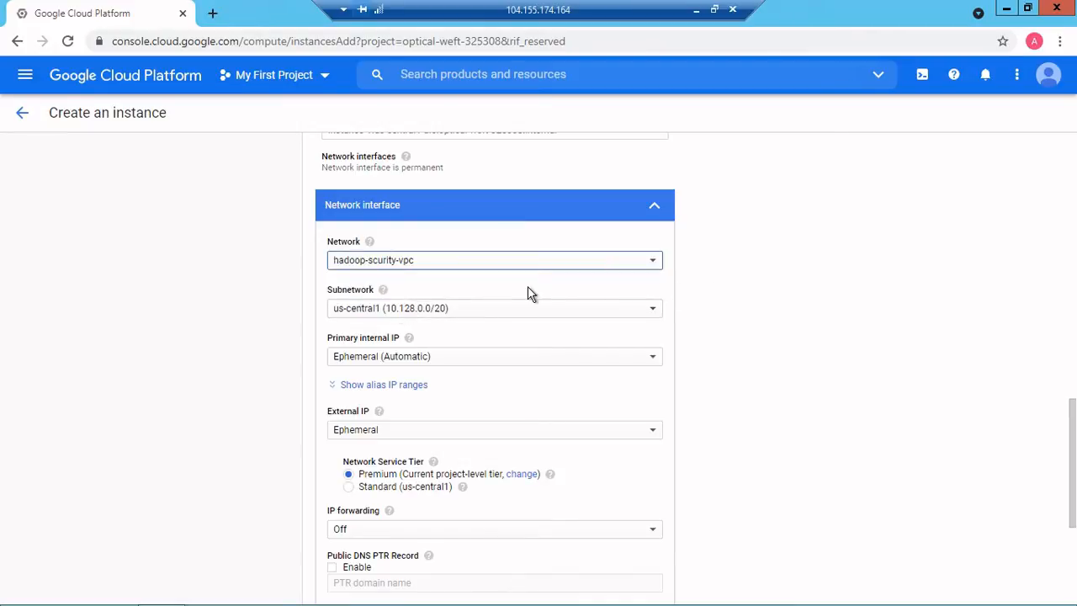
{"action": "mouse_move", "coordinate": [344, 319]}
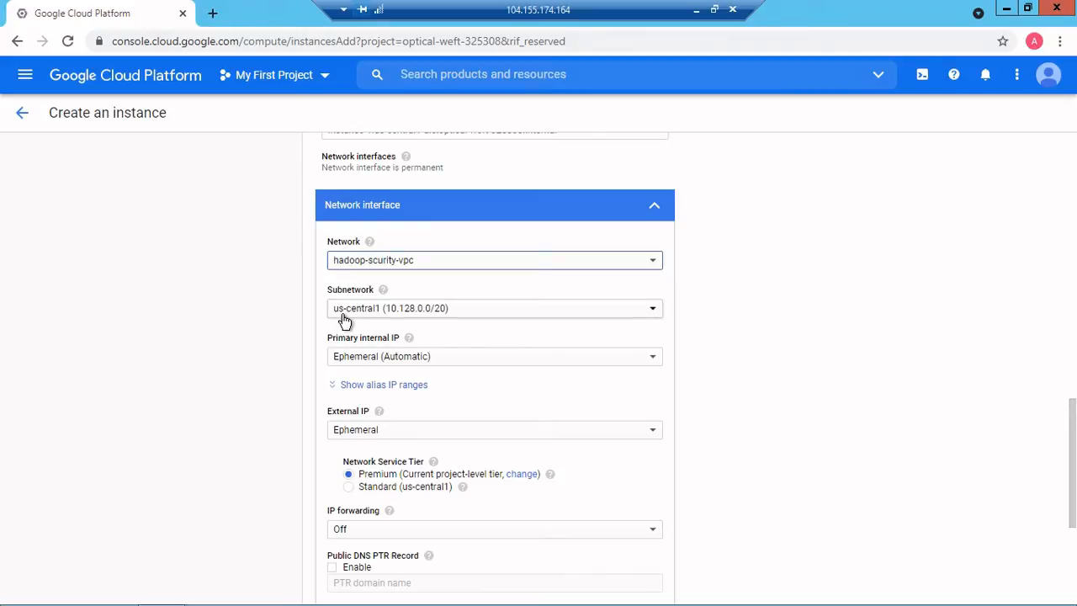
{"action": "mouse_move", "coordinate": [355, 351]}
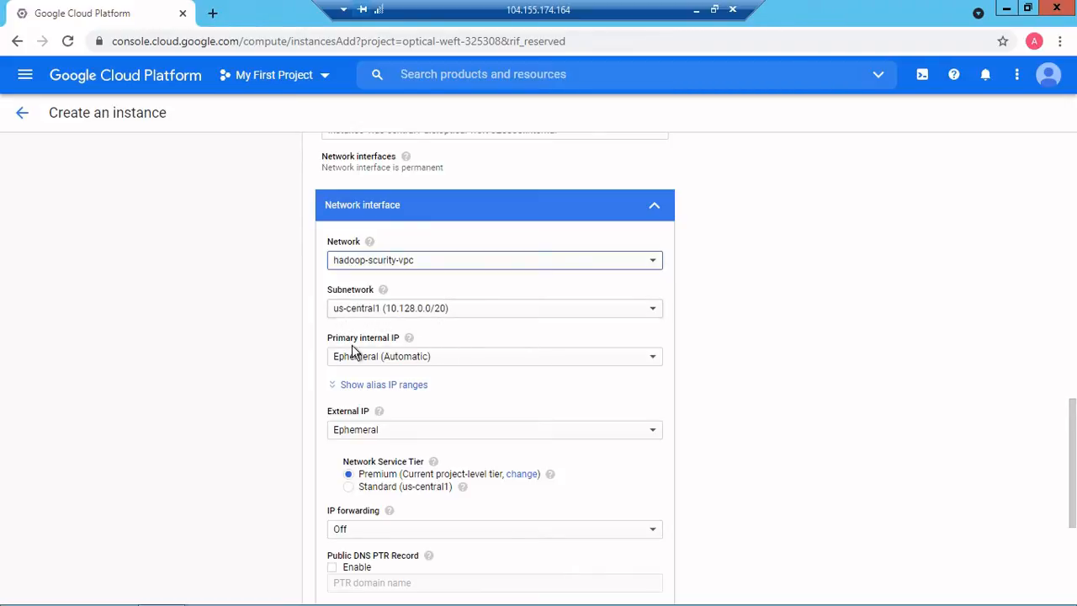
{"action": "mouse_move", "coordinate": [488, 357]}
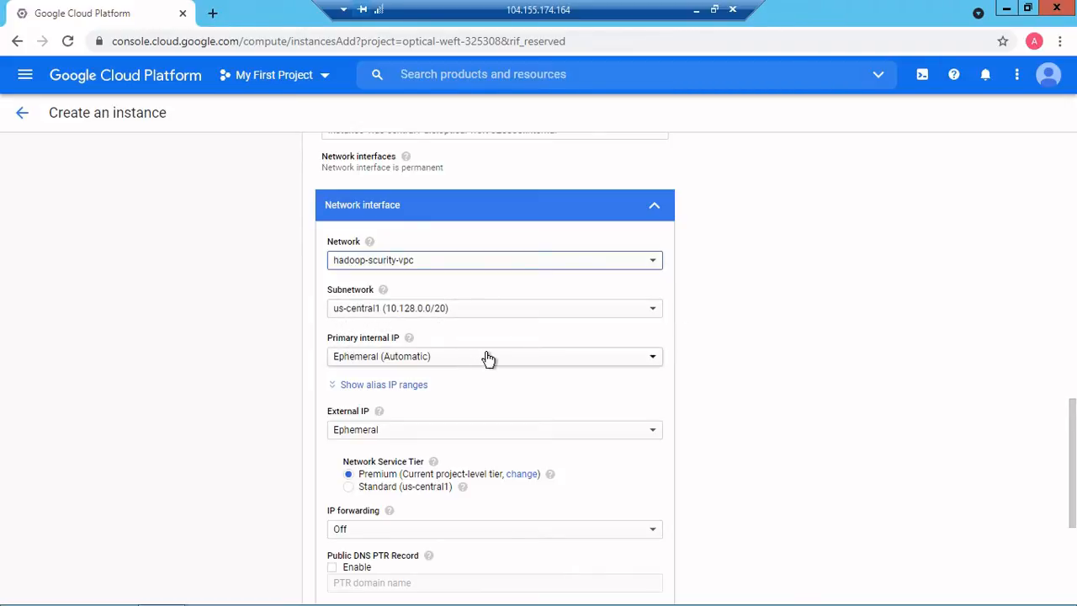
{"action": "scroll", "scroll_direction": "down", "scroll_amount": 3}
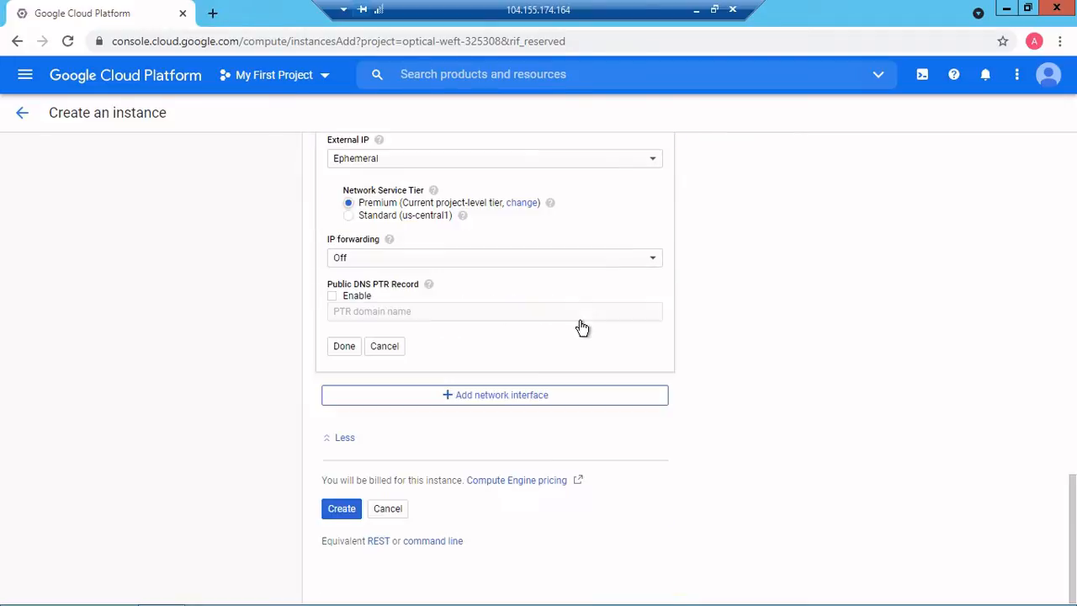
{"action": "mouse_move", "coordinate": [368, 509]}
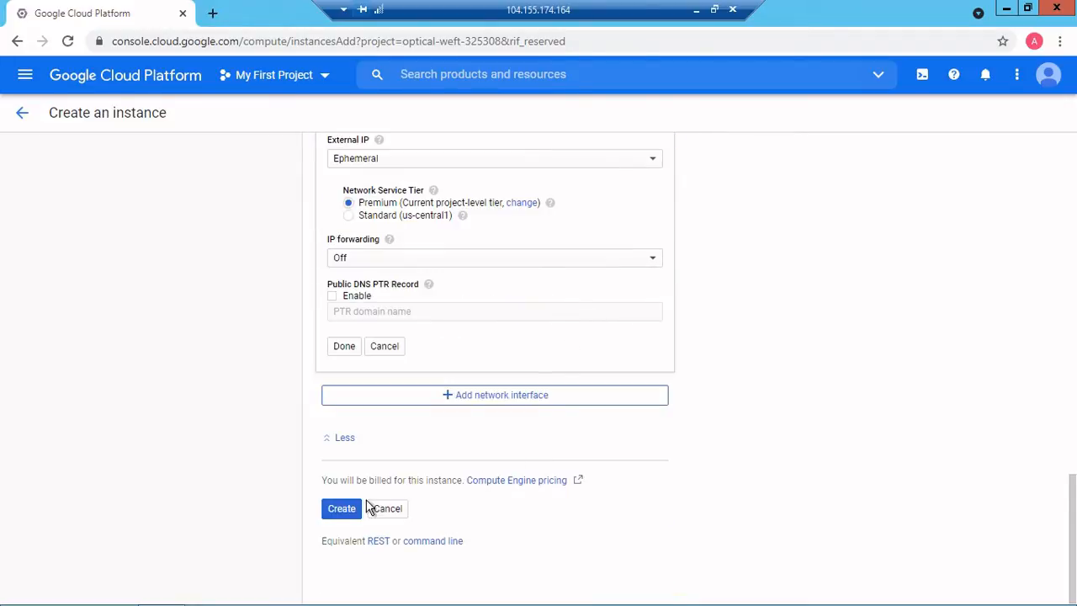
{"action": "left_click", "coordinate": [342, 509]}
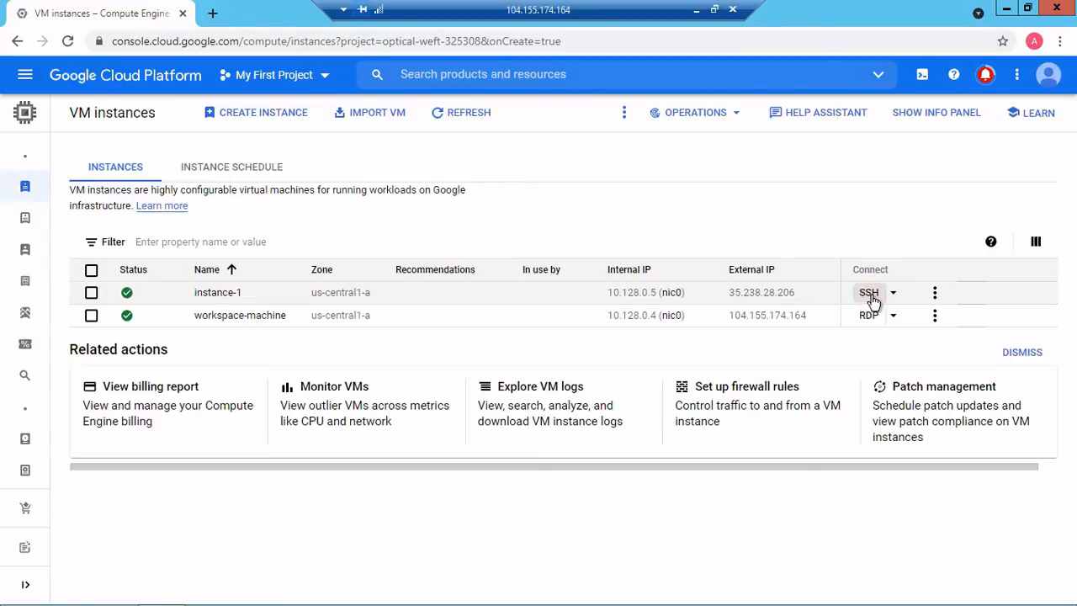
{"action": "left_click", "coordinate": [869, 292]}
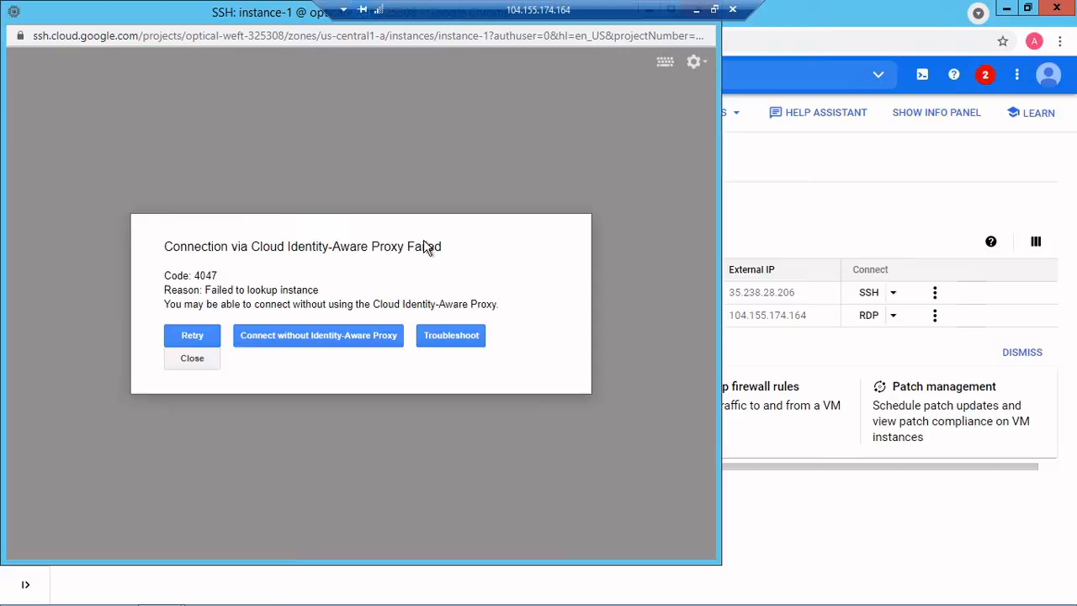
{"action": "mouse_move", "coordinate": [171, 255]}
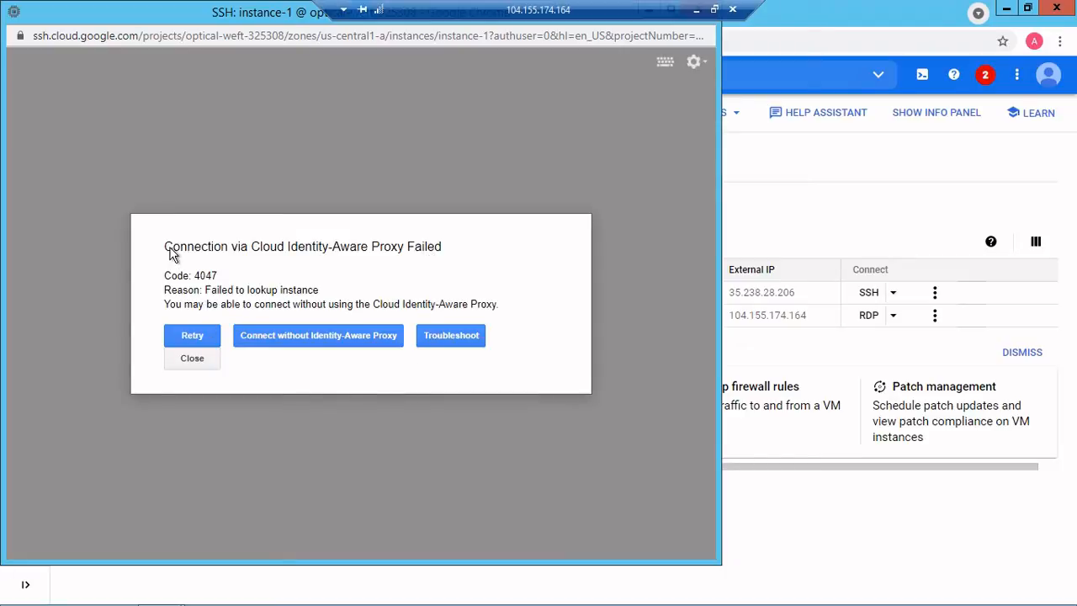
{"action": "mouse_move", "coordinate": [392, 261]}
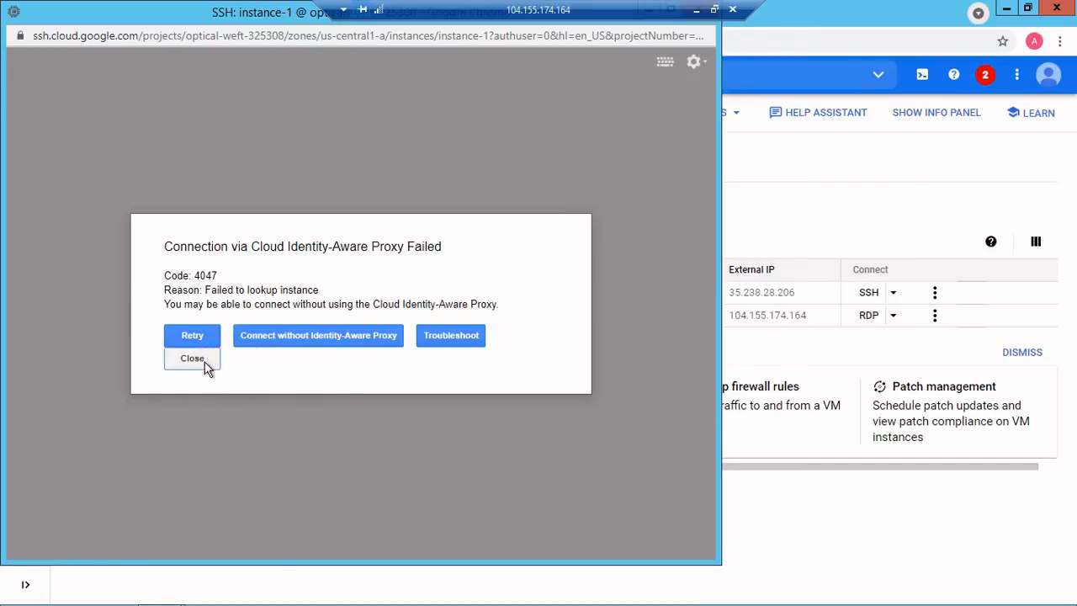
{"action": "left_click", "coordinate": [192, 358]}
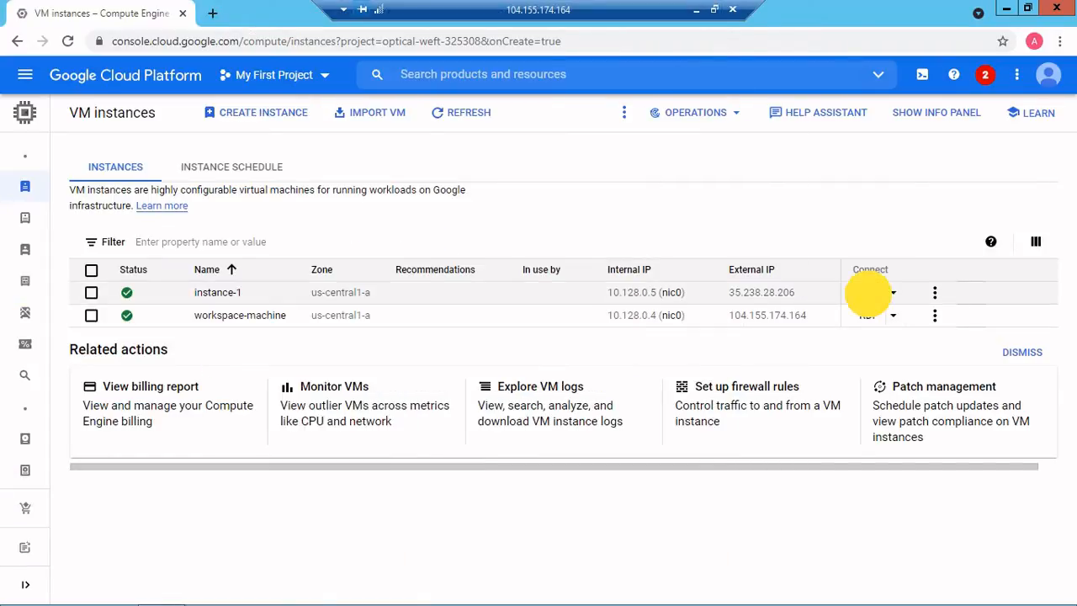
Reconnect to instance-1 over browser SSH, browse terminal font settings, and type lsb_re
{"action": "left_click", "coordinate": [867, 292]}
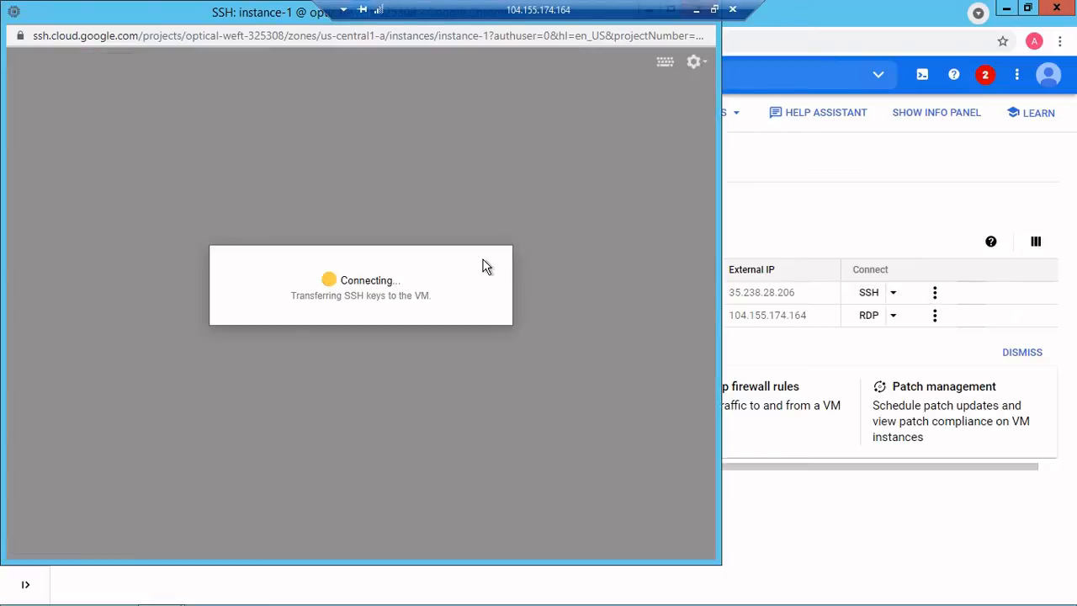
{"action": "mouse_move", "coordinate": [669, 213]}
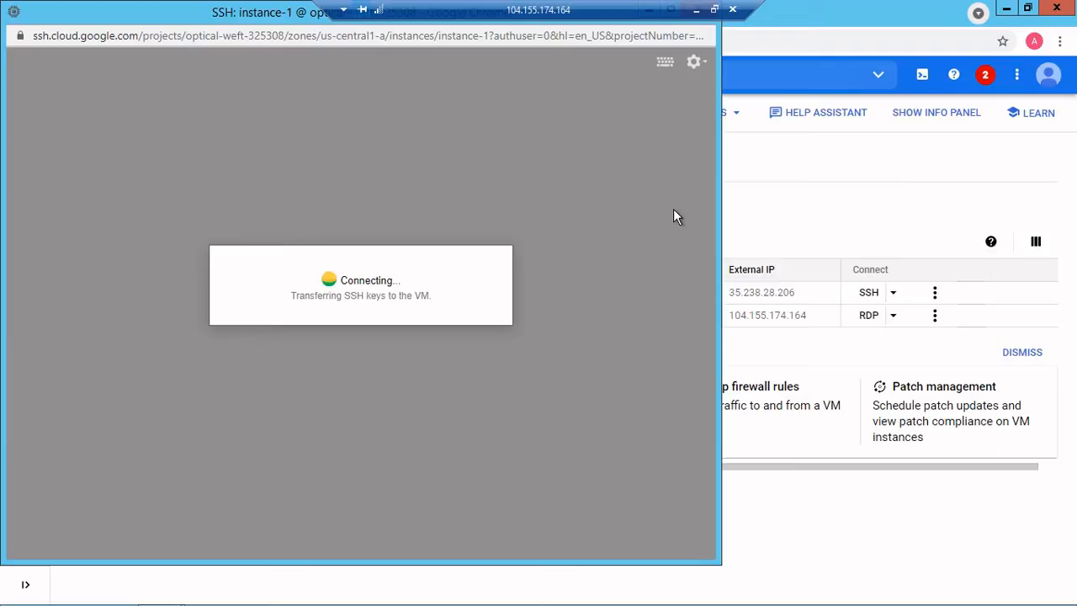
{"action": "mouse_move", "coordinate": [458, 250]}
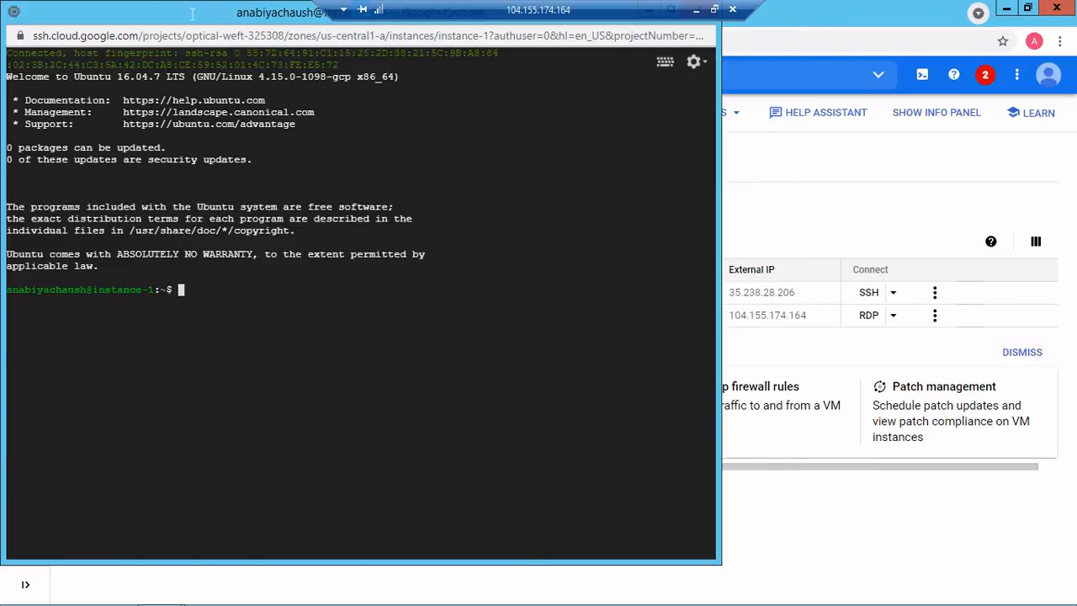
{"action": "mouse_move", "coordinate": [444, 362]}
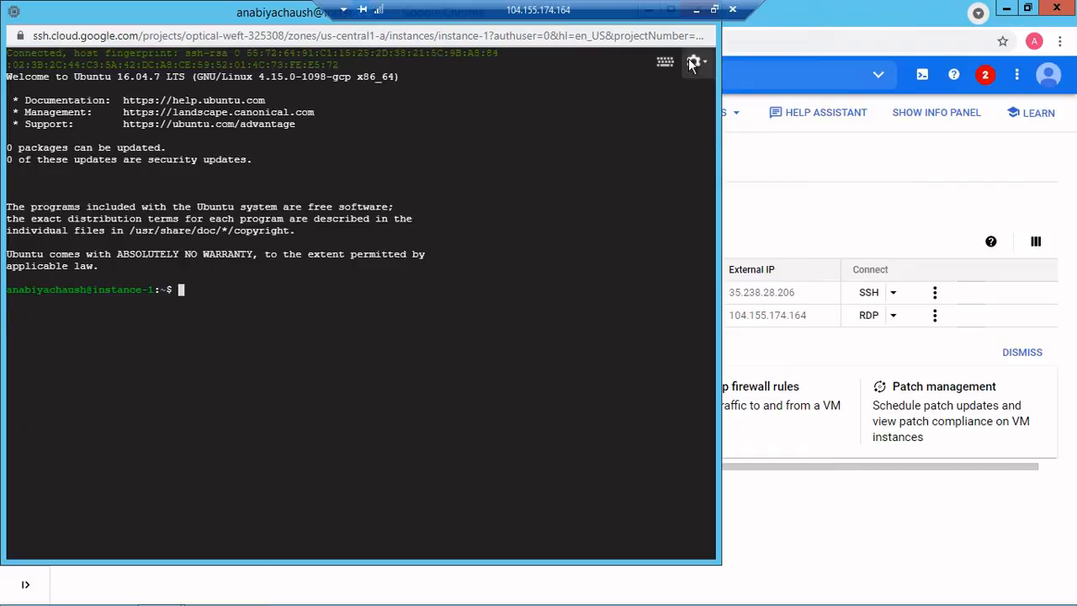
{"action": "left_click", "coordinate": [694, 61]}
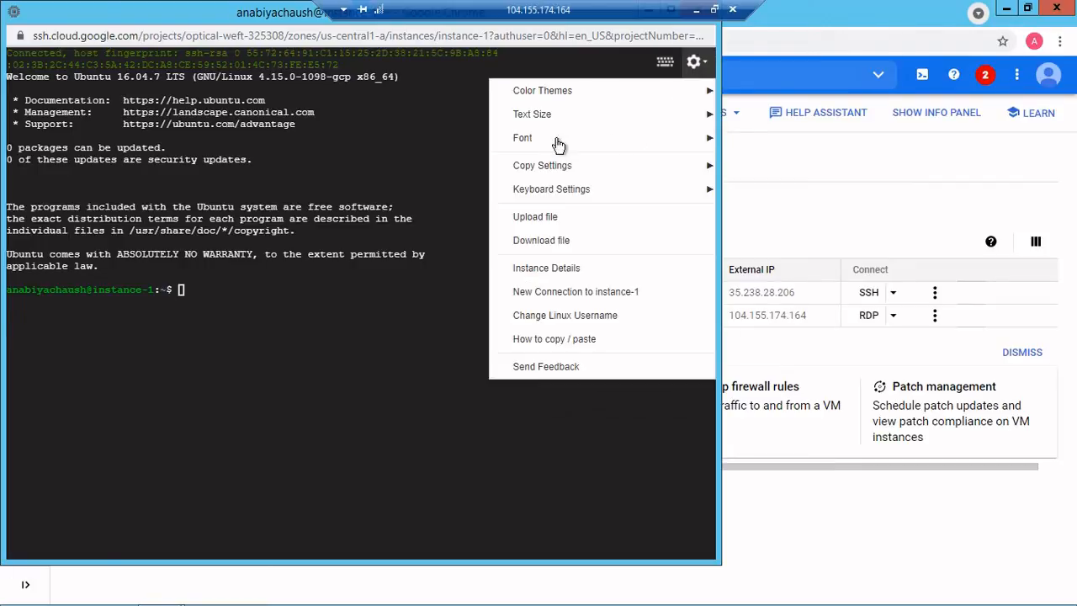
{"action": "left_click", "coordinate": [522, 137]}
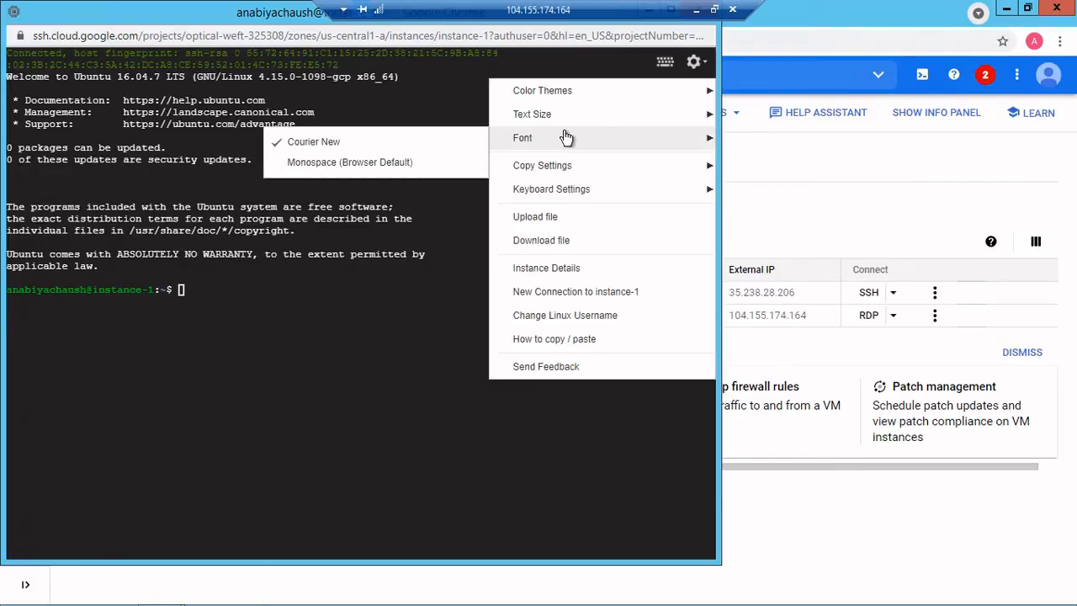
{"action": "mouse_move", "coordinate": [338, 179]}
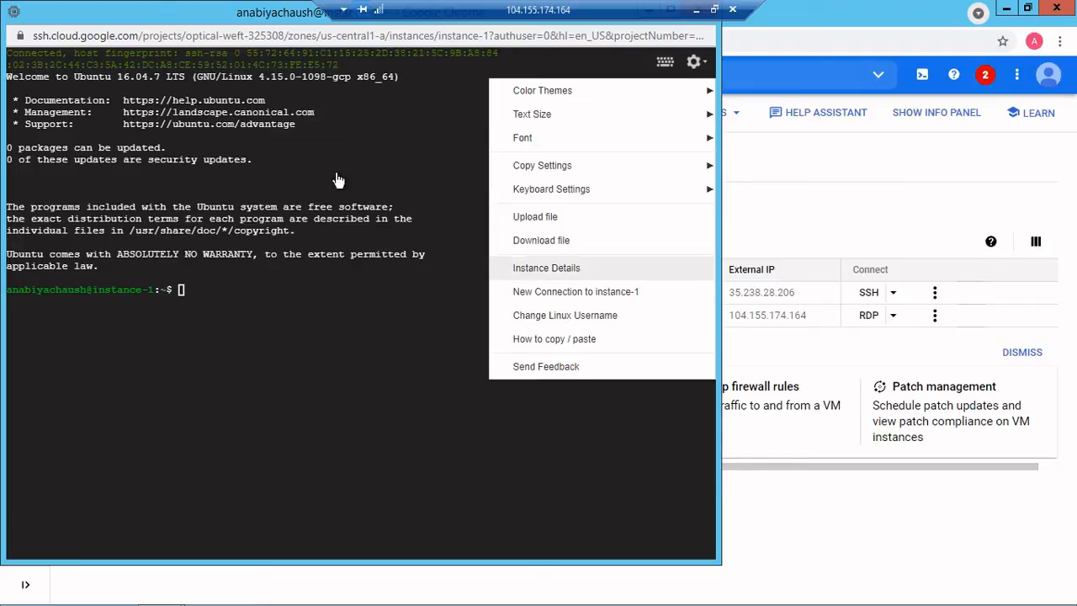
{"action": "left_click", "coordinate": [238, 334]}
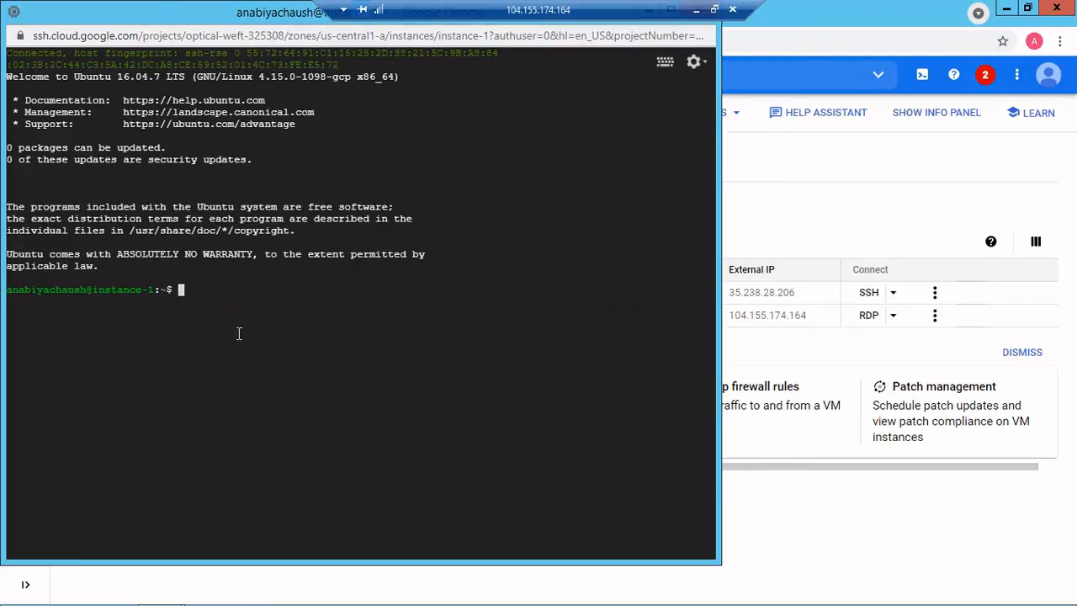
{"action": "mouse_move", "coordinate": [441, 284]}
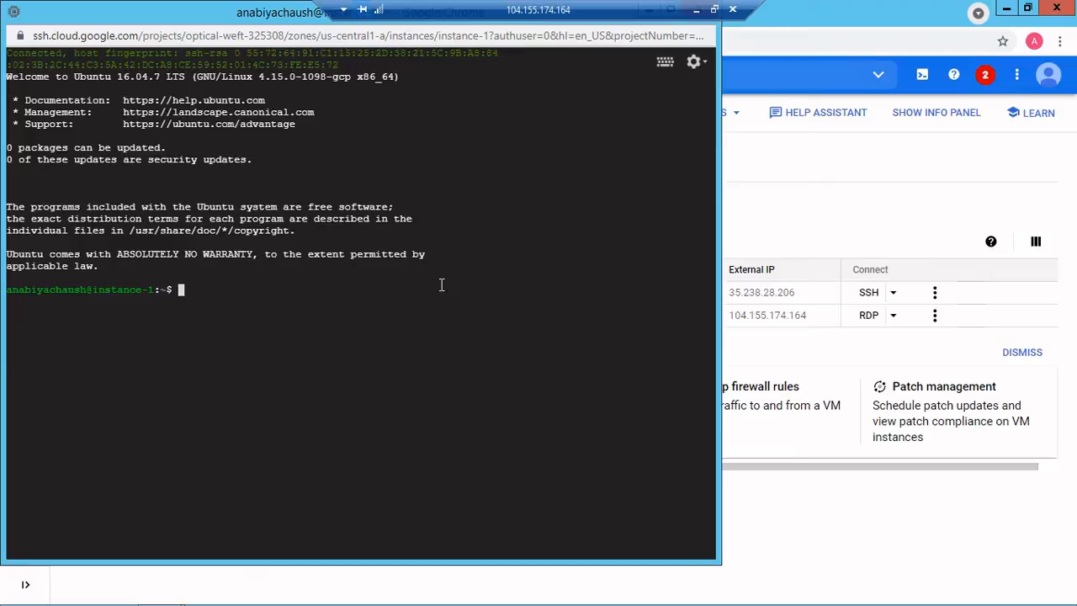
{"action": "mouse_move", "coordinate": [448, 281]}
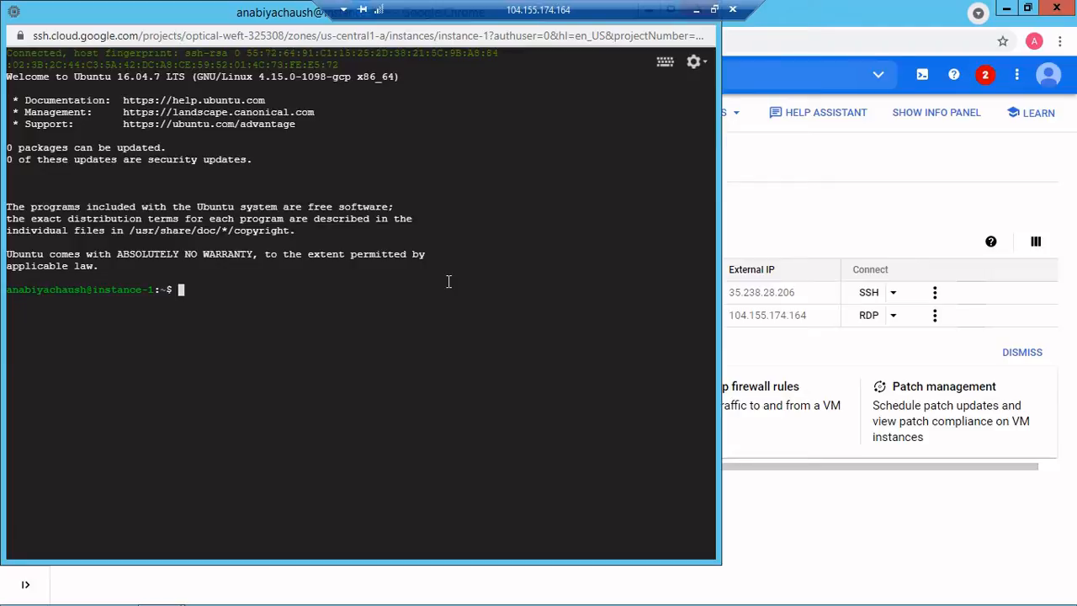
{"action": "type", "text": "lsb_re"}
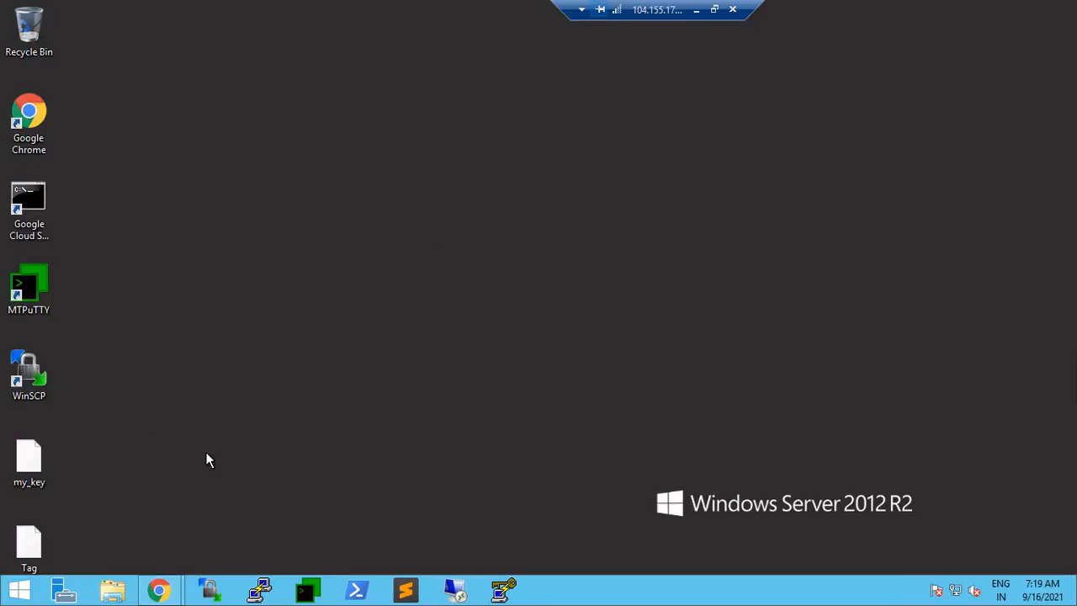
Launch PuTTYgen and generate a new 2048-bit RSA key pair
{"action": "left_click", "coordinate": [503, 585]}
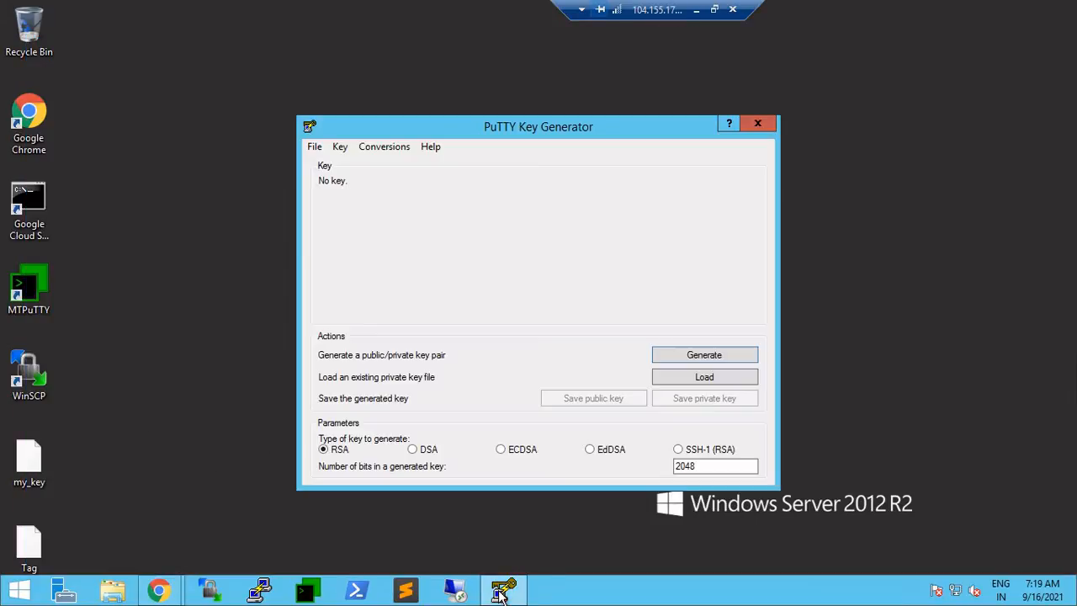
{"action": "mouse_move", "coordinate": [319, 173]}
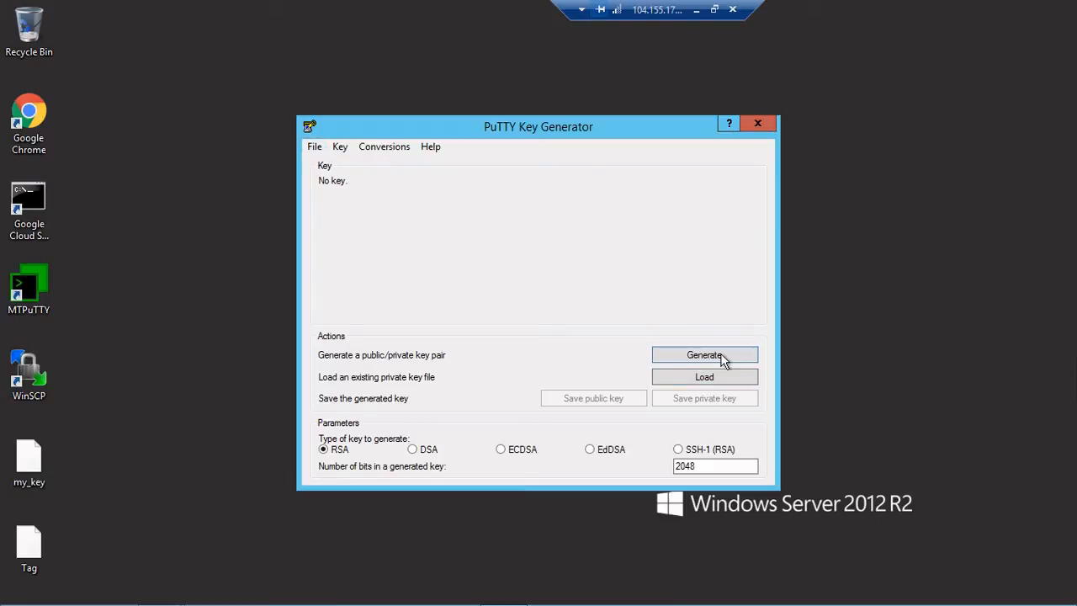
{"action": "left_click", "coordinate": [704, 354]}
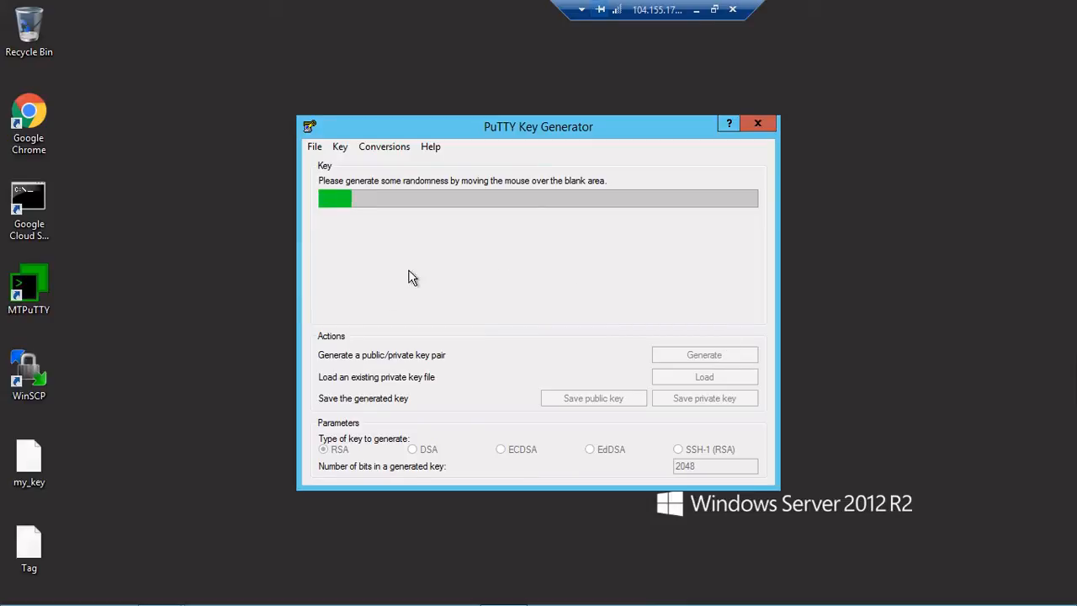
{"action": "mouse_move", "coordinate": [494, 268]}
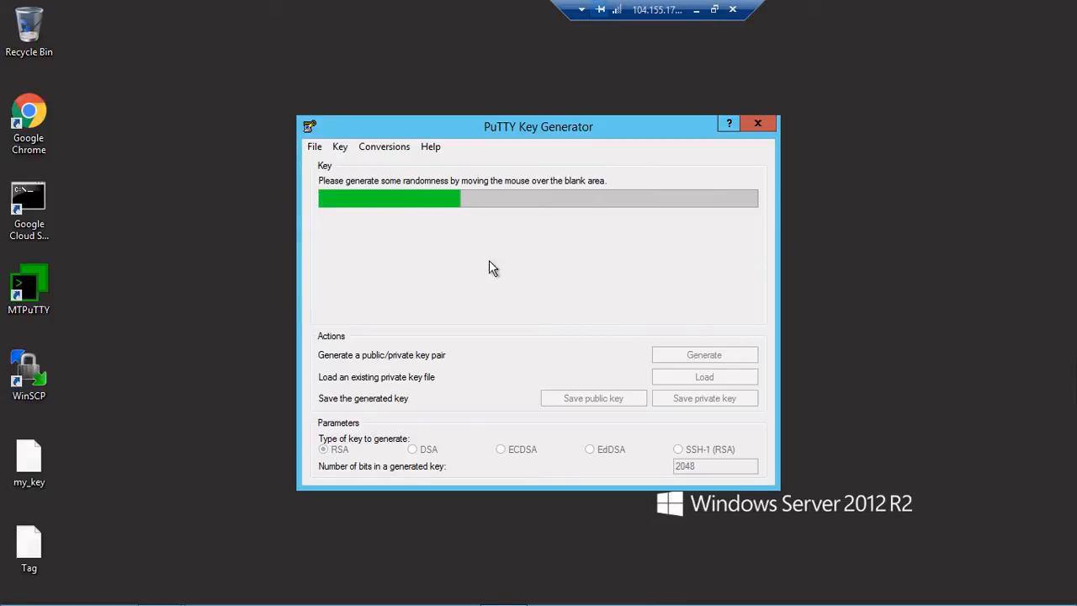
{"action": "mouse_move", "coordinate": [658, 253]}
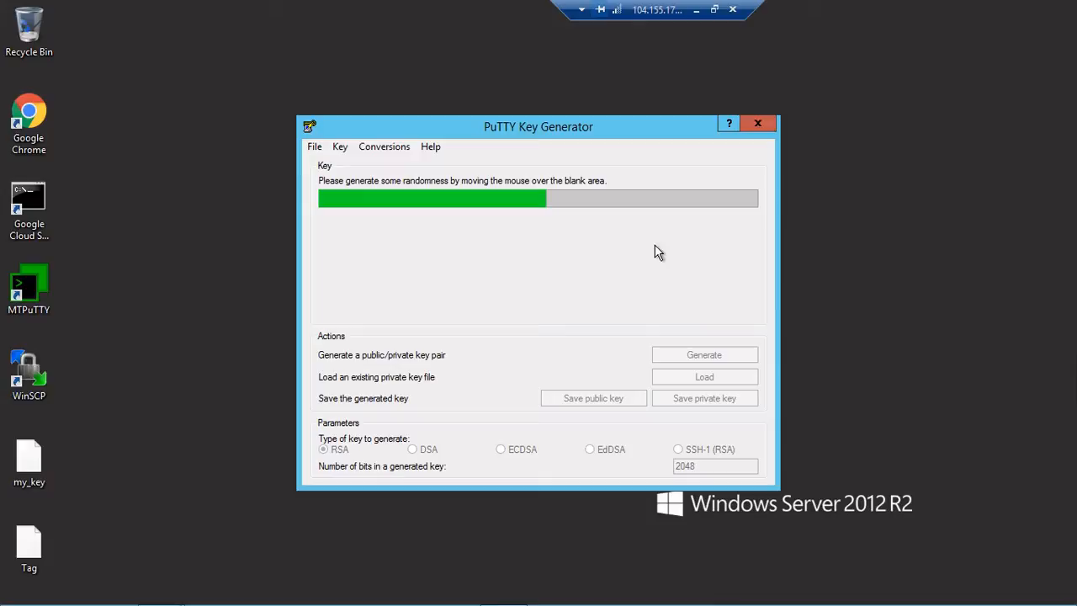
{"action": "mouse_move", "coordinate": [549, 256]}
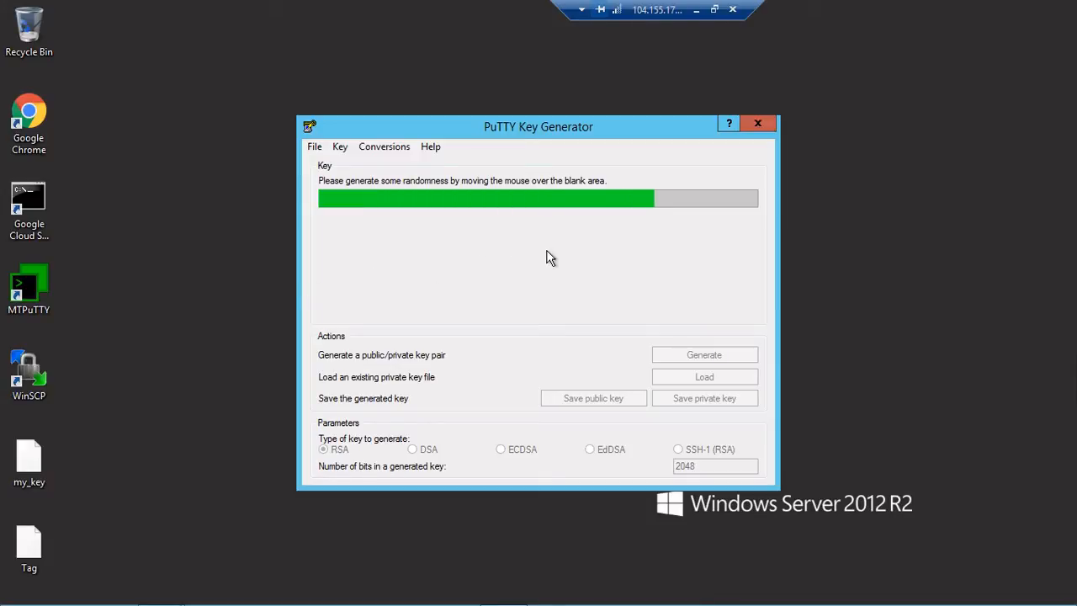
{"action": "mouse_move", "coordinate": [447, 311]}
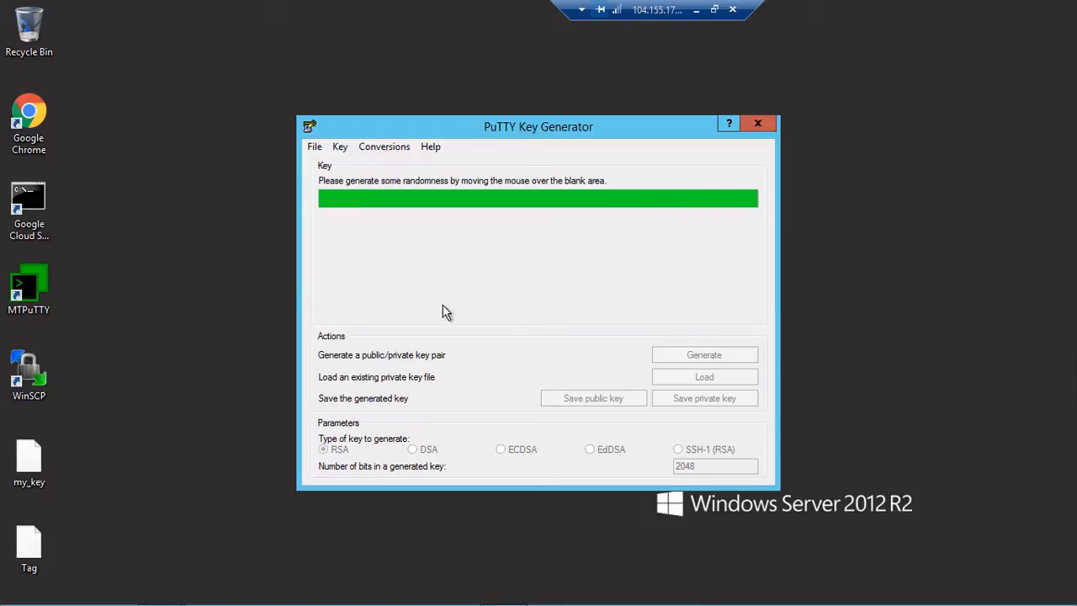
{"action": "left_click", "coordinate": [704, 354]}
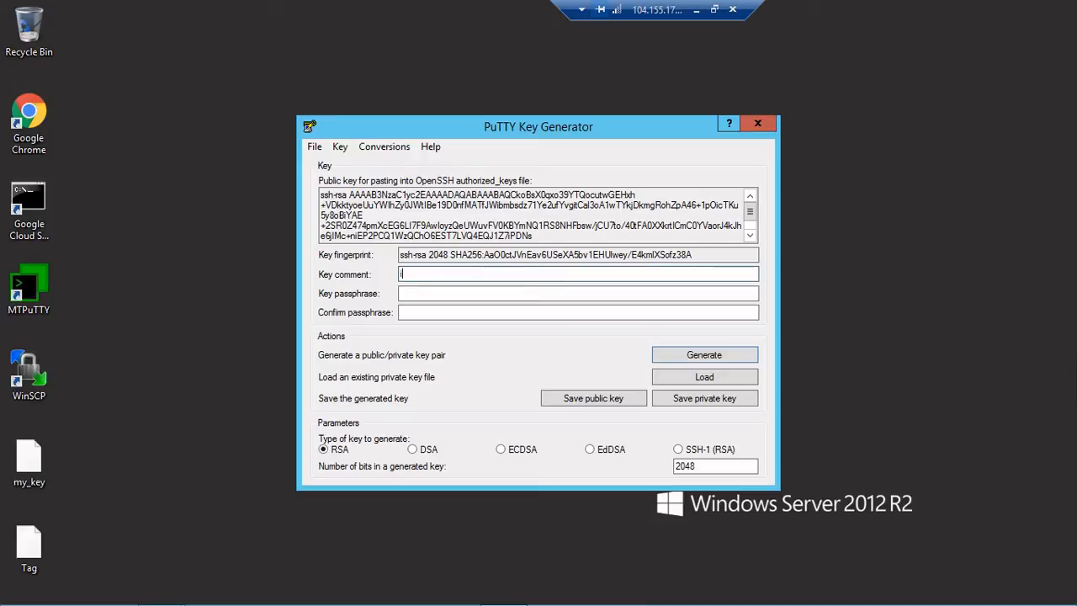
Enter the key comment 'imranchaush' and copy the public key text
{"action": "type", "text": "imran"}
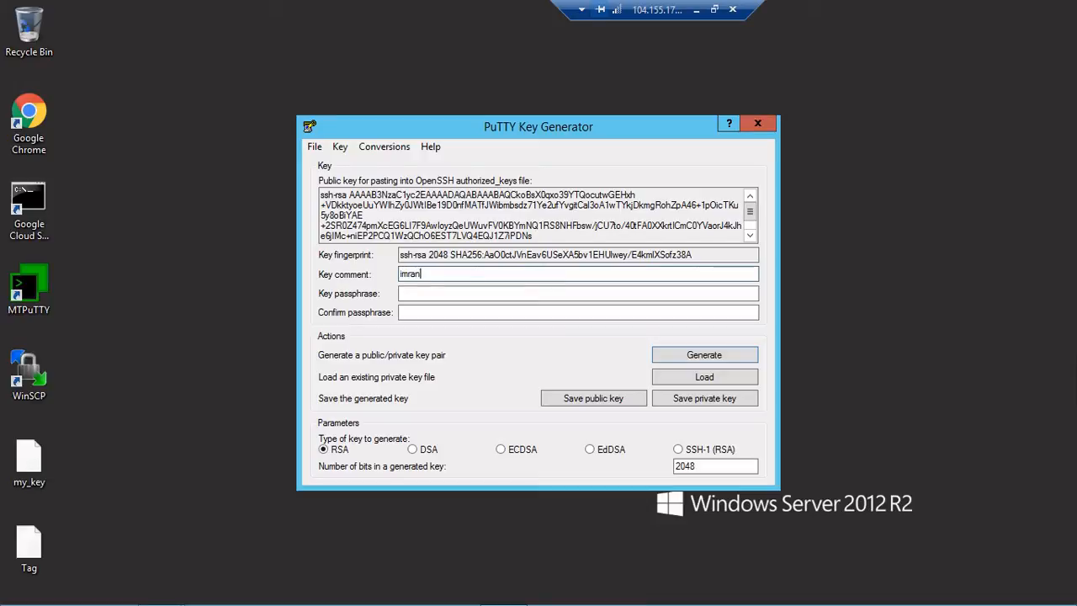
{"action": "type", "text": "chaush"}
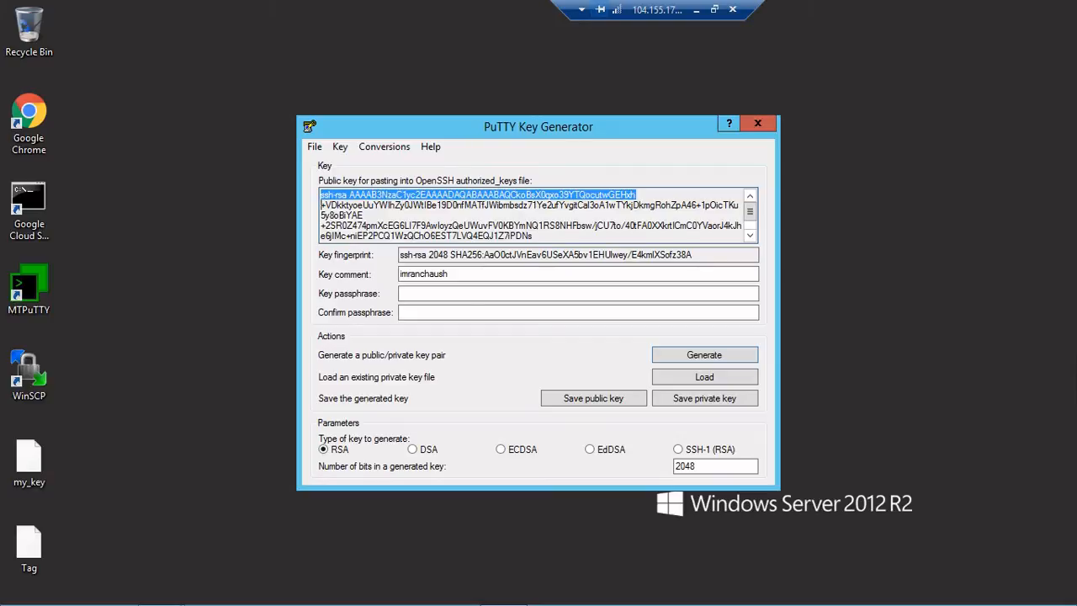
{"action": "scroll", "scroll_direction": "down", "scroll_amount": 3}
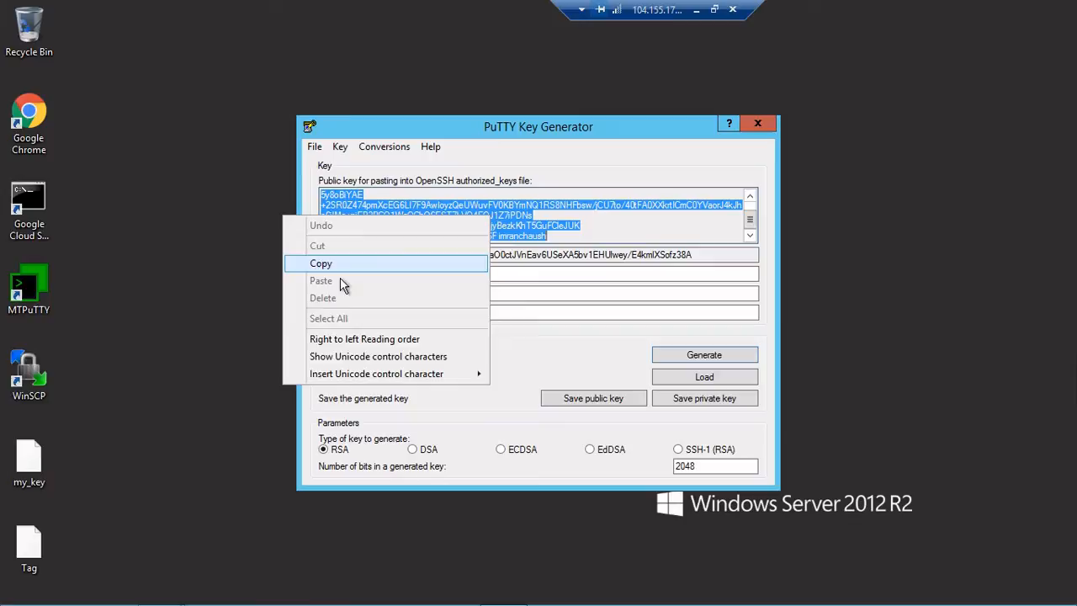
{"action": "left_click", "coordinate": [322, 263]}
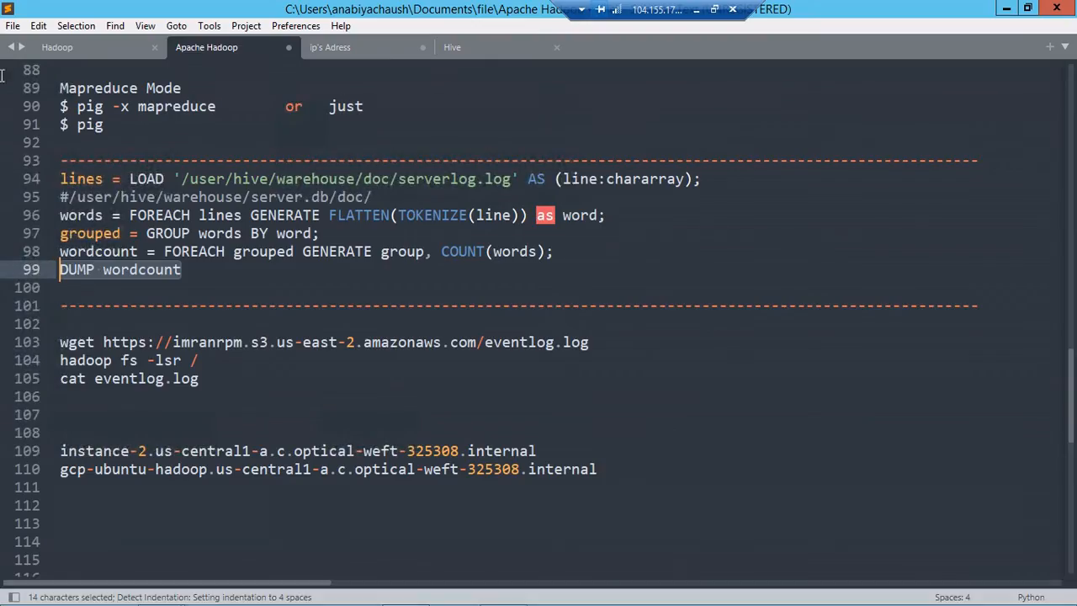
Create a file named 'key', paste and save the public key, then copy its contents
{"action": "left_click", "coordinate": [10, 26]}
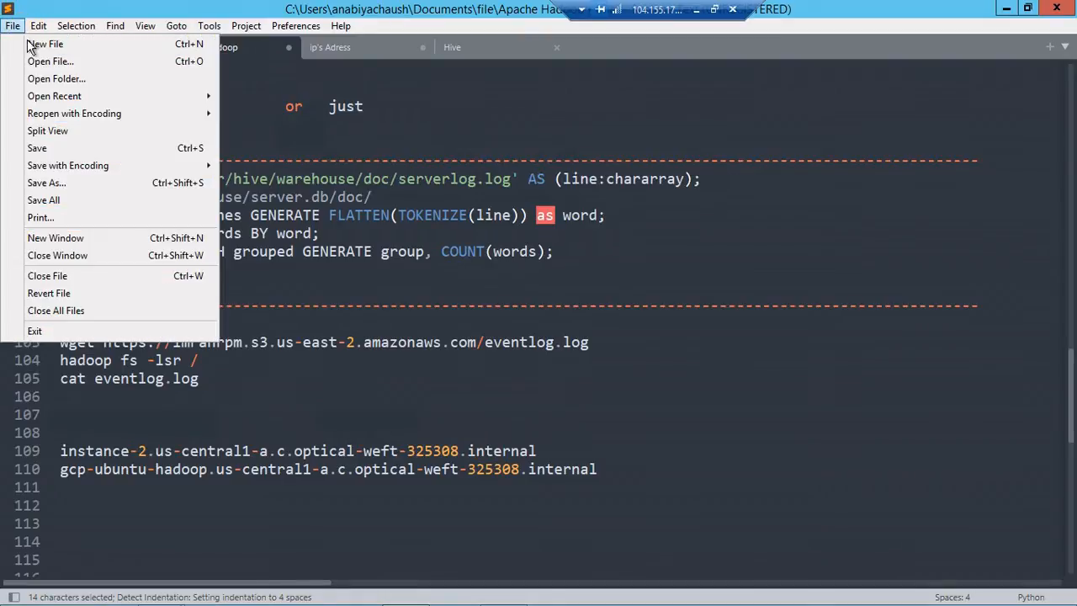
{"action": "left_click", "coordinate": [46, 44]}
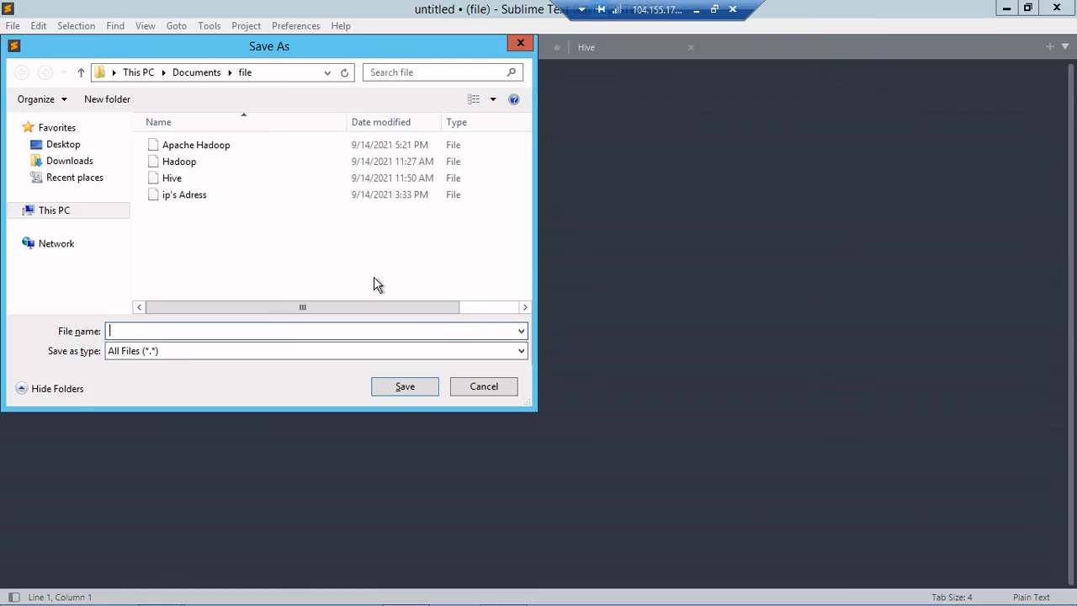
{"action": "type", "text": "key"}
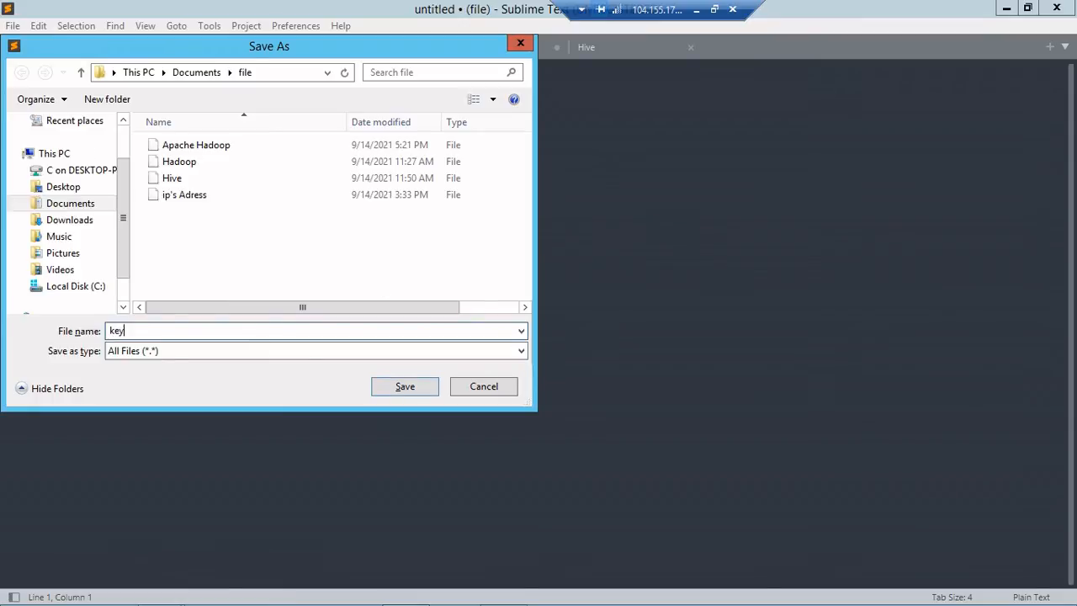
{"action": "left_click", "coordinate": [405, 386]}
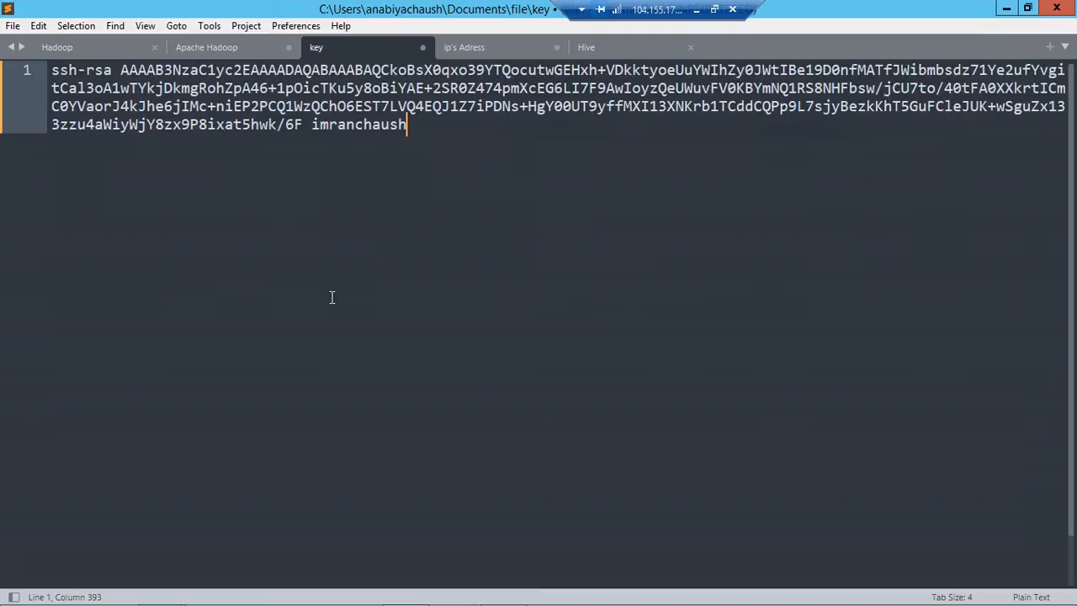
{"action": "key", "text": "ctrl+s"}
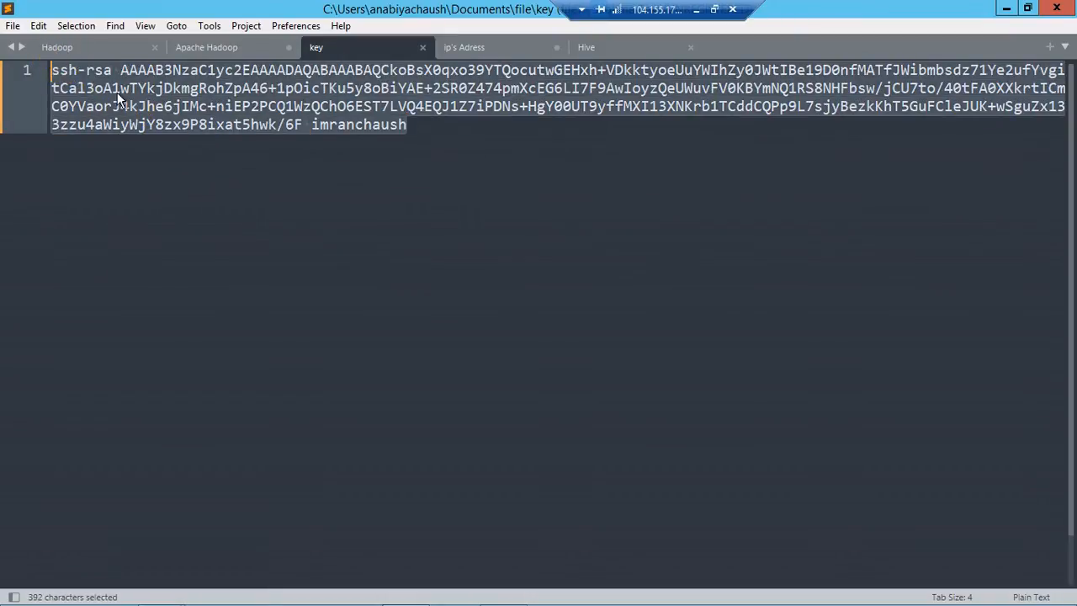
{"action": "right_click", "coordinate": [116, 99]}
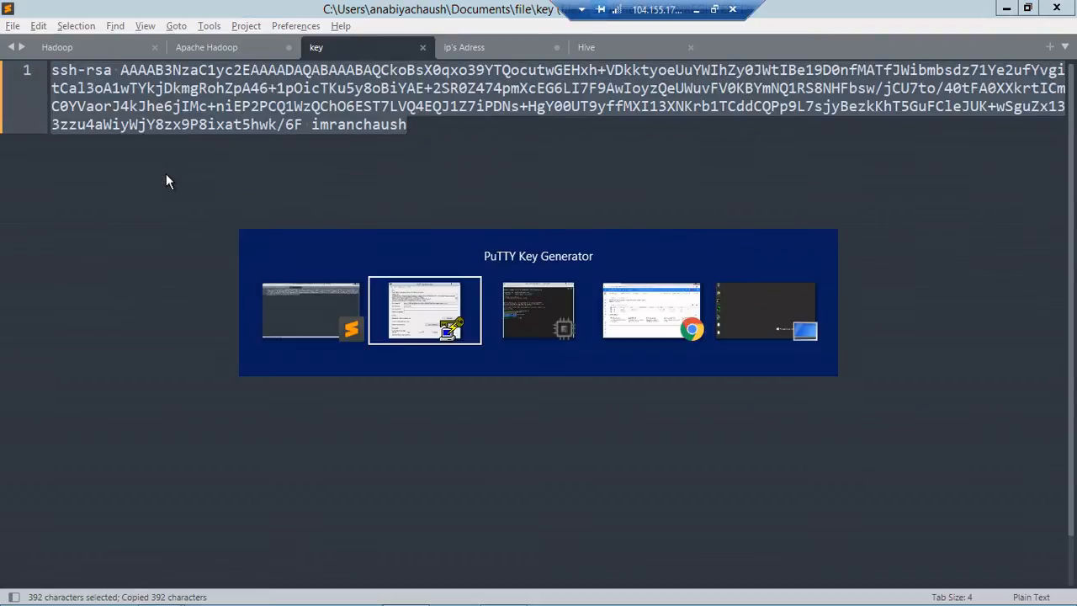
Open instance-1's edit page and reveal its SSH key entries
{"action": "left_click", "coordinate": [652, 310]}
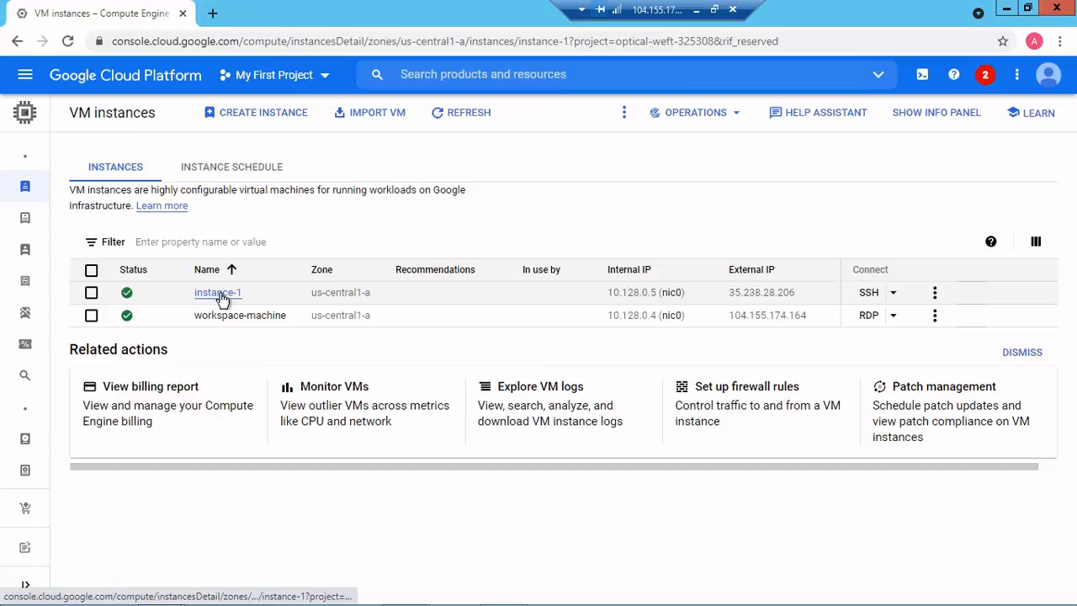
{"action": "left_click", "coordinate": [217, 292]}
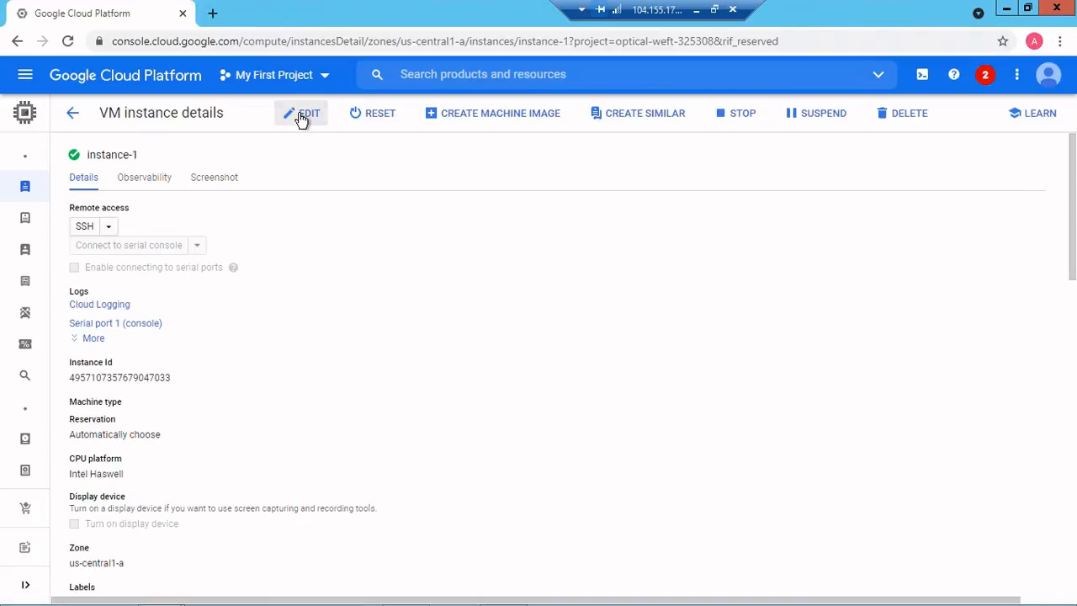
{"action": "left_click", "coordinate": [302, 112]}
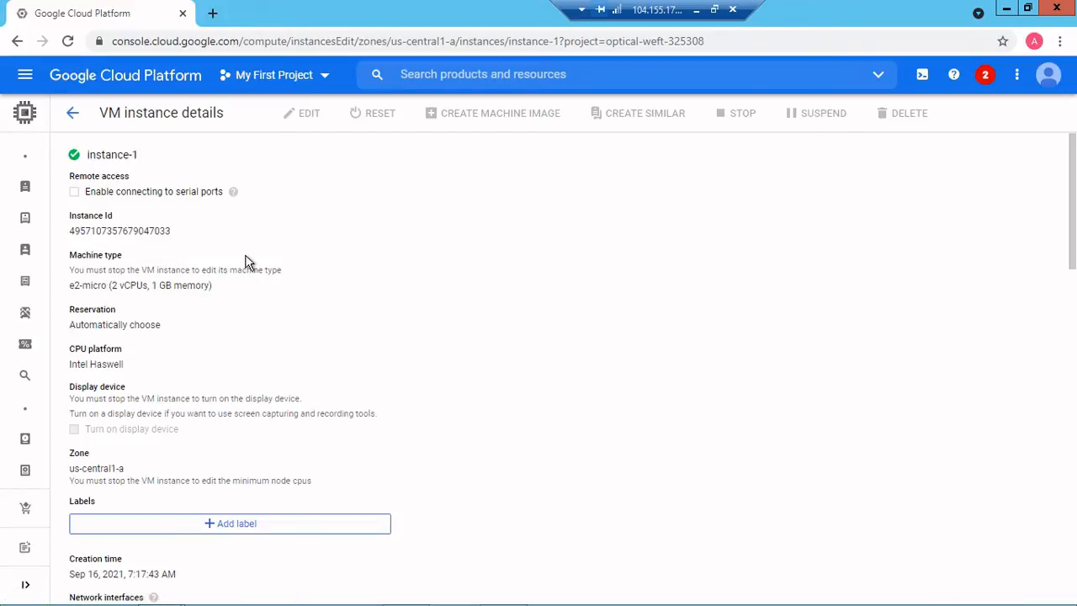
{"action": "scroll", "scroll_direction": "down", "scroll_amount": 3}
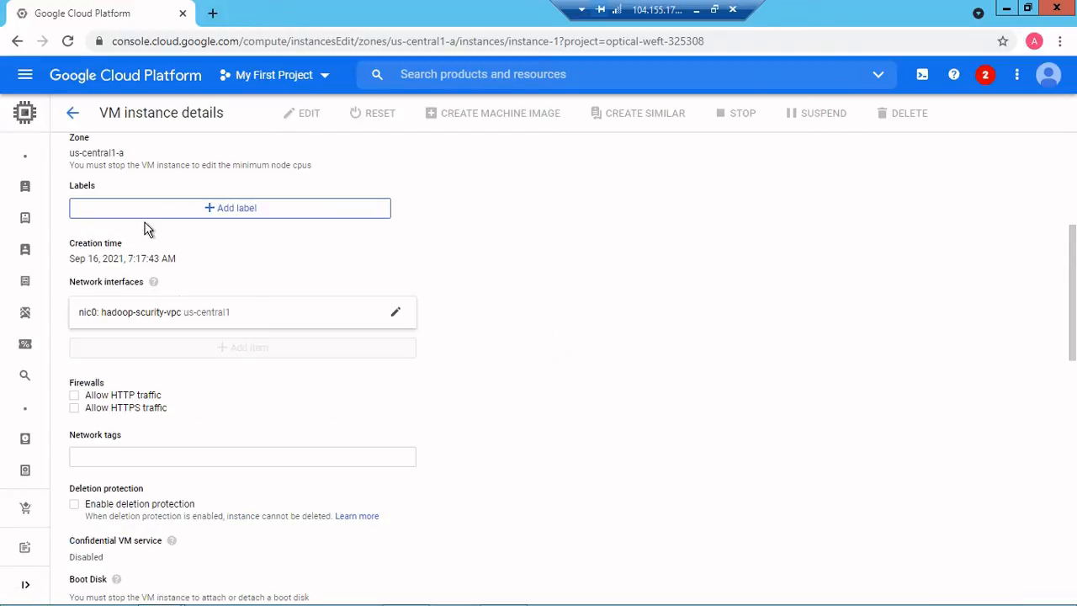
{"action": "scroll", "scroll_direction": "down", "scroll_amount": 3}
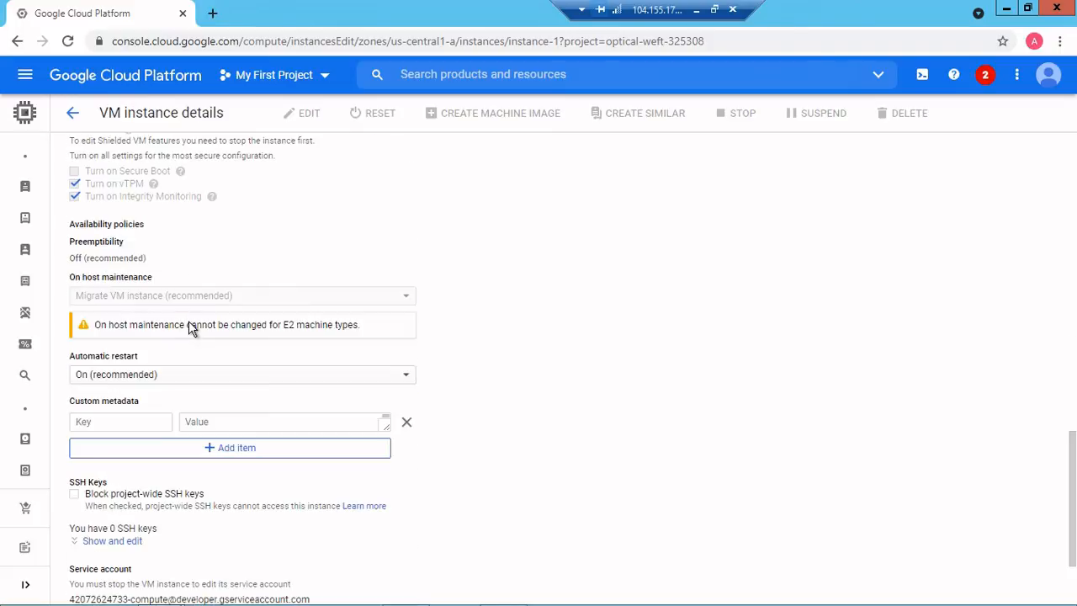
{"action": "mouse_move", "coordinate": [118, 552]}
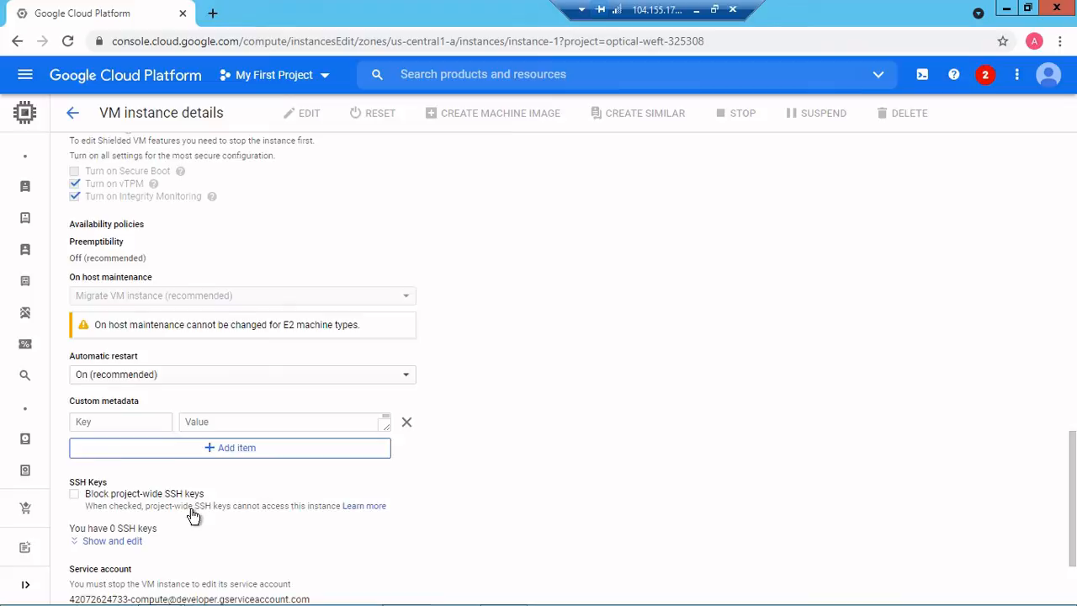
{"action": "scroll", "scroll_direction": "down", "scroll_amount": 3}
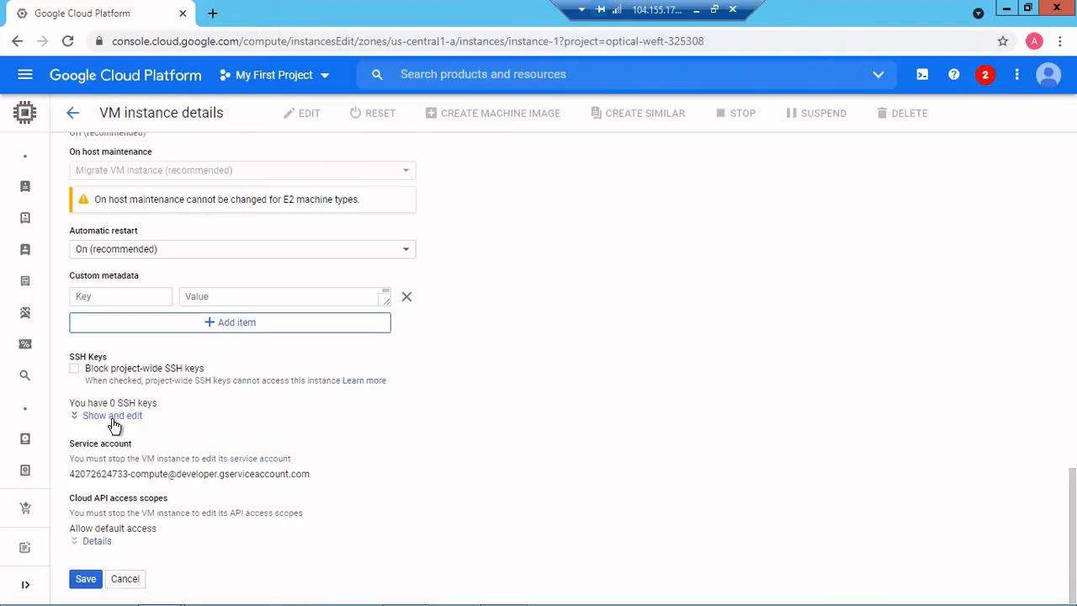
{"action": "left_click", "coordinate": [111, 415]}
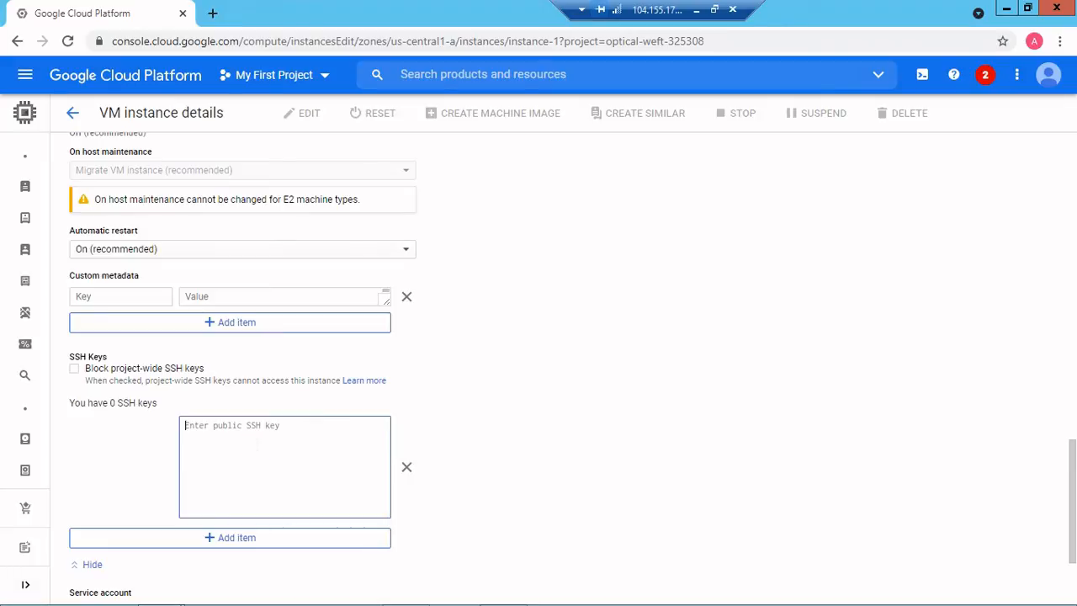
Paste the public key into a new SSH key entry and save instance-1
{"action": "key", "text": "alt+tab"}
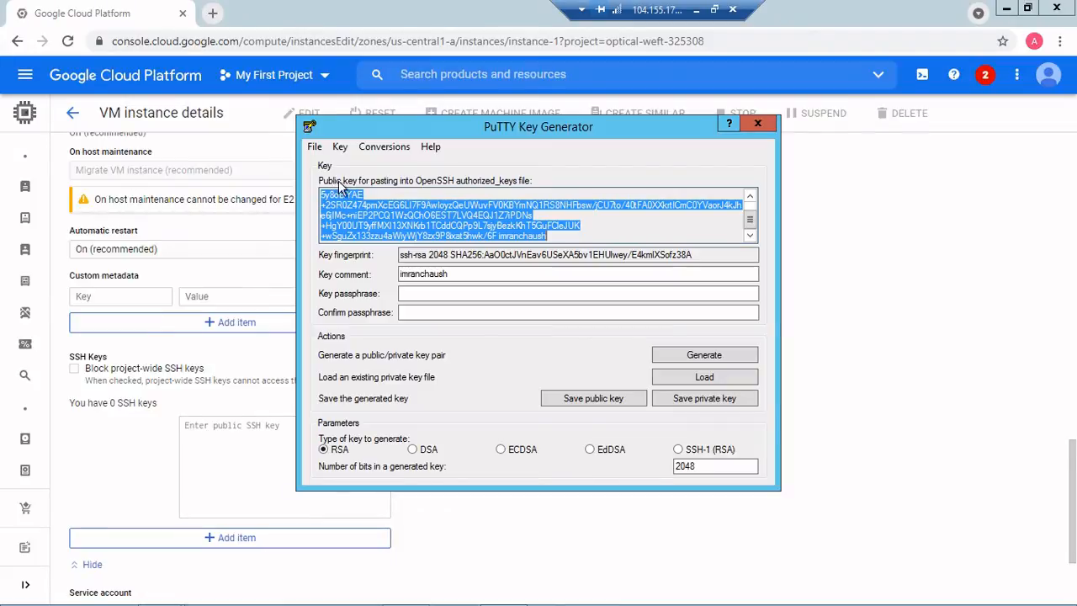
{"action": "mouse_move", "coordinate": [393, 194]}
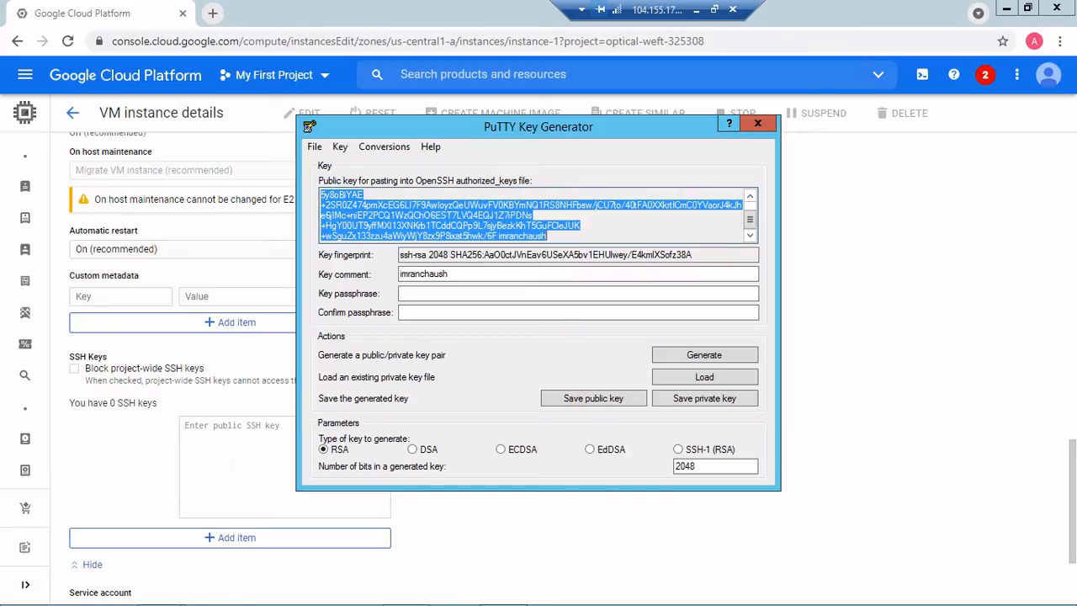
{"action": "left_click", "coordinate": [757, 123]}
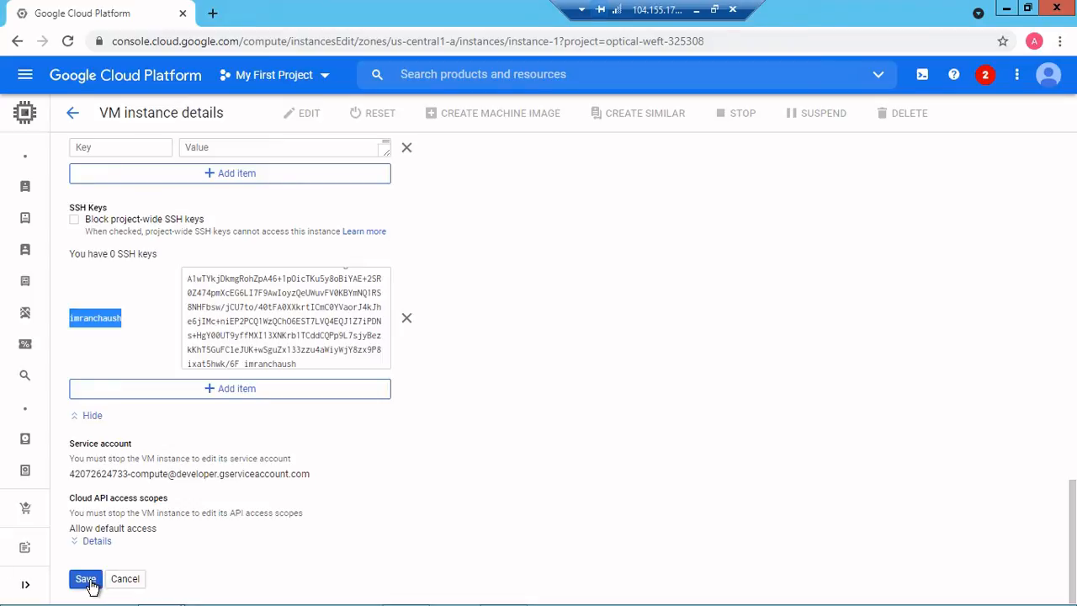
{"action": "left_click", "coordinate": [85, 578]}
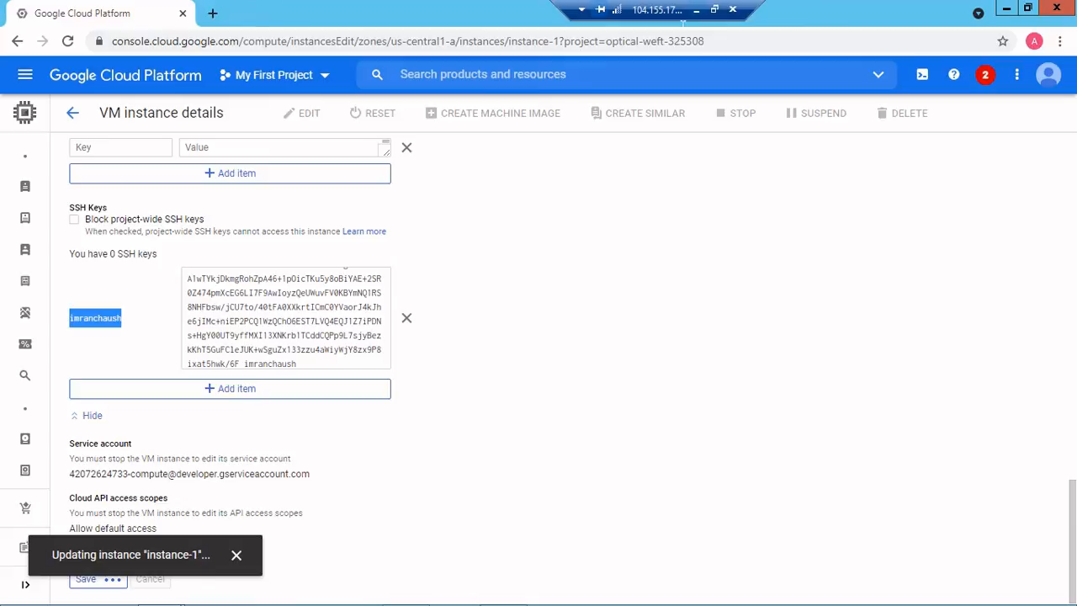
{"action": "mouse_move", "coordinate": [1007, 8]}
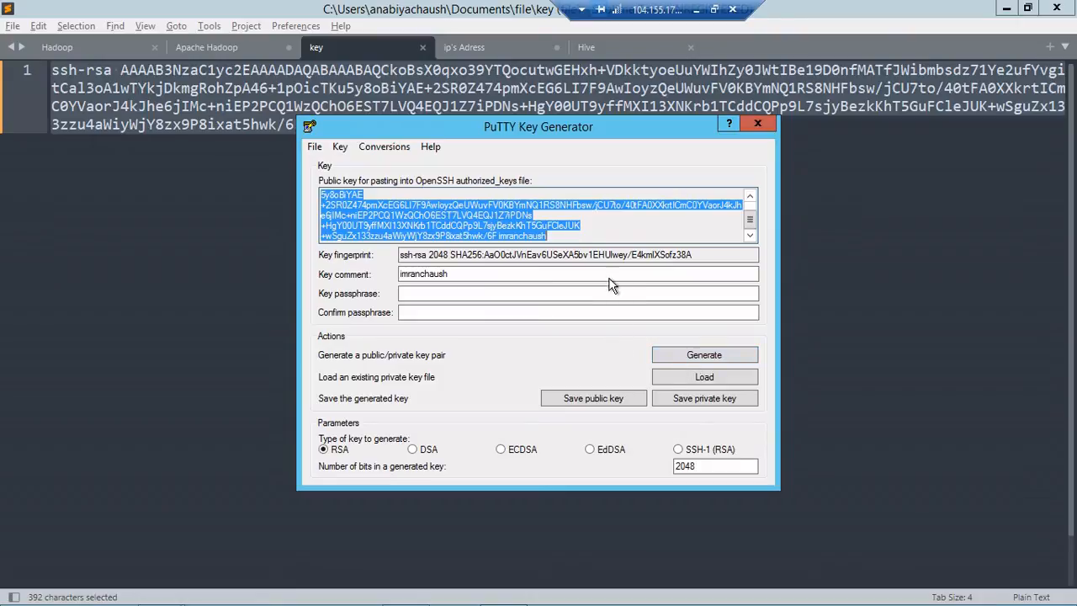
Save the private key without a passphrase as 'imranchaush' .ppk in Downloads, then close PuTTYgen
{"action": "left_click", "coordinate": [577, 274]}
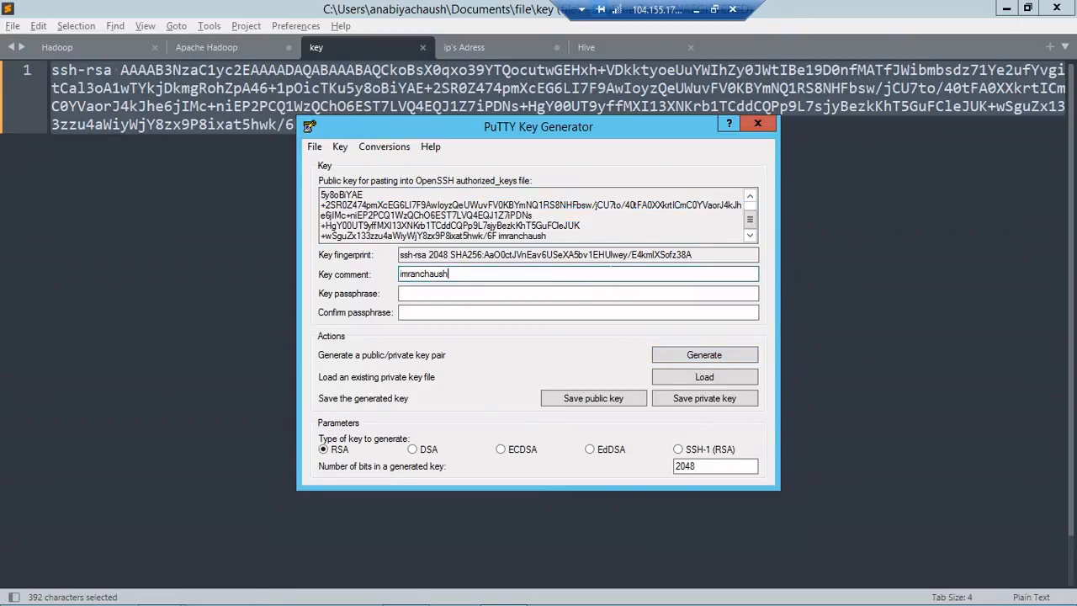
{"action": "mouse_move", "coordinate": [705, 398]}
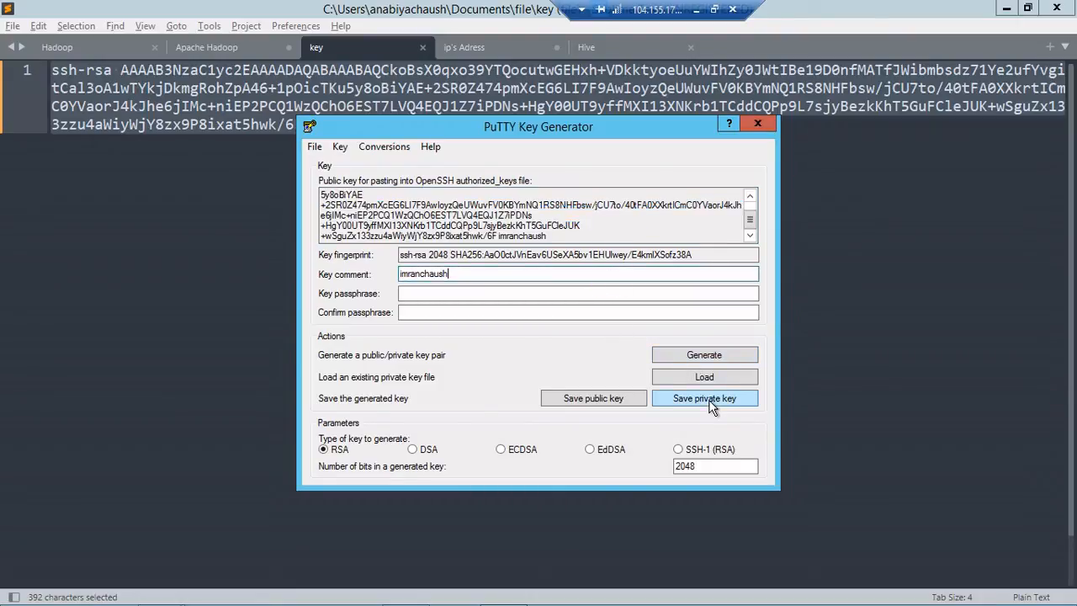
{"action": "left_click", "coordinate": [705, 398]}
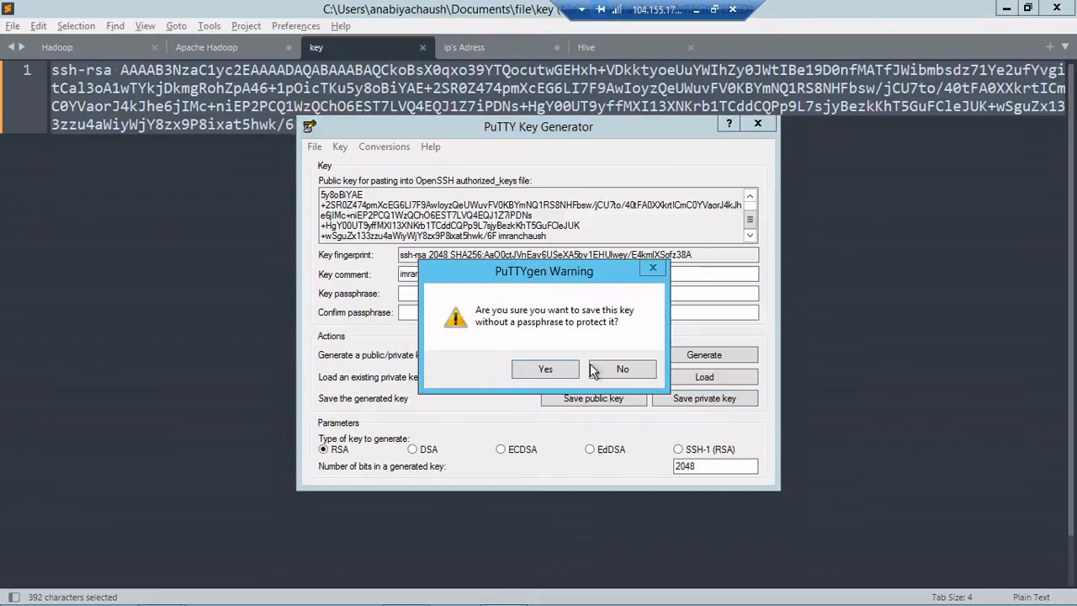
{"action": "left_click", "coordinate": [545, 368]}
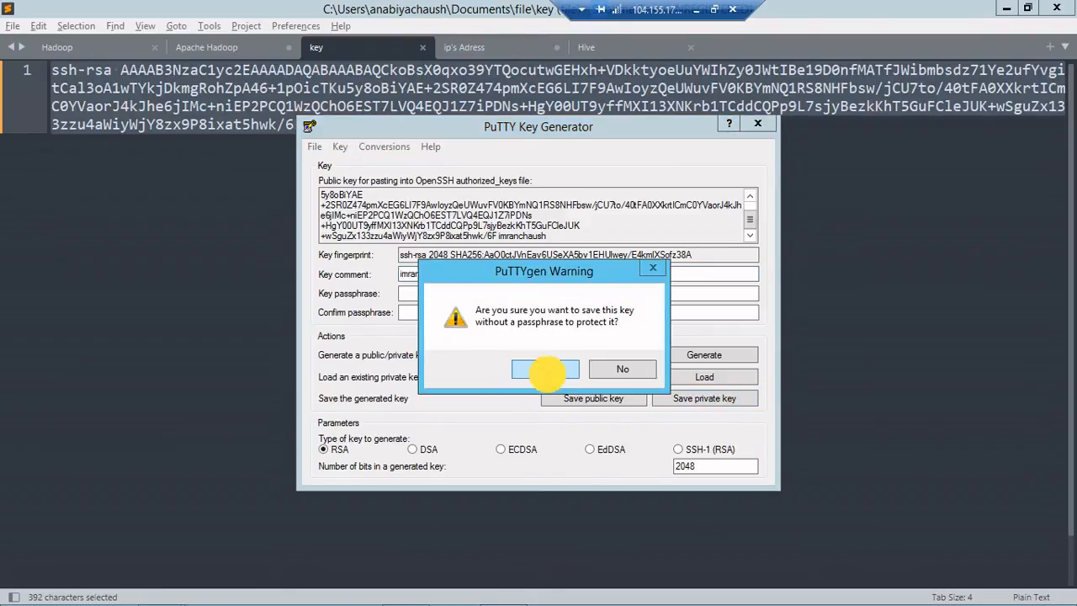
{"action": "left_click", "coordinate": [545, 370]}
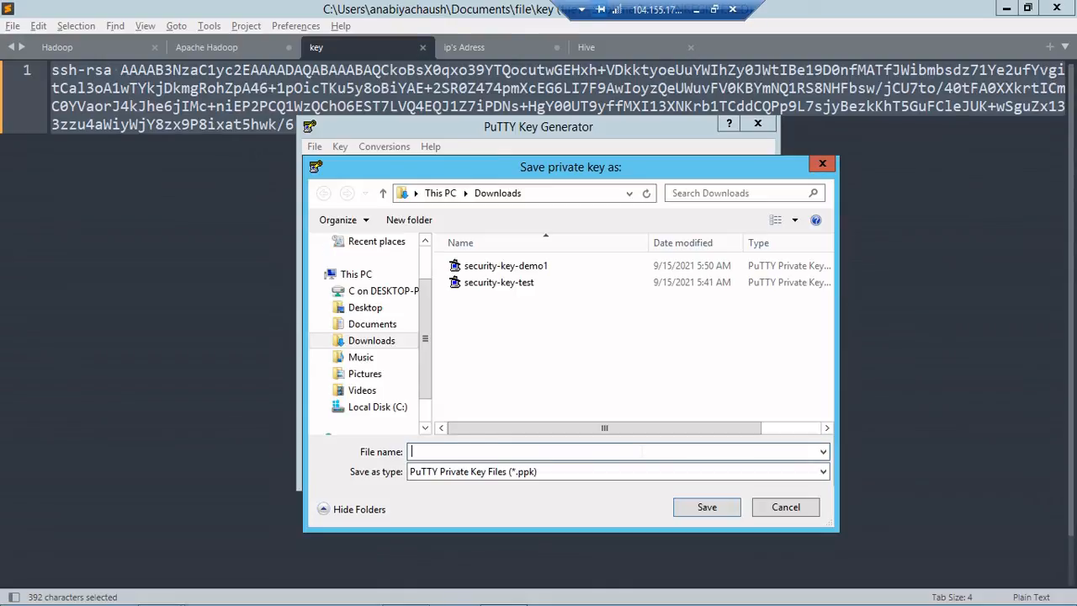
{"action": "type", "text": "imra"}
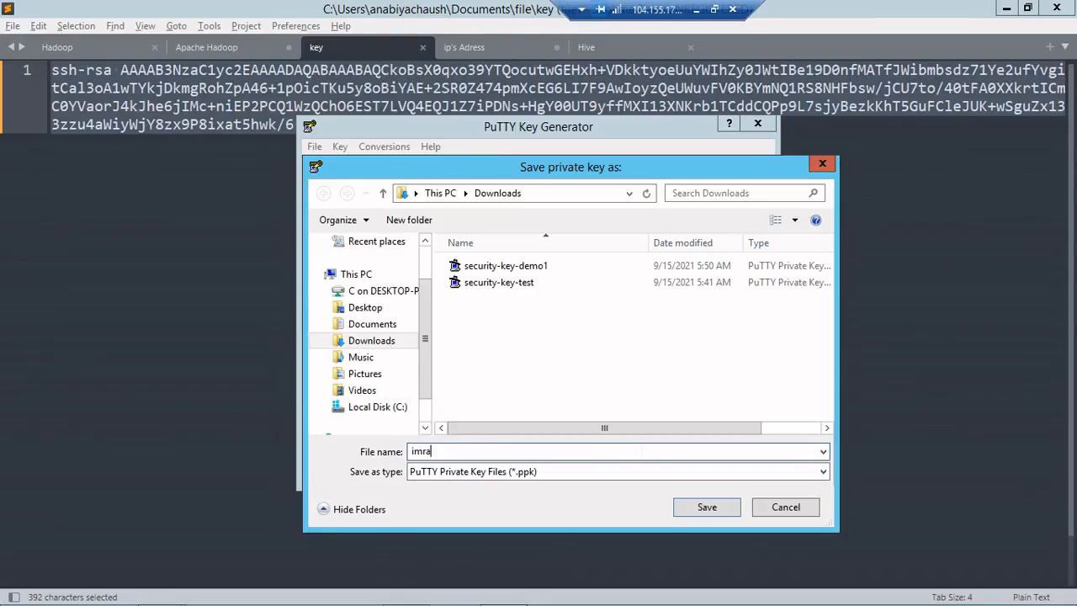
{"action": "type", "text": "nchaush"}
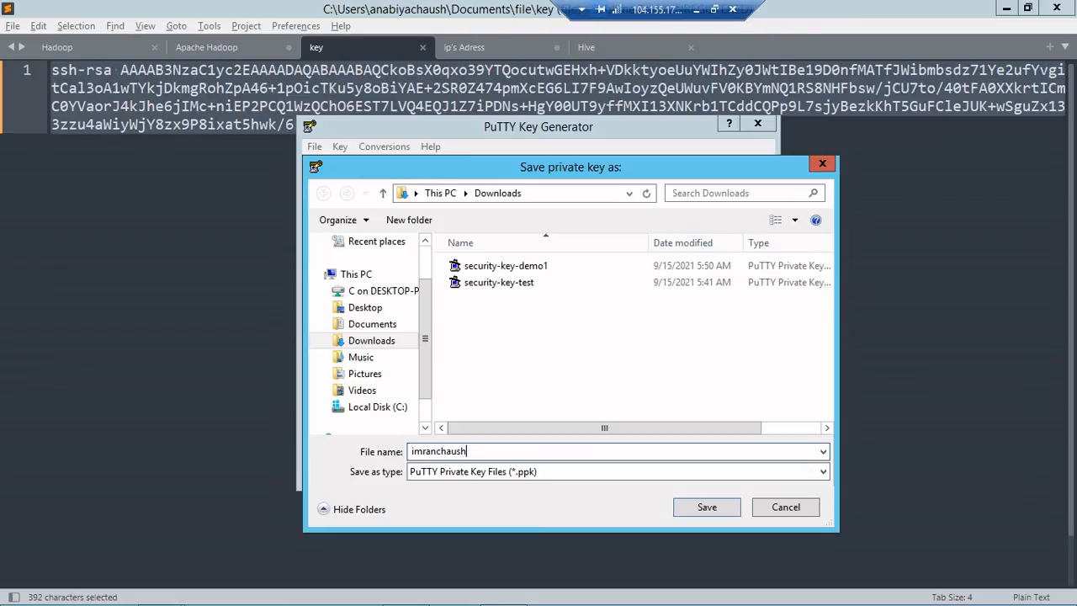
{"action": "left_click", "coordinate": [707, 507]}
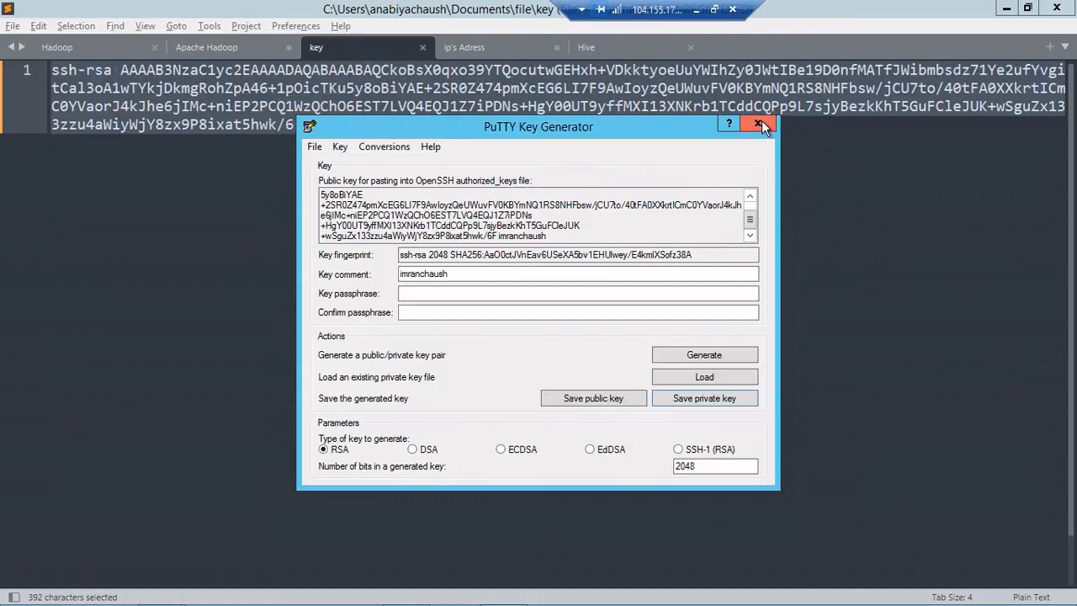
{"action": "left_click", "coordinate": [760, 124]}
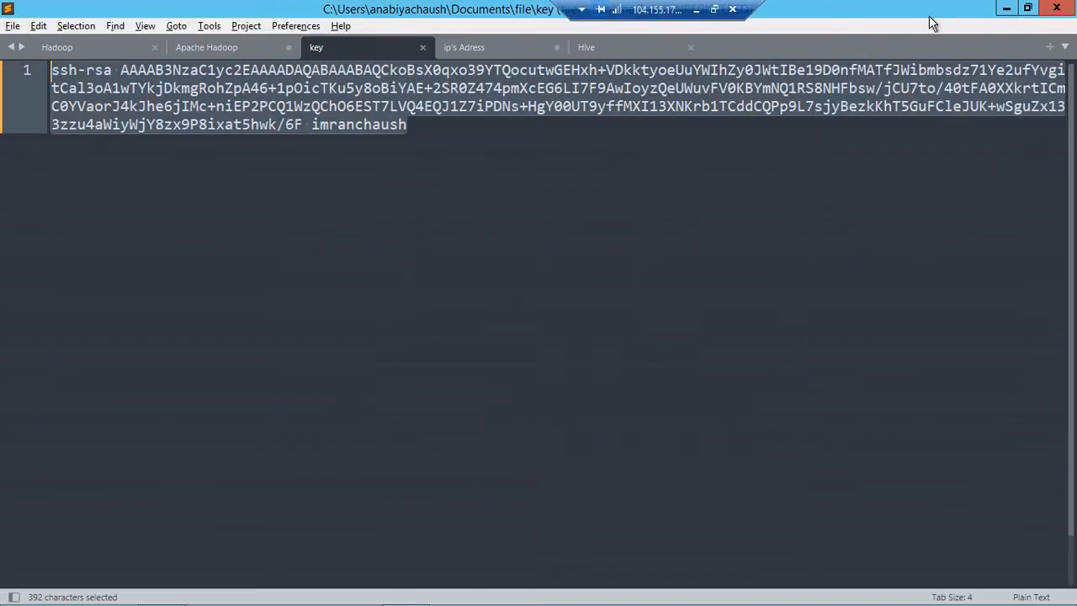
Launch PuTTY and enter 'imranchaush' as the saved session name
{"action": "left_click", "coordinate": [1006, 9]}
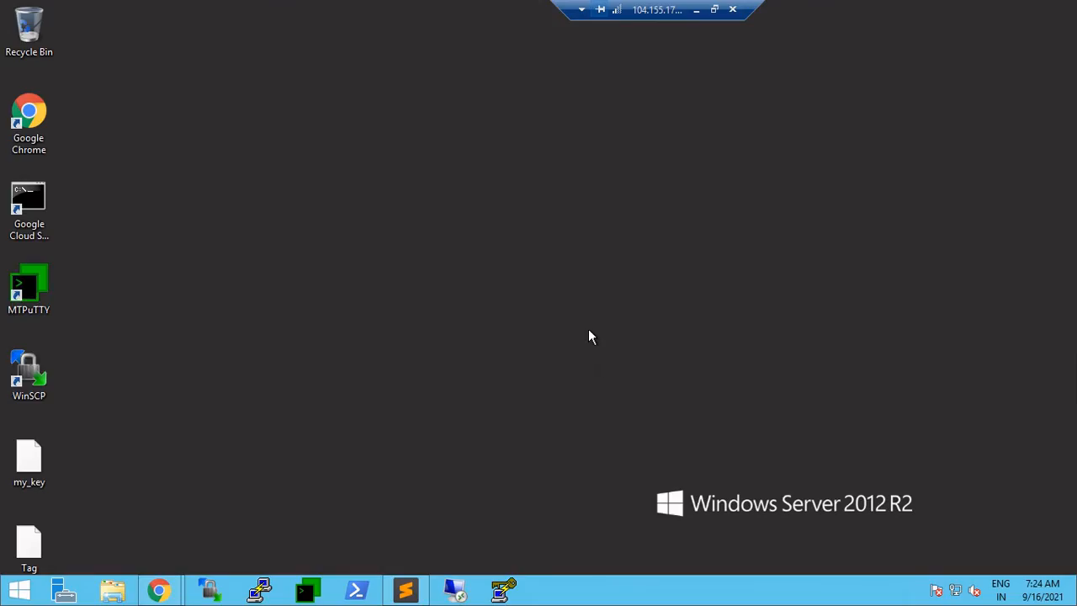
{"action": "left_click", "coordinate": [257, 589]}
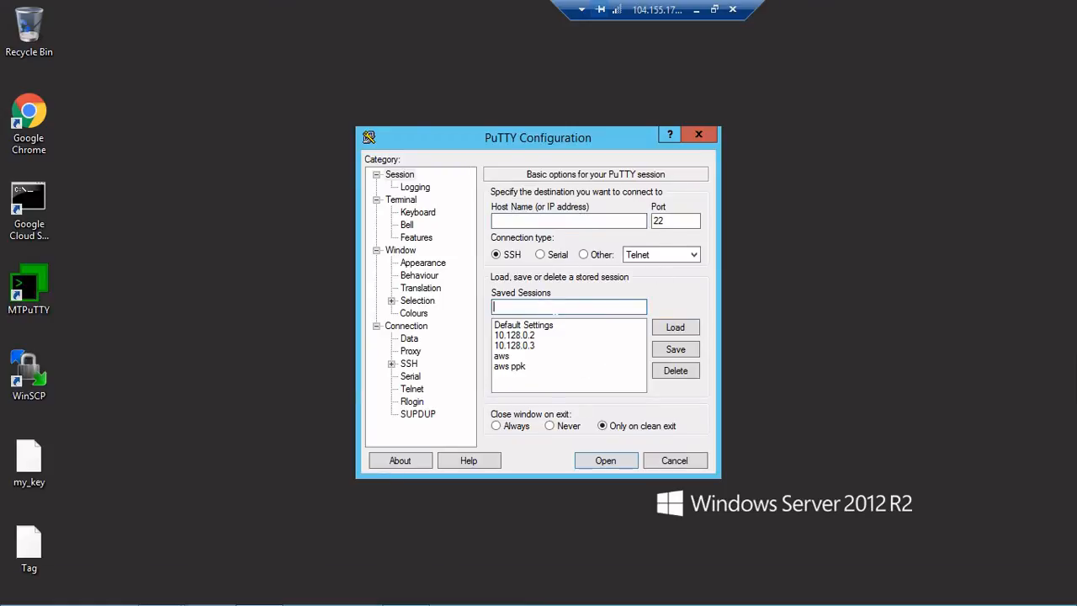
{"action": "type", "text": "imran"}
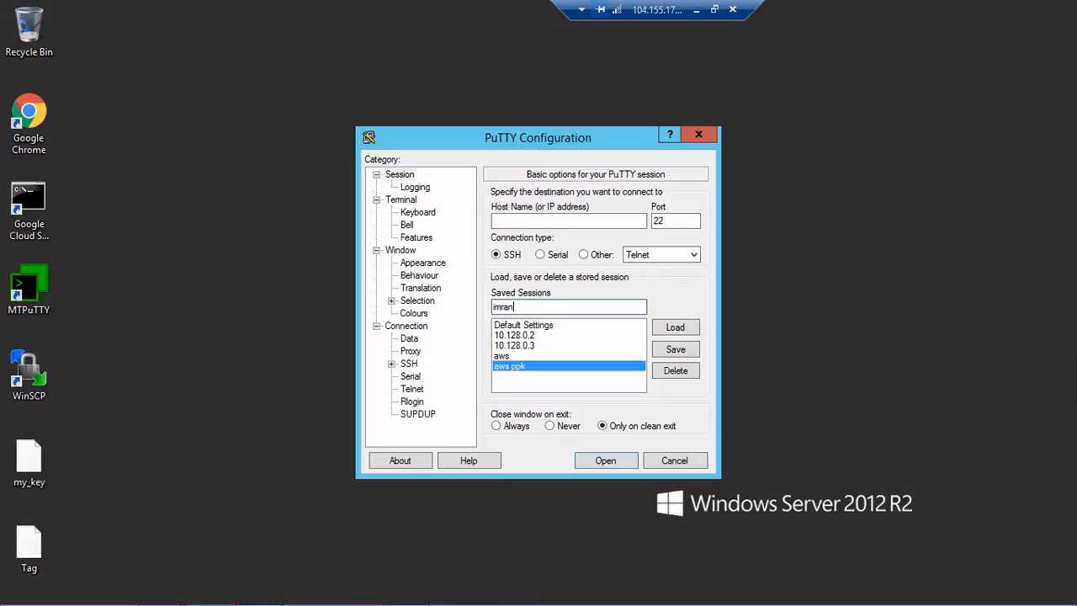
{"action": "type", "text": "chaush"}
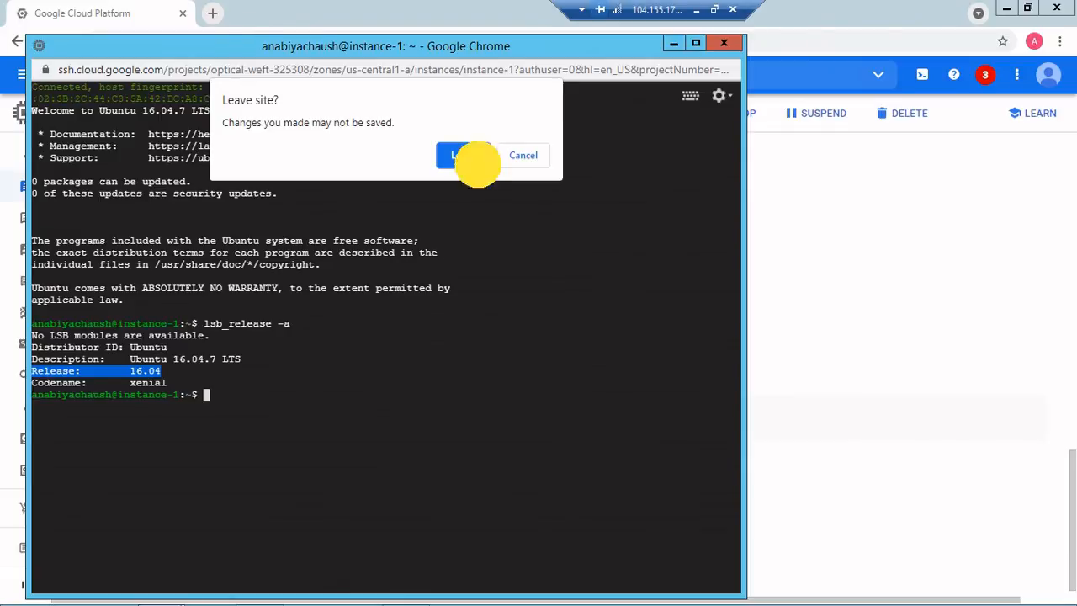
Close the browser SSH window and copy instance-1's external IP from VM instances
{"action": "left_click", "coordinate": [461, 155]}
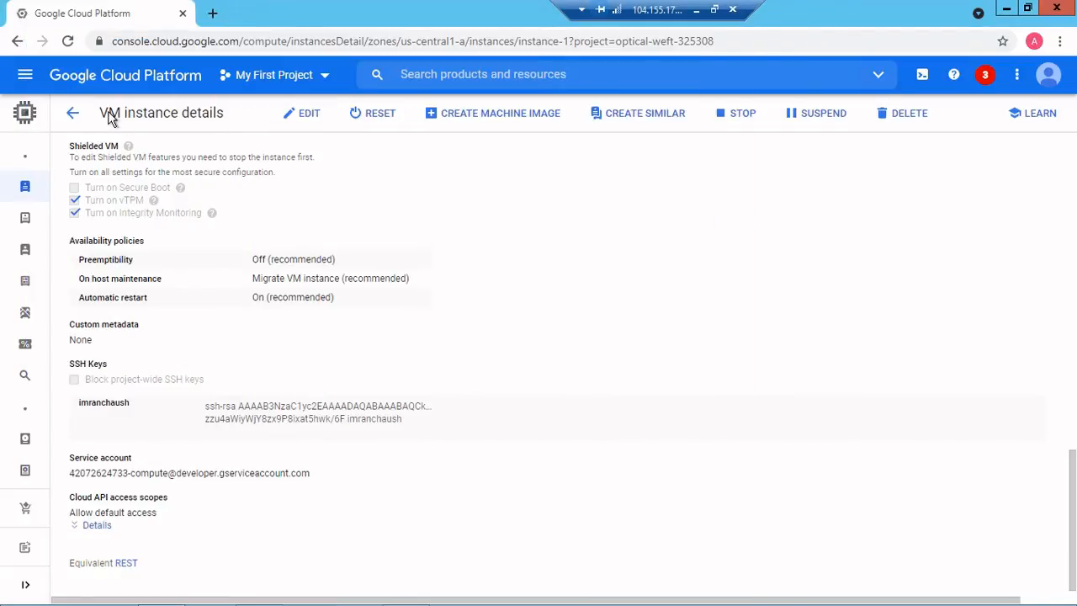
{"action": "left_click", "coordinate": [73, 113]}
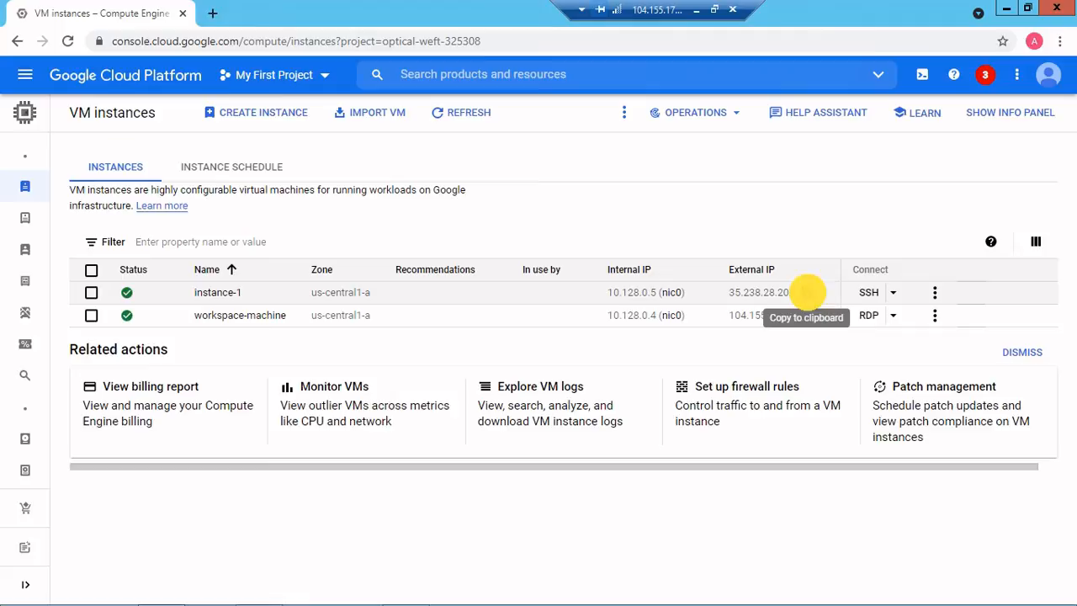
{"action": "left_click", "coordinate": [806, 292]}
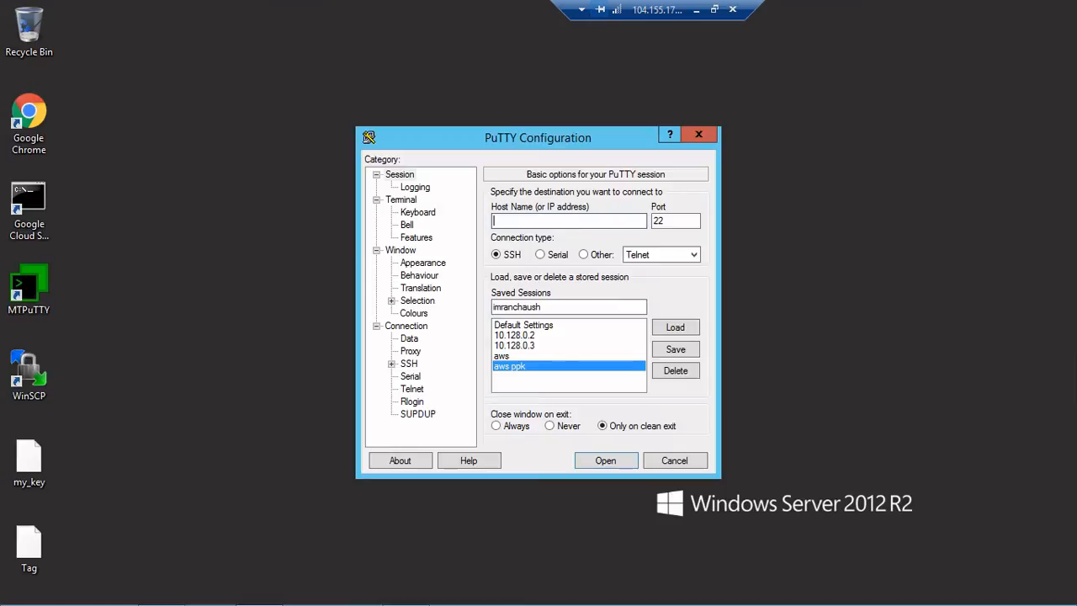
Set host 35.238.28.206, auto-login user ubuntu, and the downloaded .ppk private key
{"action": "type", "text": "35.238.28.206"}
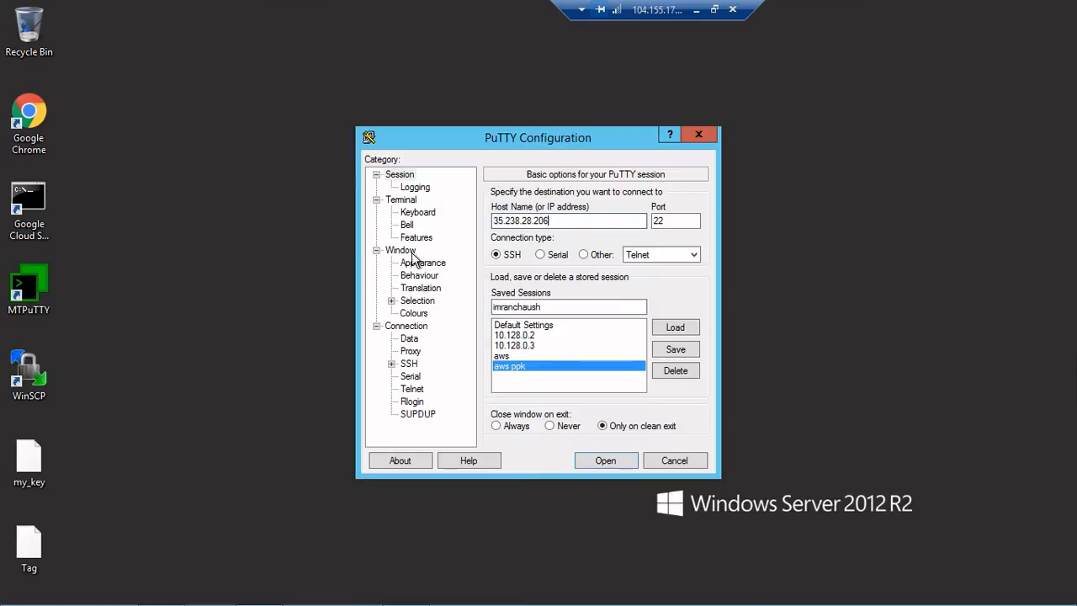
{"action": "left_click", "coordinate": [421, 262]}
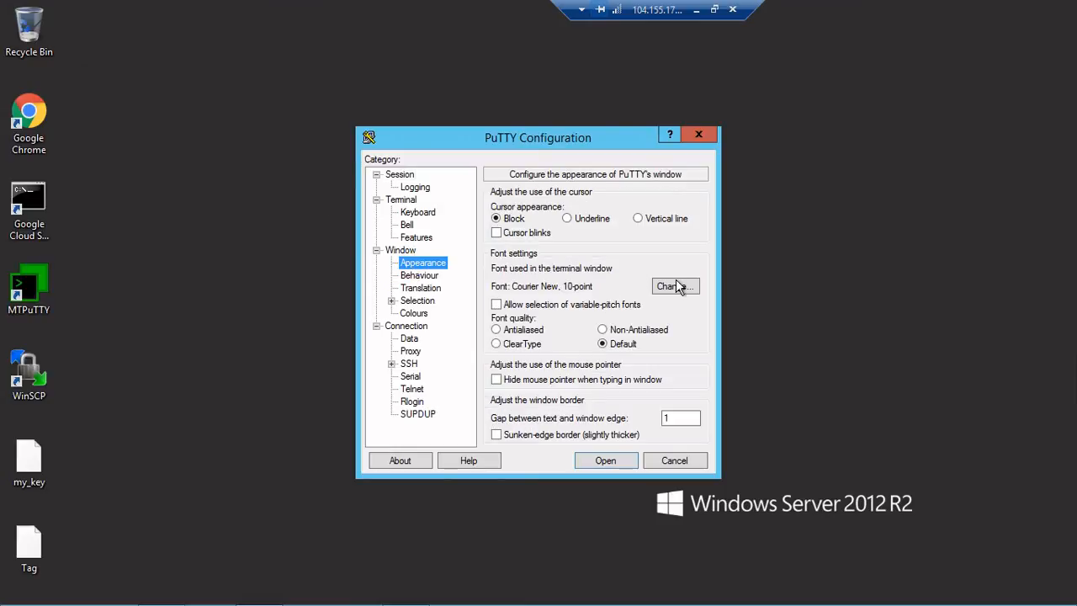
{"action": "left_click", "coordinate": [673, 286]}
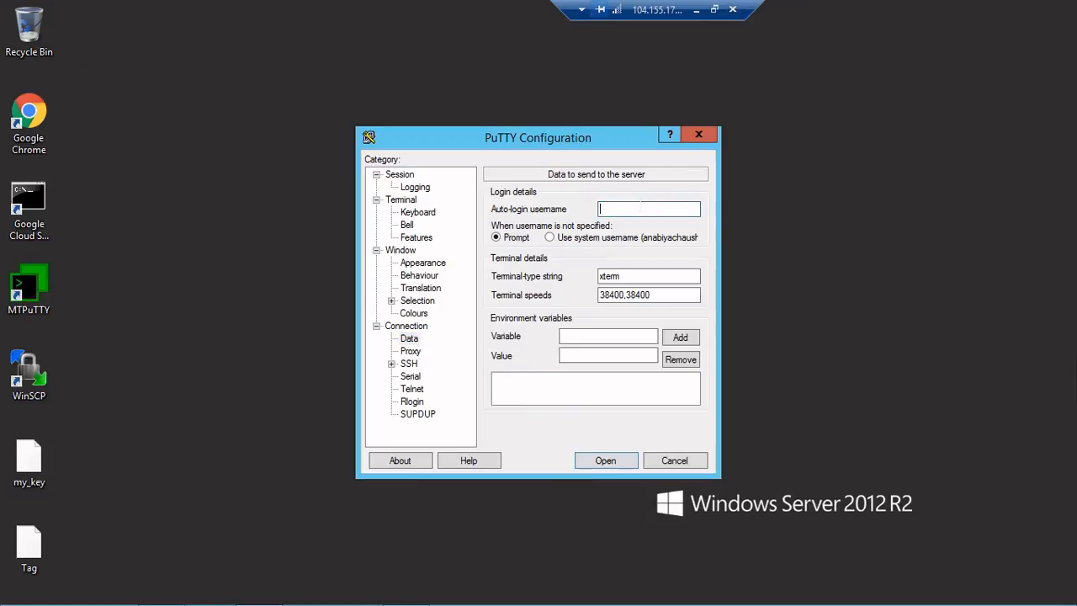
{"action": "type", "text": "ubuntu"}
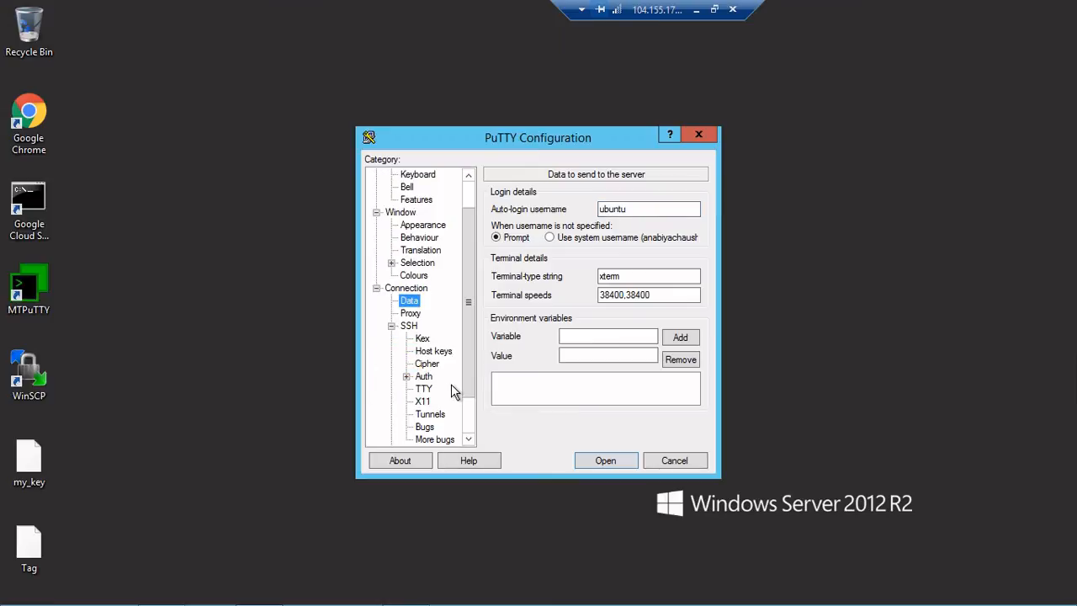
{"action": "left_click", "coordinate": [423, 376]}
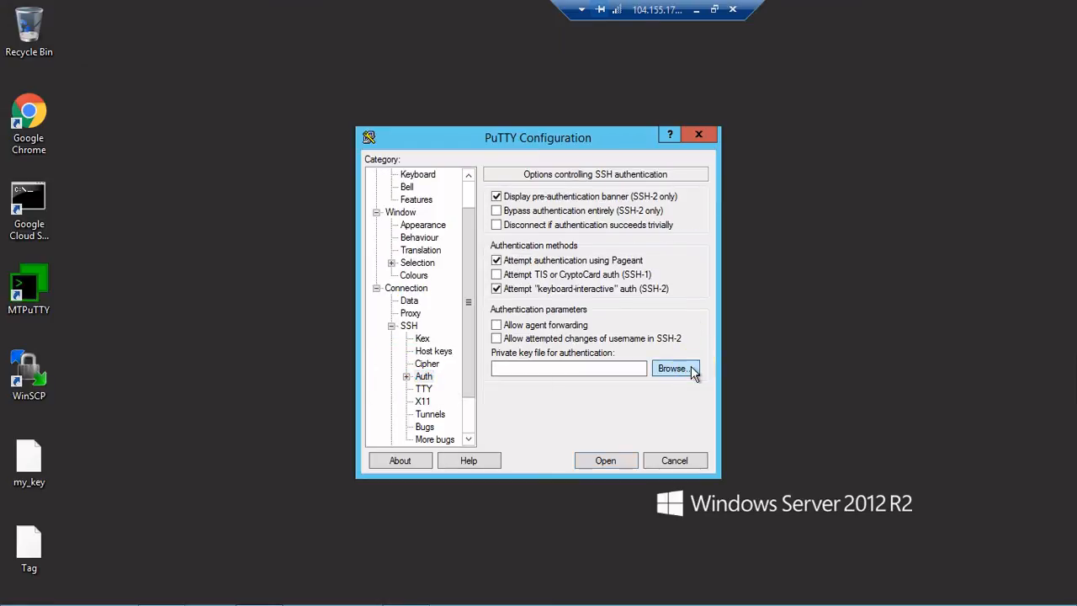
{"action": "left_click", "coordinate": [675, 369]}
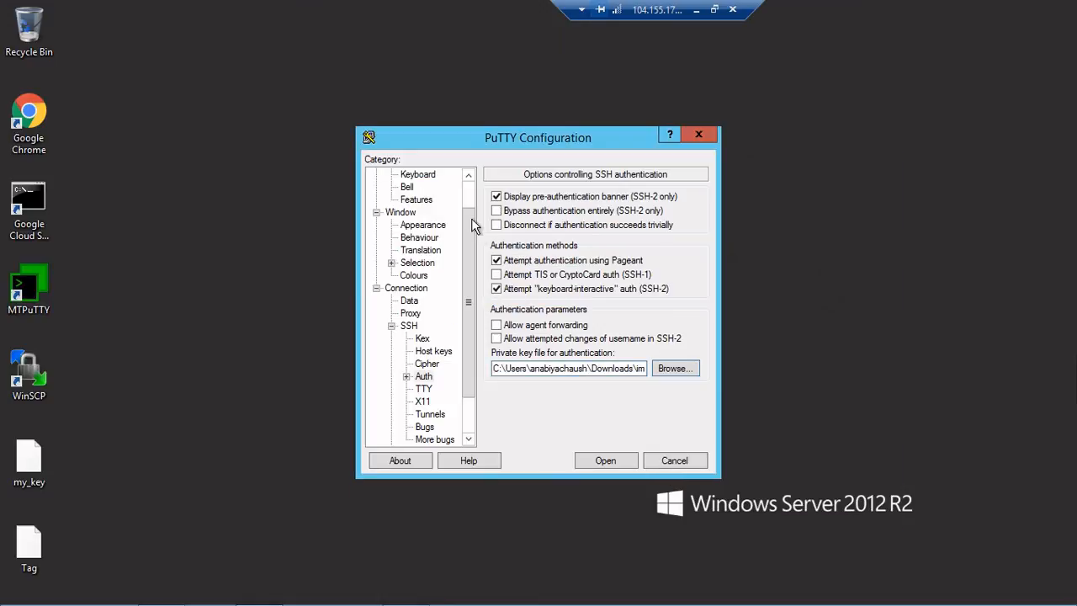
Save the PuTTY session and start connecting to the instance
{"action": "left_click", "coordinate": [398, 174]}
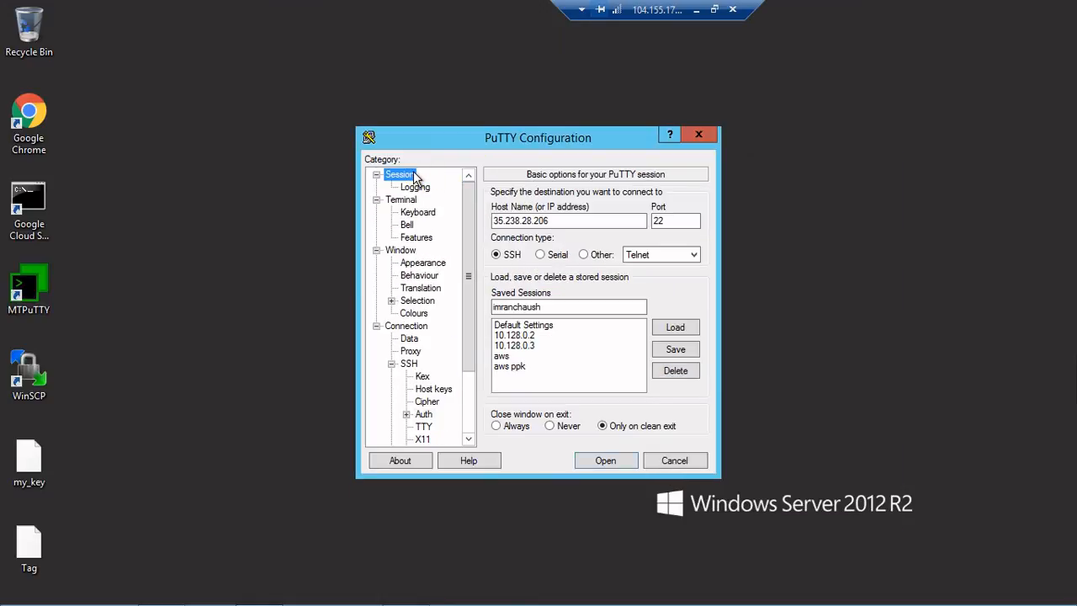
{"action": "left_click", "coordinate": [674, 348]}
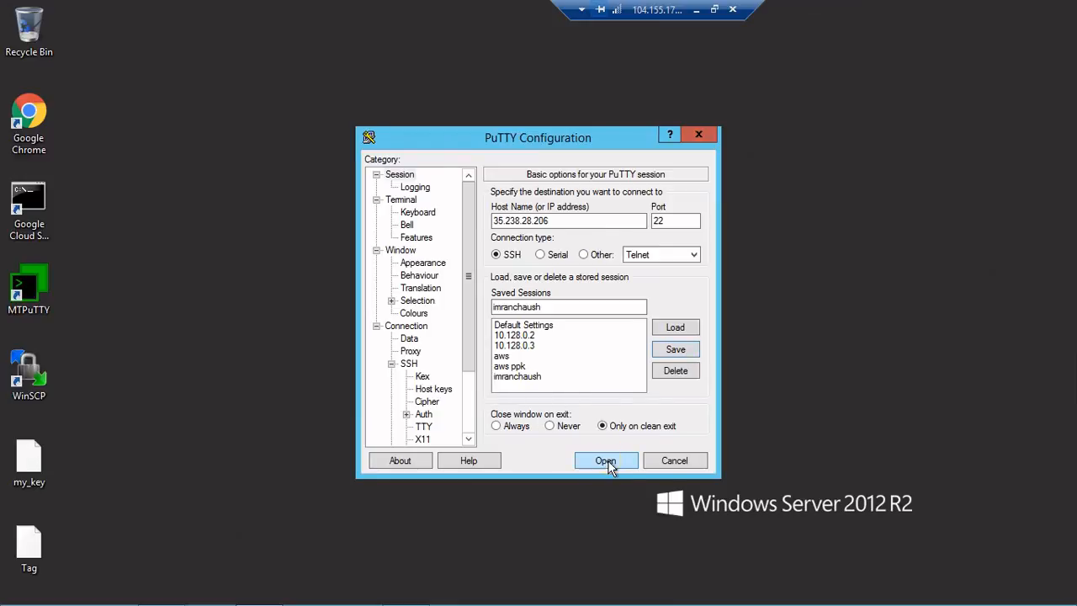
{"action": "left_click", "coordinate": [605, 460]}
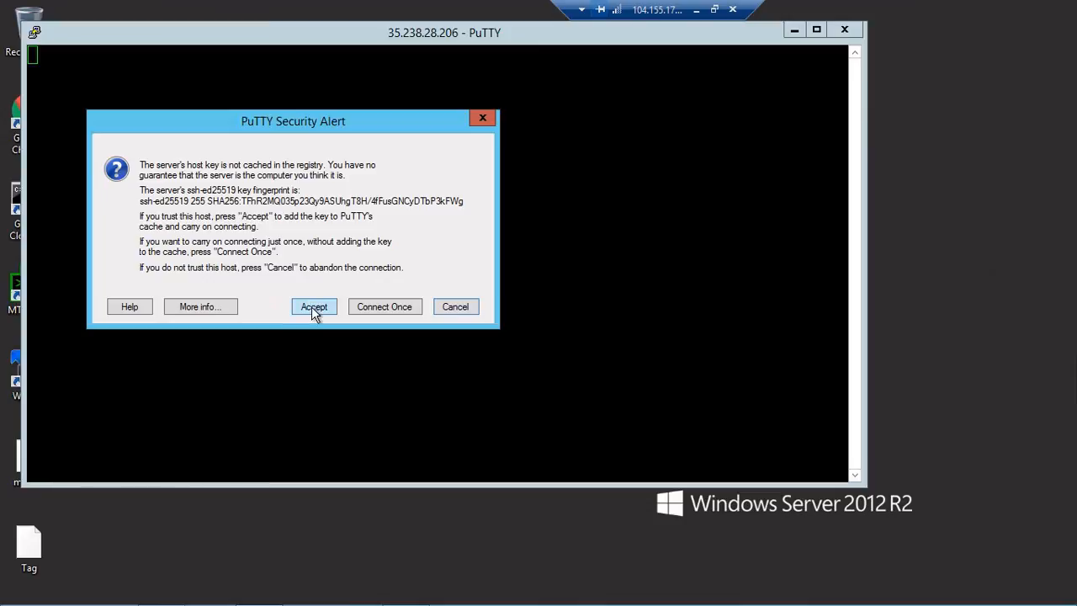
Accept the host key alert, then dismiss the no-supported-authentication error
{"action": "left_click", "coordinate": [313, 306]}
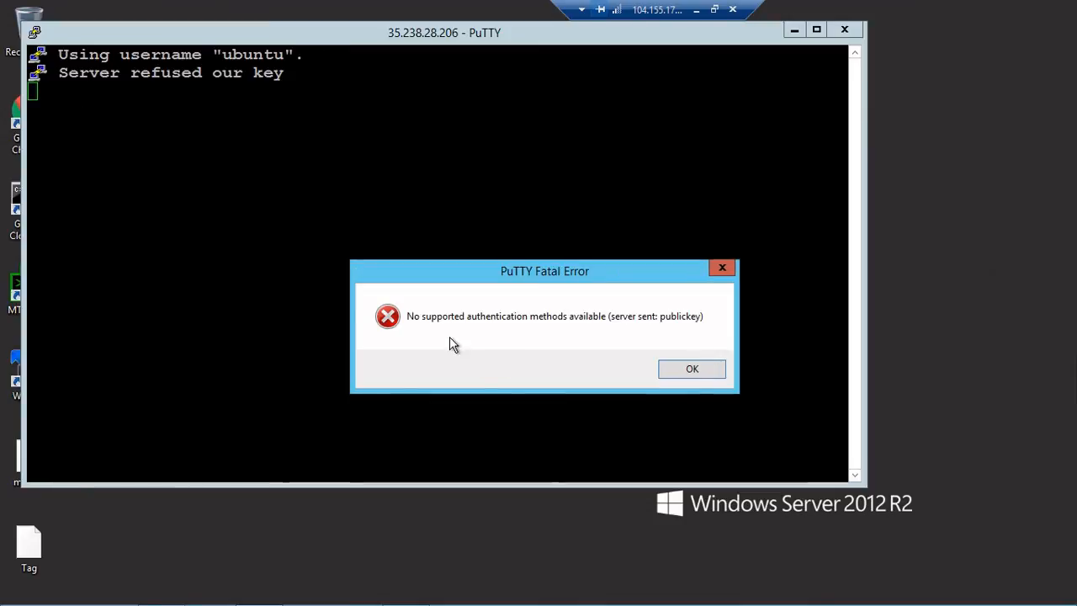
{"action": "mouse_move", "coordinate": [651, 341]}
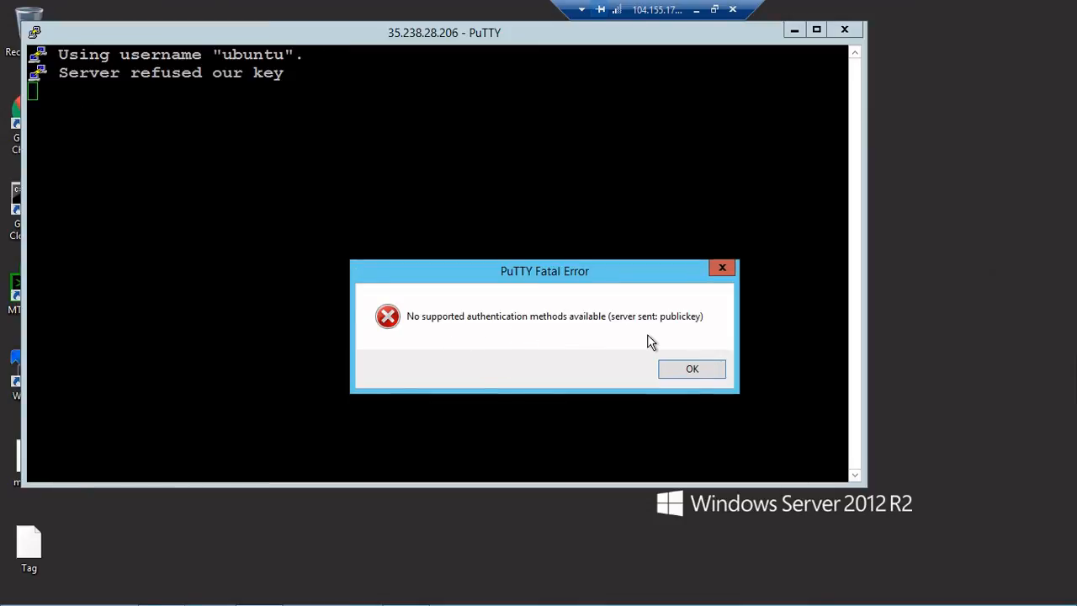
{"action": "mouse_move", "coordinate": [767, 355]}
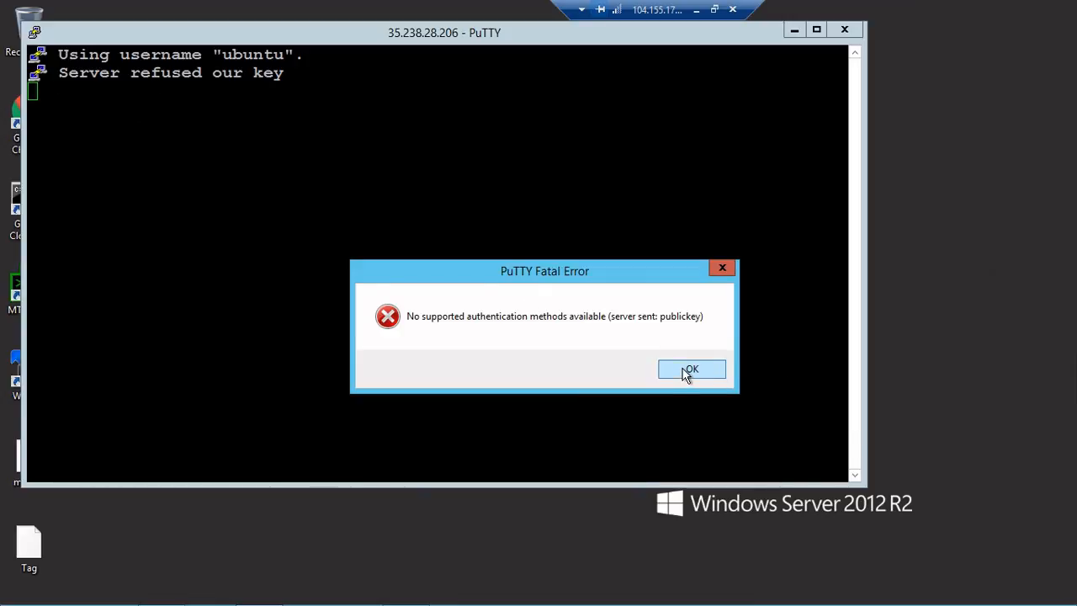
{"action": "left_click", "coordinate": [691, 369]}
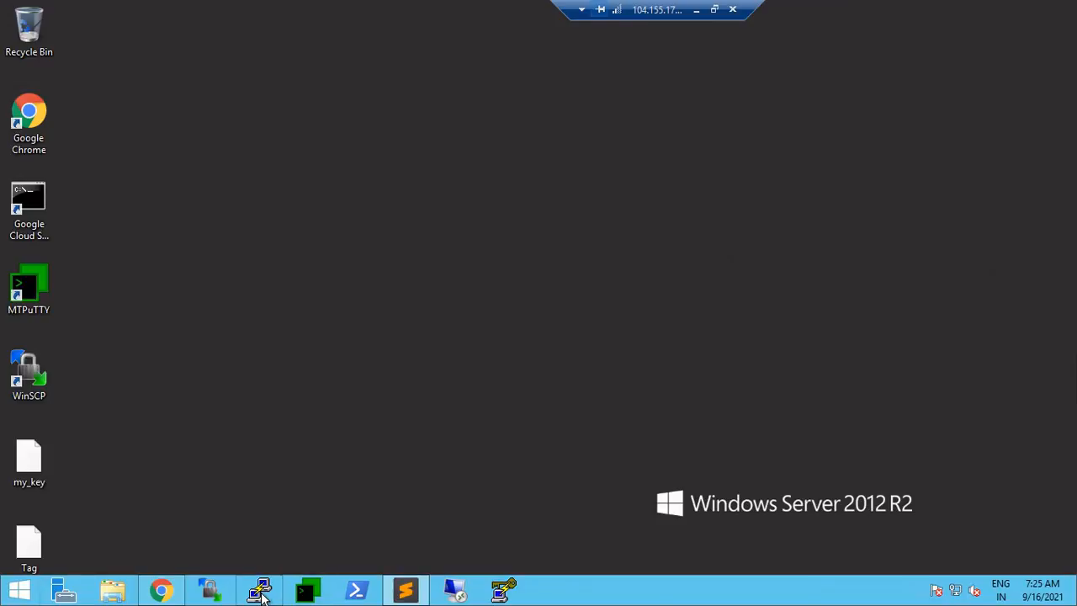
{"action": "left_click", "coordinate": [259, 590]}
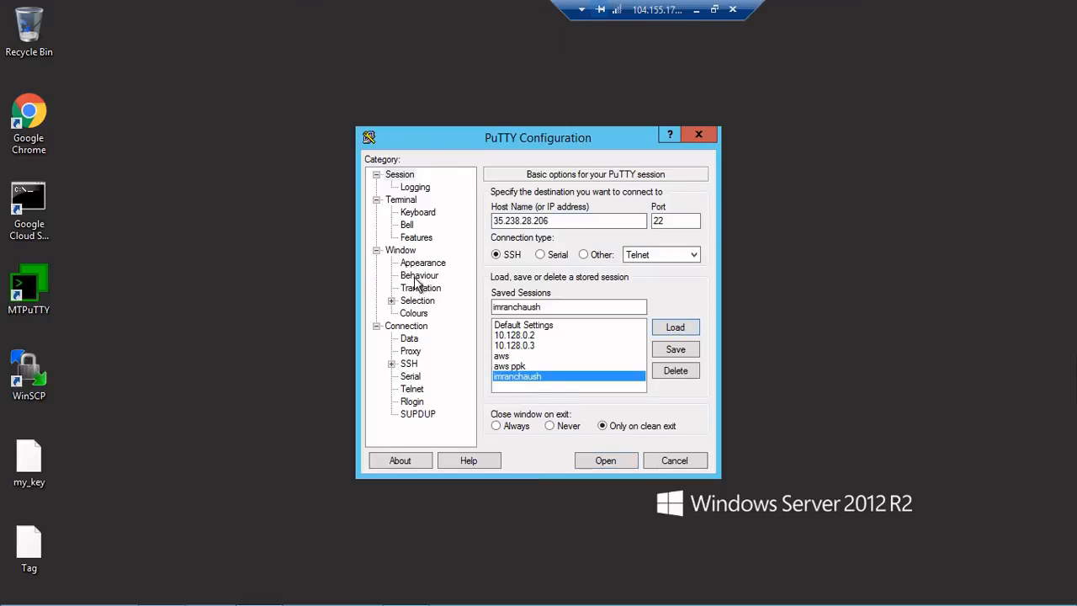
{"action": "left_click", "coordinate": [408, 338]}
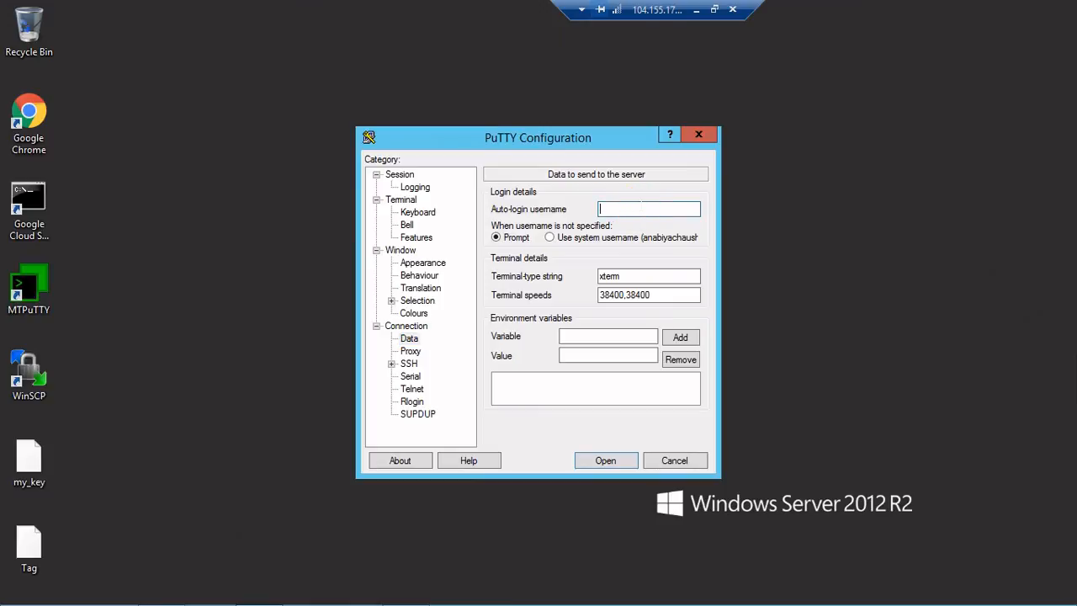
{"action": "type", "text": "imra"}
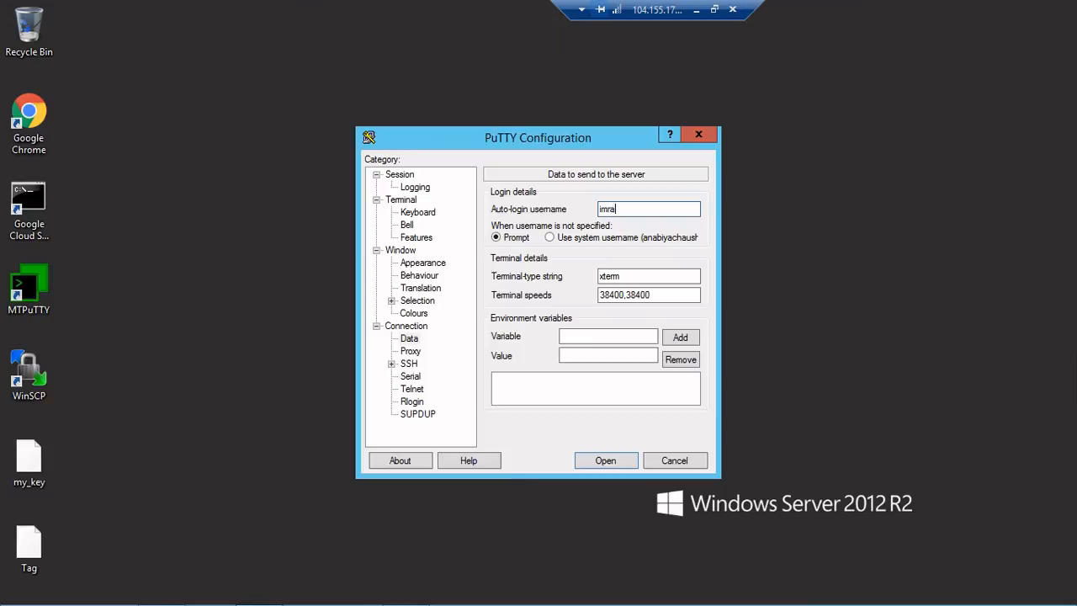
{"action": "type", "text": "nchaush"}
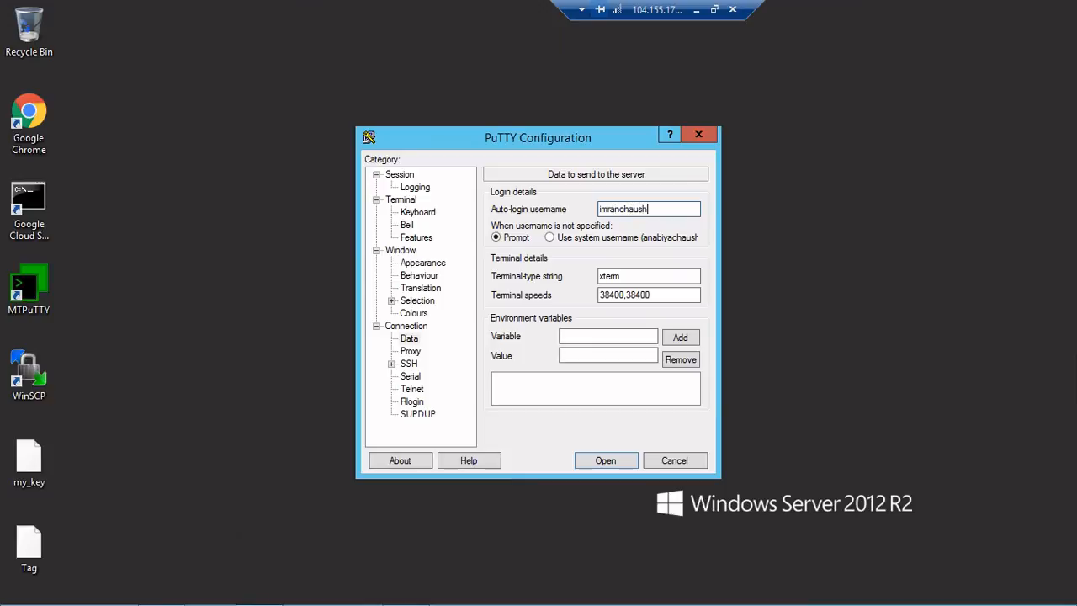
{"action": "mouse_move", "coordinate": [410, 168]}
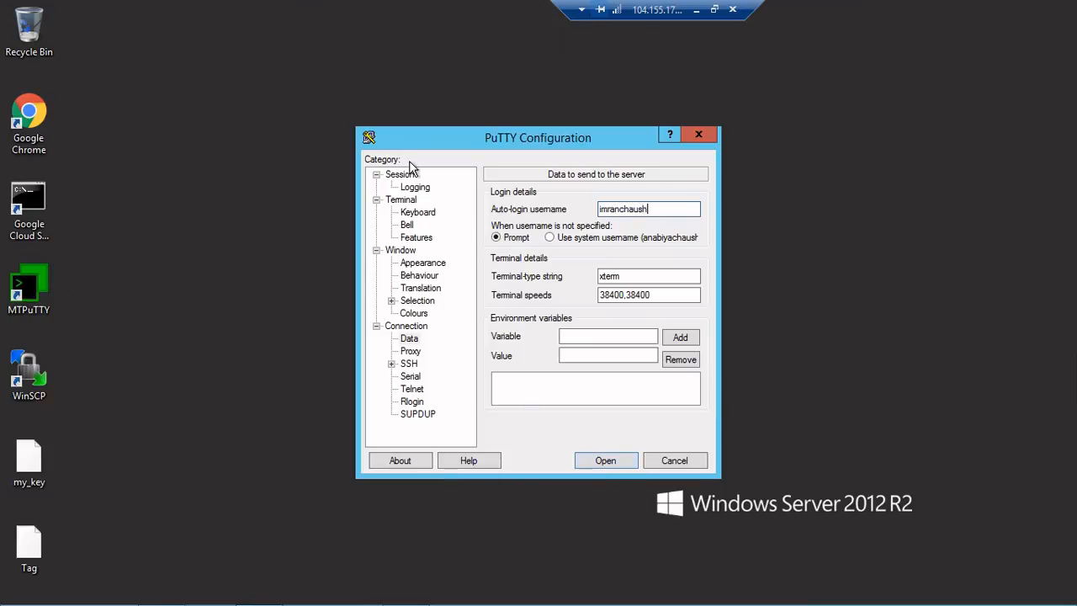
{"action": "left_click", "coordinate": [399, 175]}
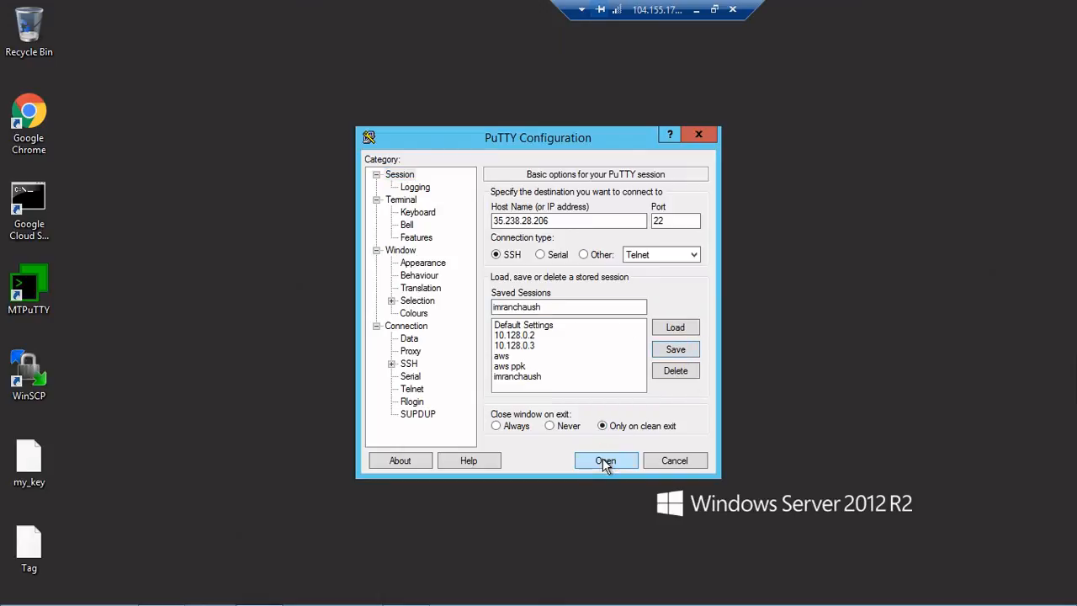
{"action": "left_click", "coordinate": [606, 461]}
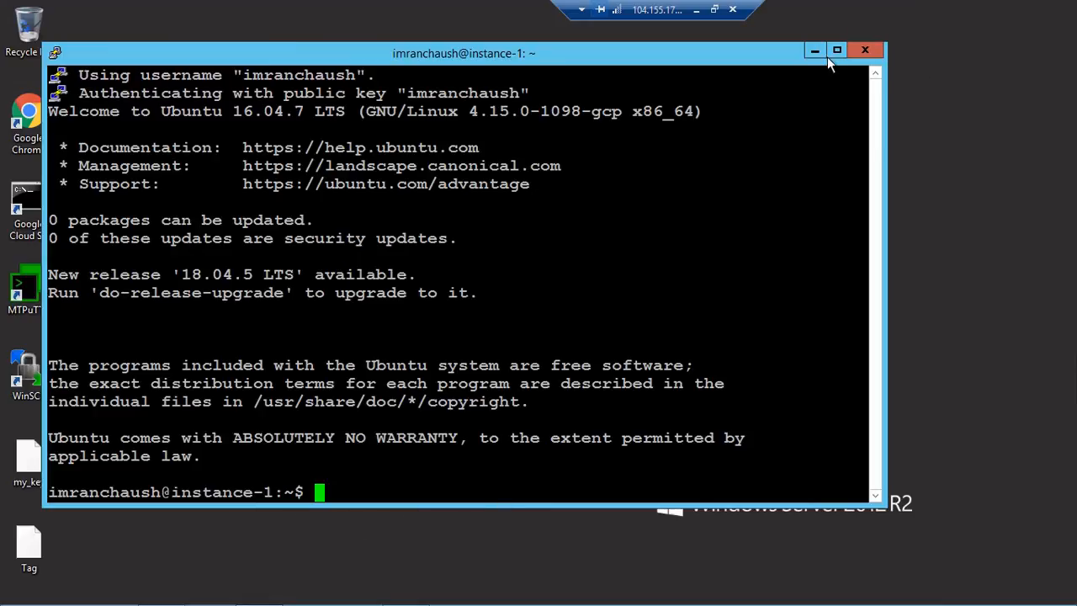
Maximize the PuTTY terminal logged into instance-1 as imranchaush
{"action": "left_click", "coordinate": [839, 51]}
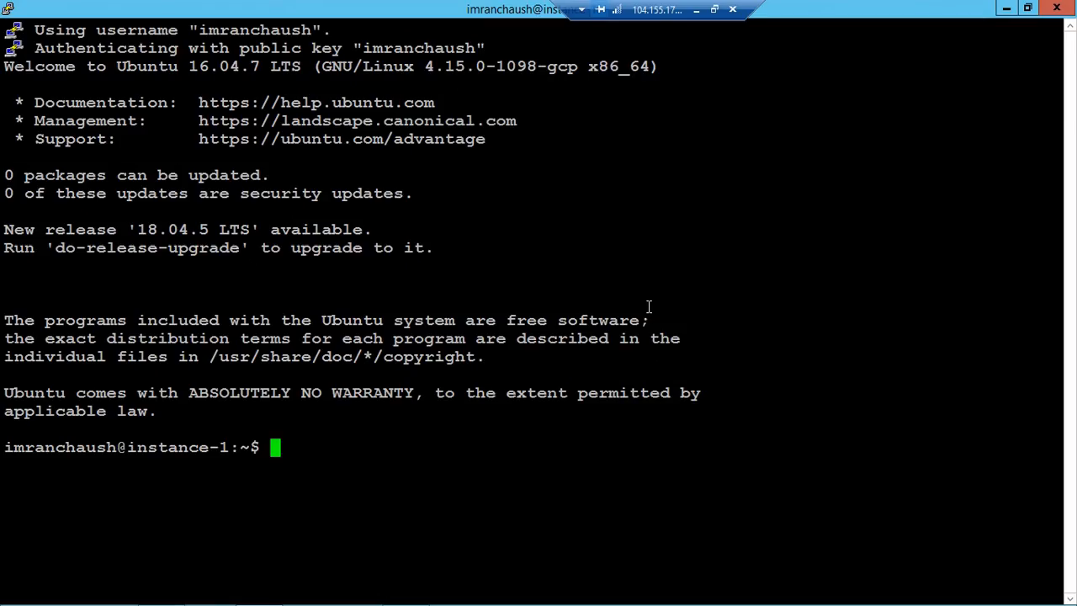